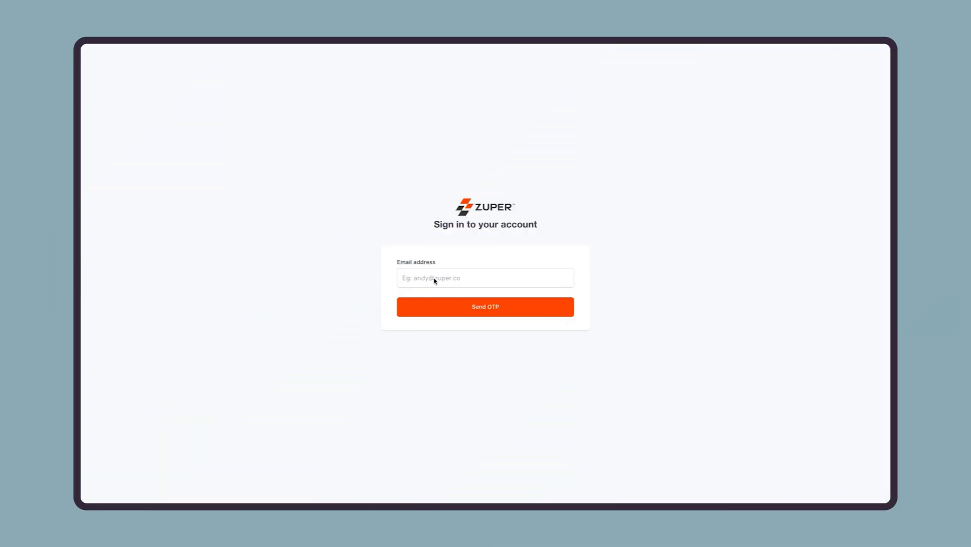
pyautogui.moveTo(434, 278)
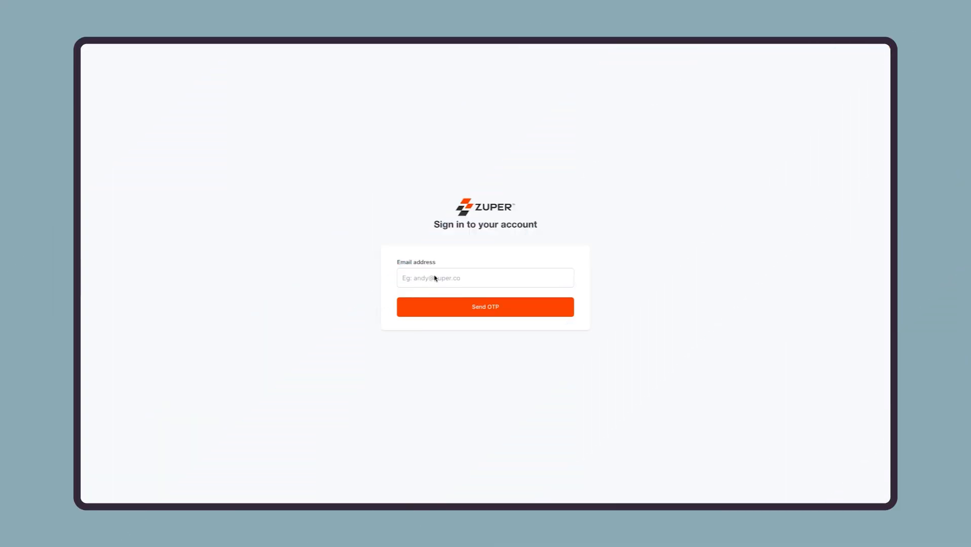
# - Enter the suggested account email and request a one-time sign-in code
pyautogui.click(484, 278)
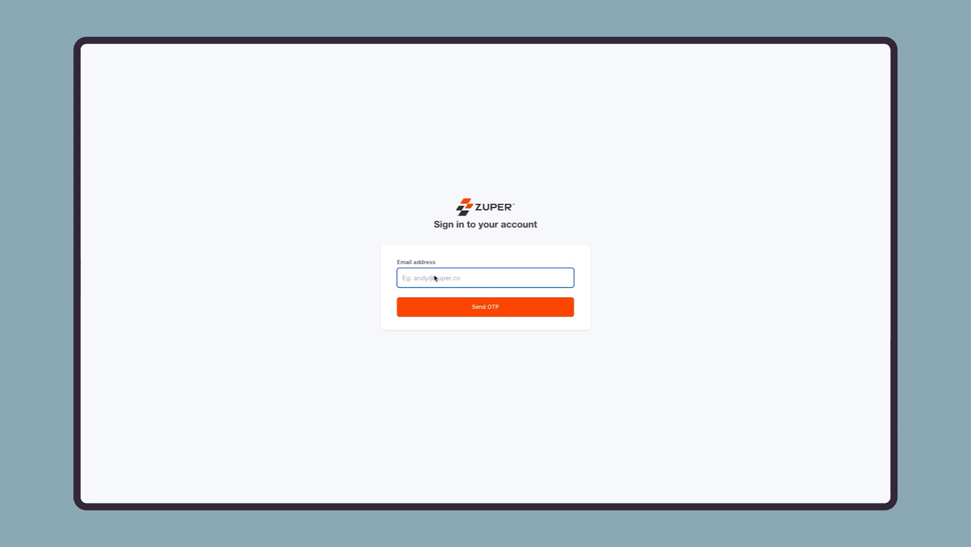
pyautogui.write('av')
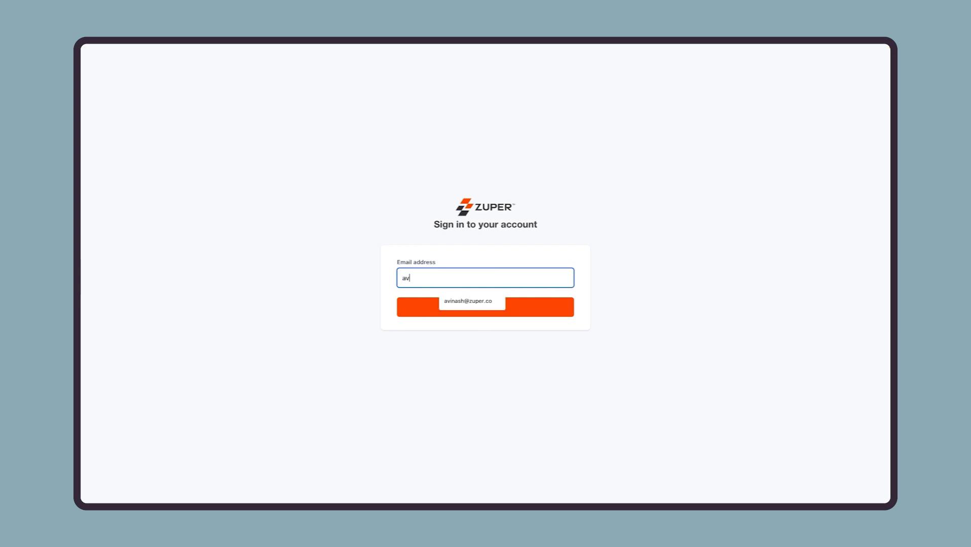
pyautogui.click(454, 301)
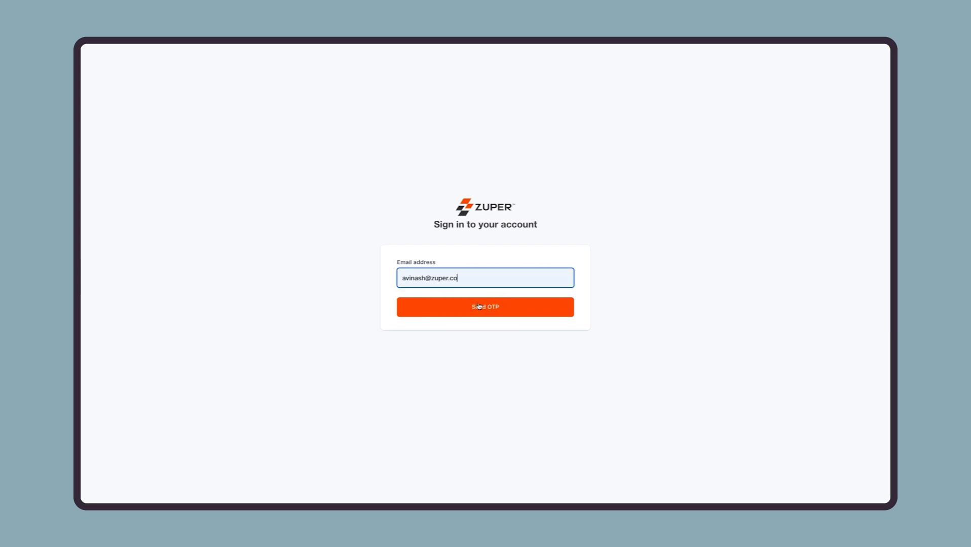
pyautogui.click(484, 308)
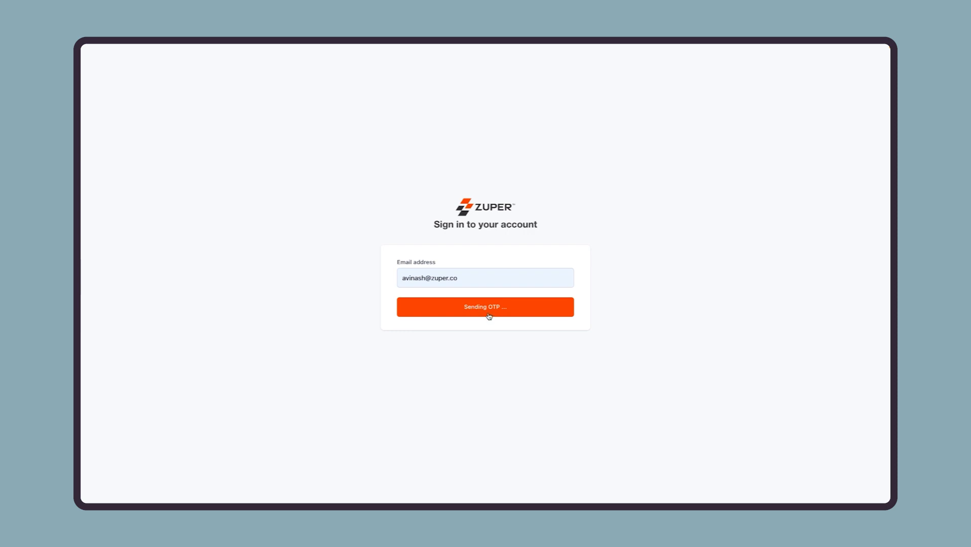
pyautogui.click(485, 307)
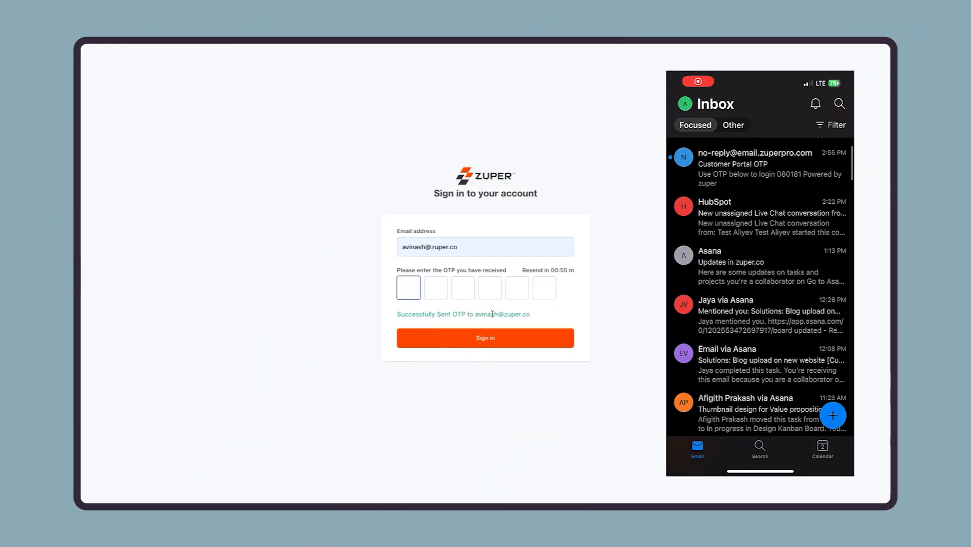
pyautogui.click(758, 168)
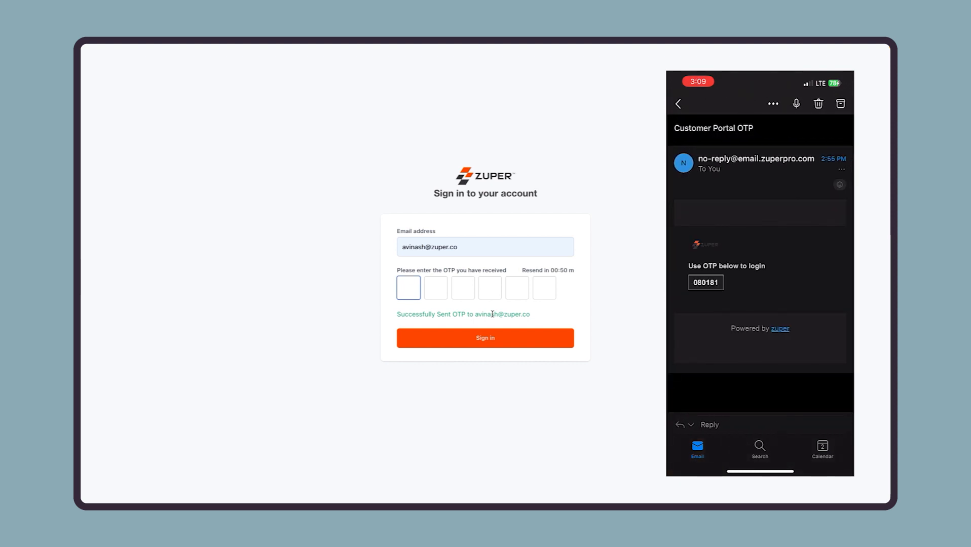
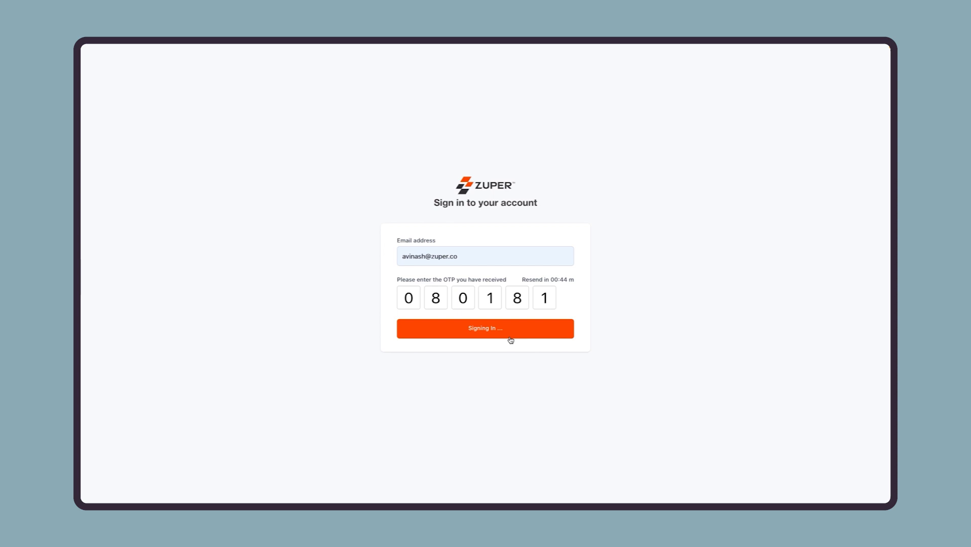
pyautogui.click(485, 328)
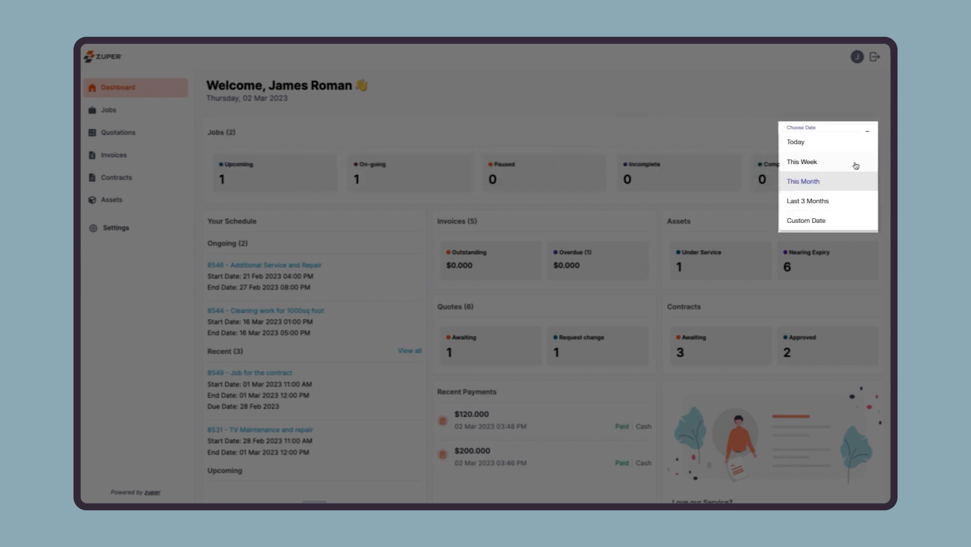
pyautogui.moveTo(851, 203)
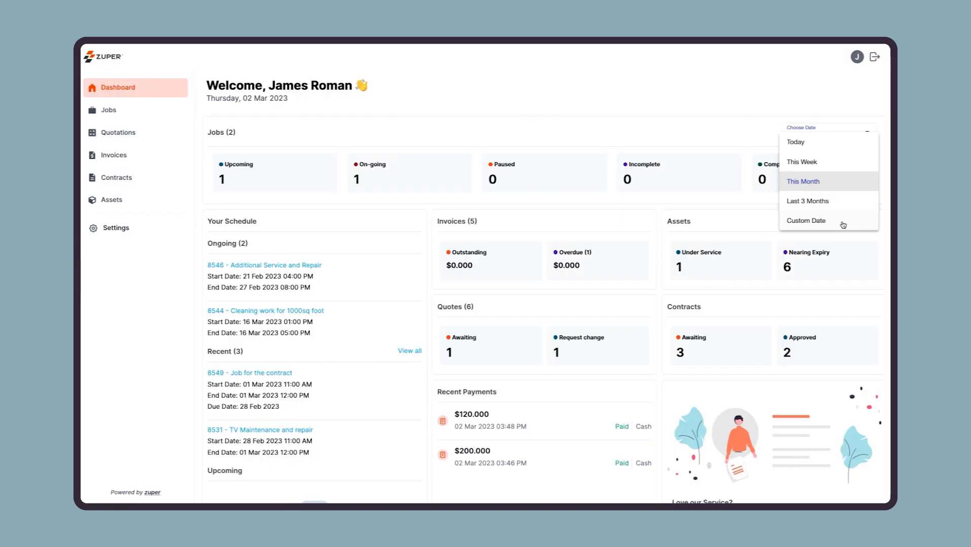
# - Try the Custom Date range without applying it, then review Your Schedule below
pyautogui.click(806, 220)
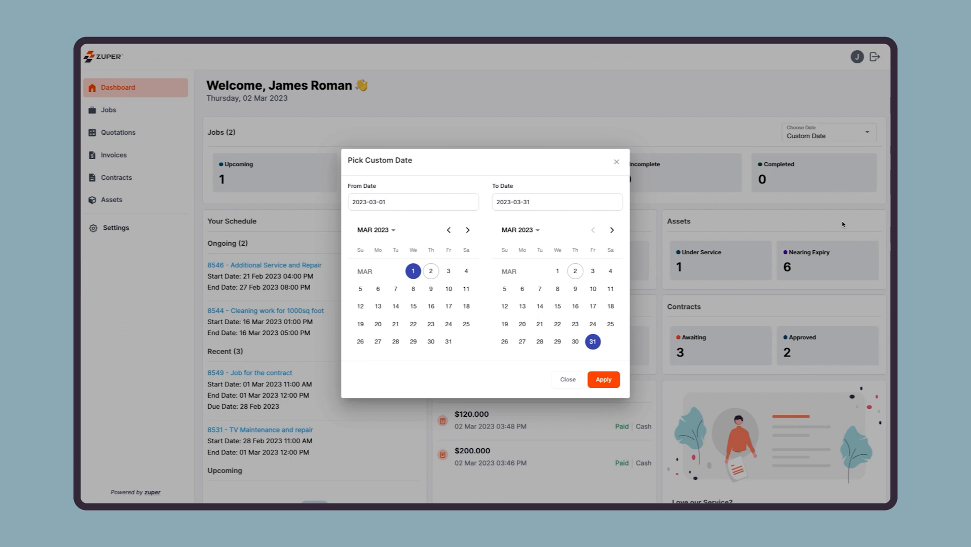
pyautogui.click(601, 379)
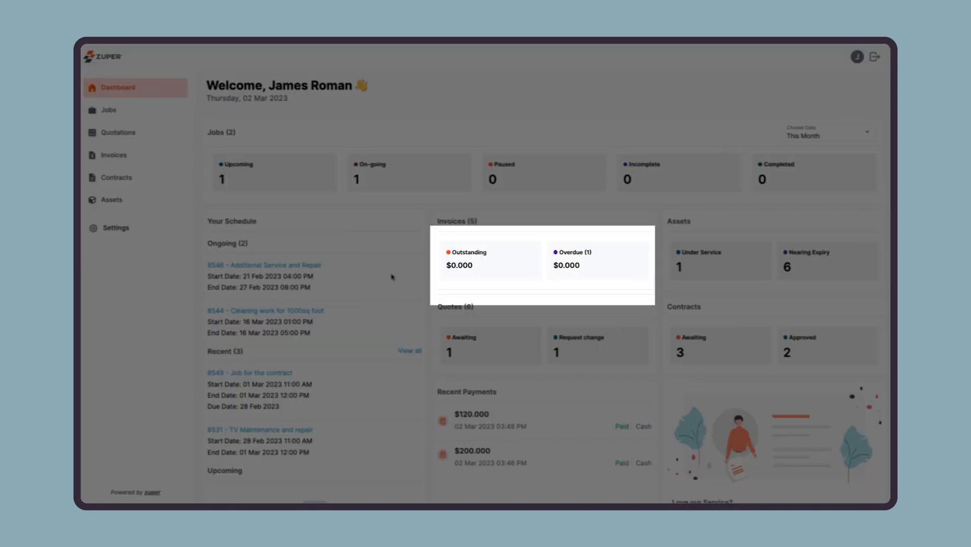
pyautogui.scroll(-3)
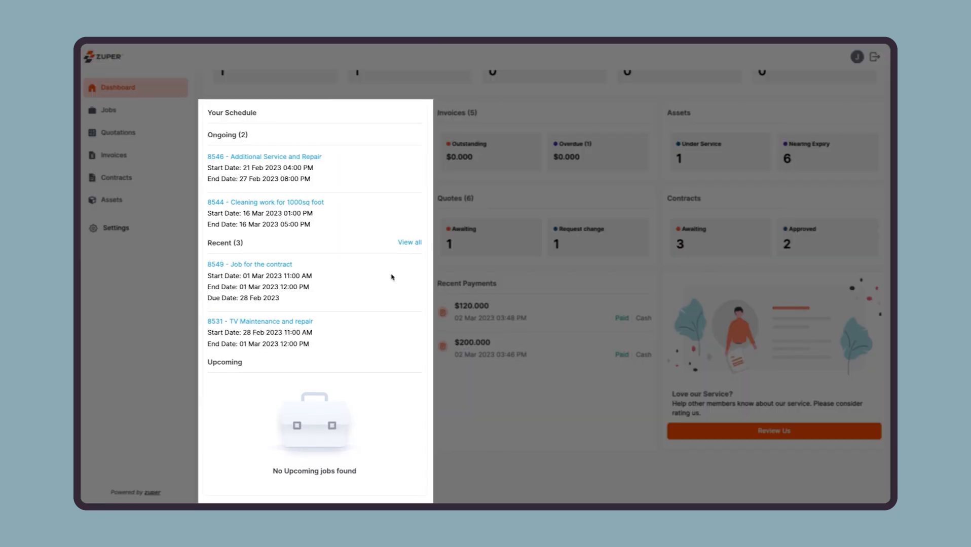
pyautogui.scroll(3)
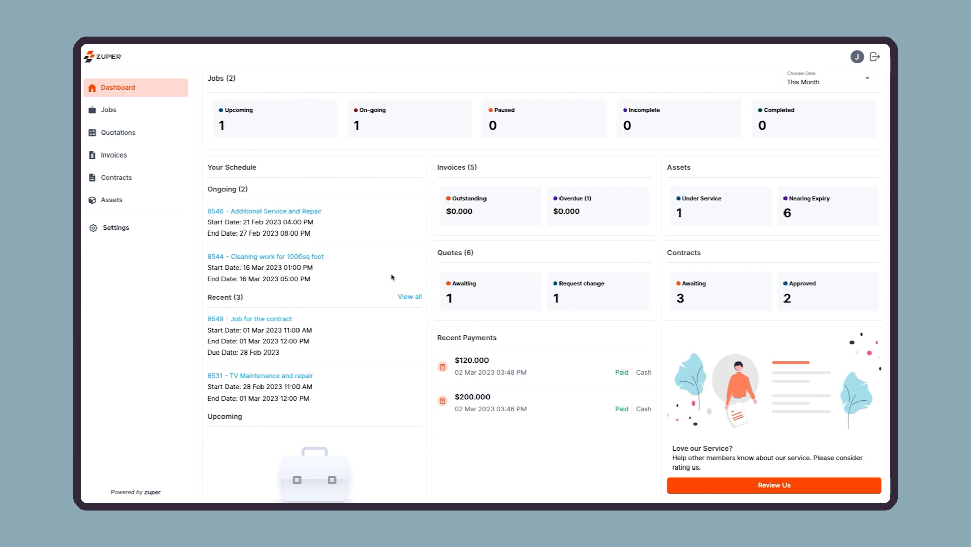
# - Go to the Jobs list and look over the Filter By Category choices
pyautogui.click(109, 111)
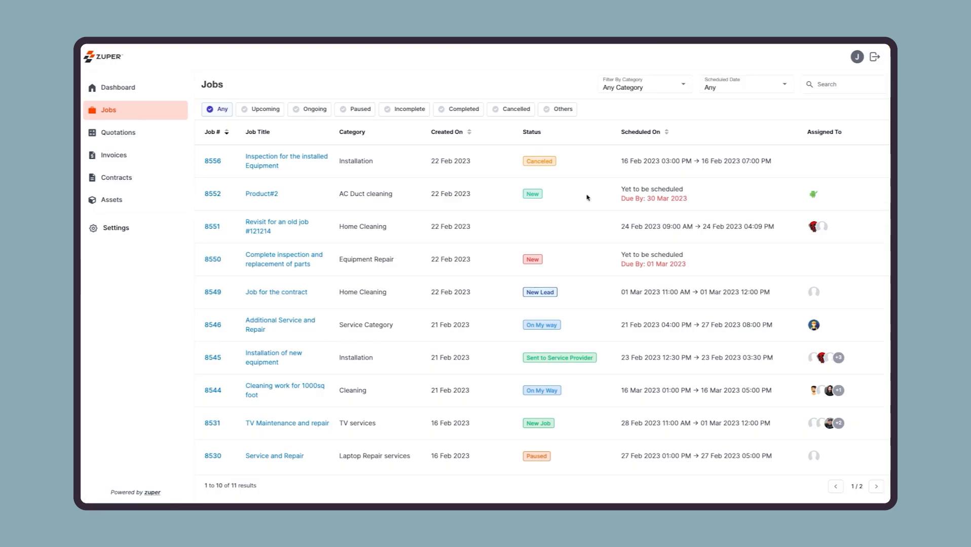
pyautogui.moveTo(509, 224)
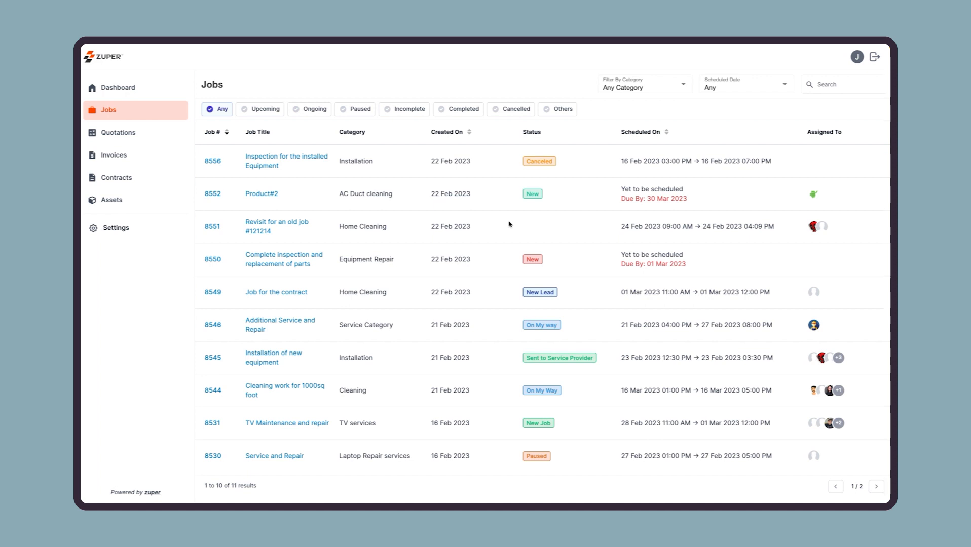
pyautogui.moveTo(674, 87)
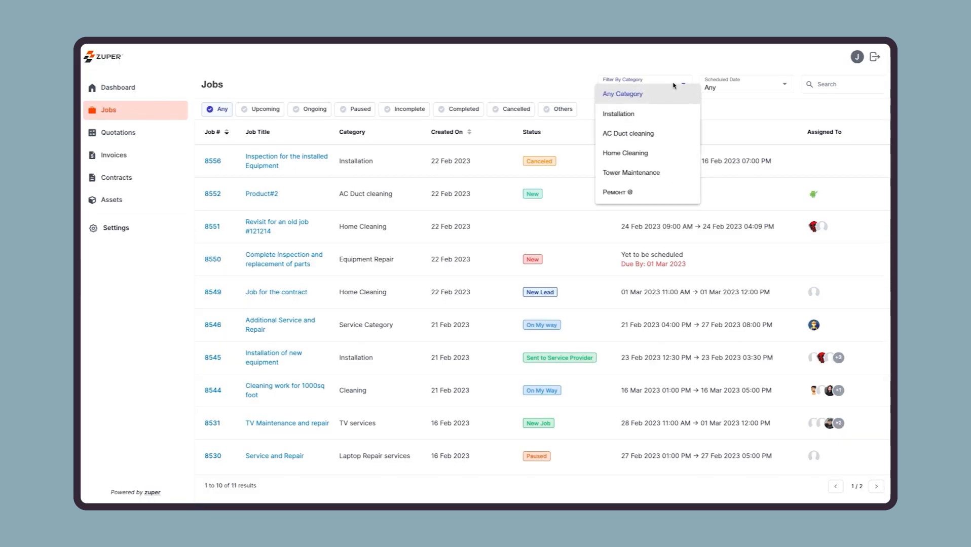
pyautogui.moveTo(662, 107)
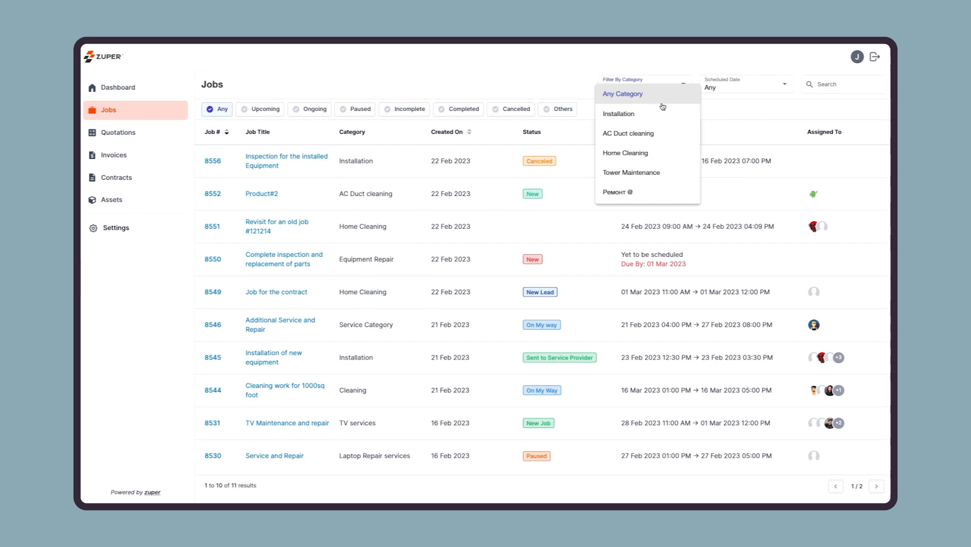
pyautogui.moveTo(746, 87)
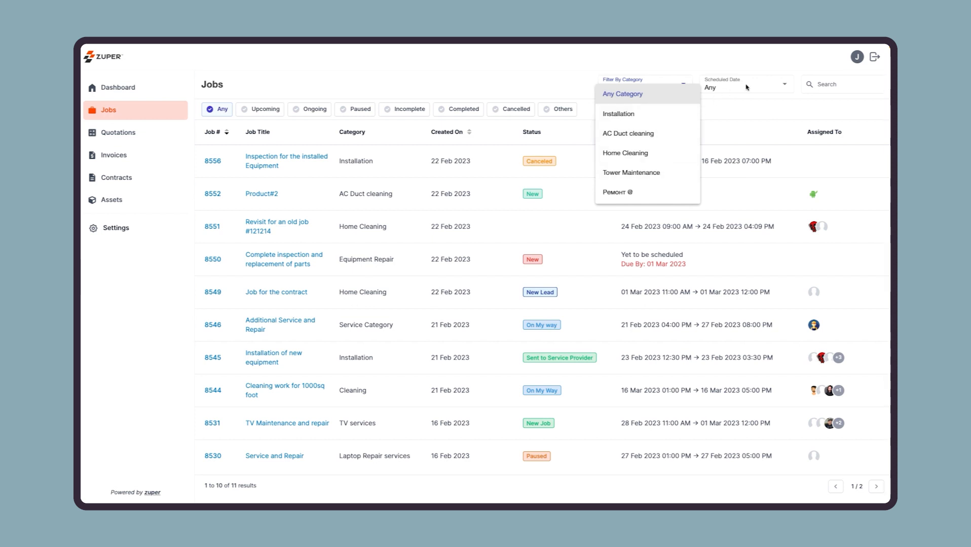
pyautogui.click(746, 85)
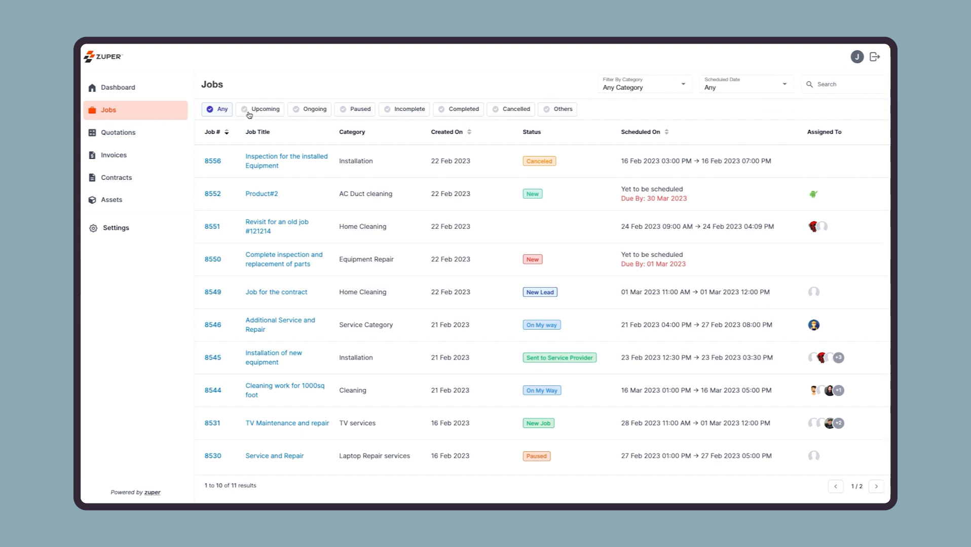
# - Filter jobs by Ongoing, Paused, Incomplete, Cancelled and Others, then back to Any
pyautogui.click(309, 110)
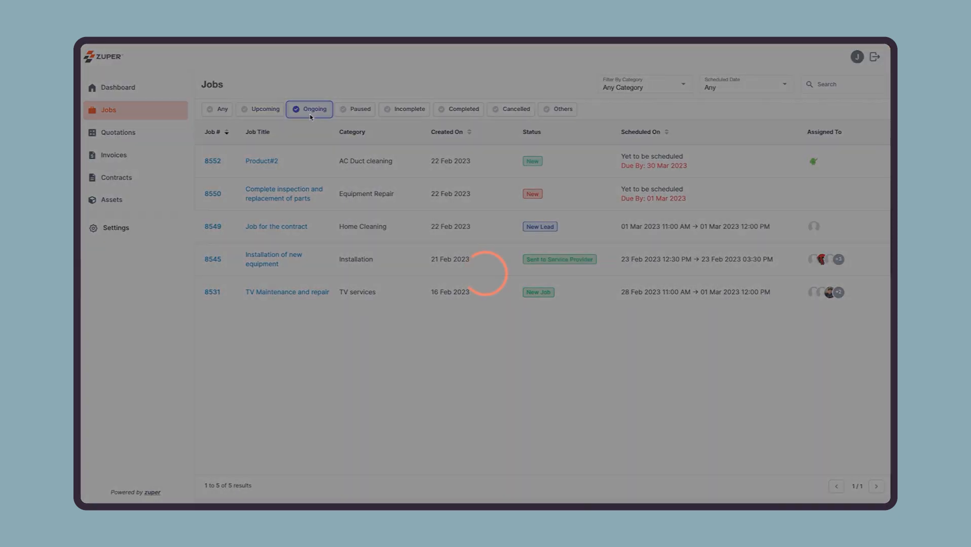
pyautogui.click(360, 109)
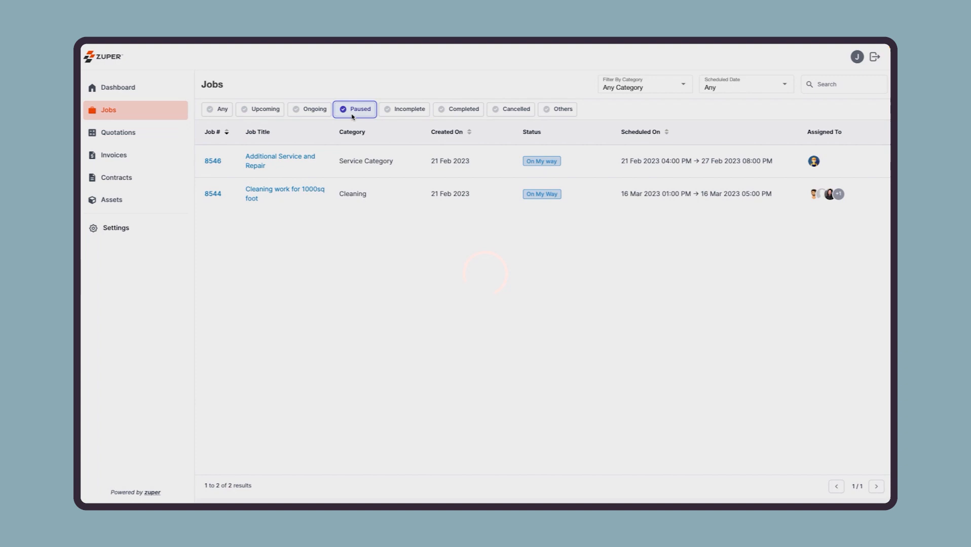
pyautogui.click(409, 109)
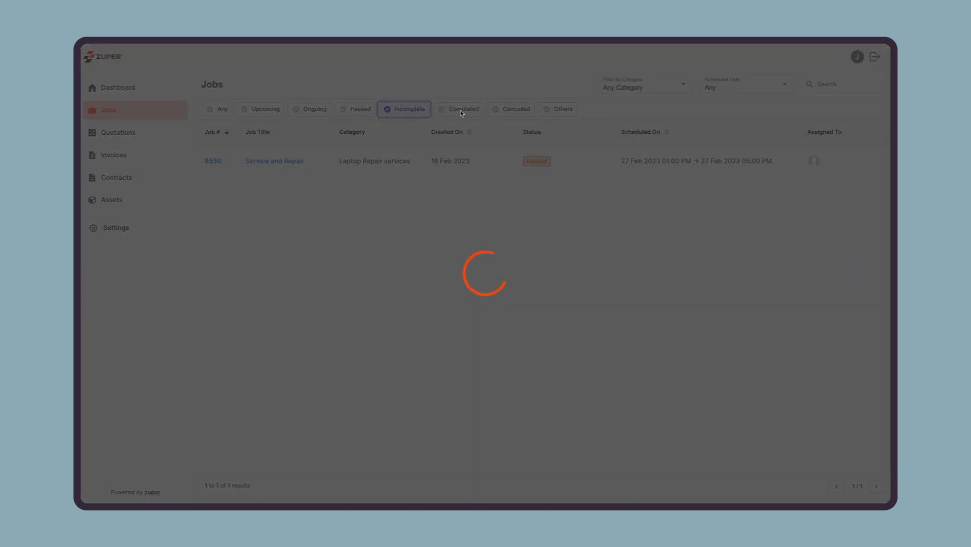
pyautogui.click(515, 109)
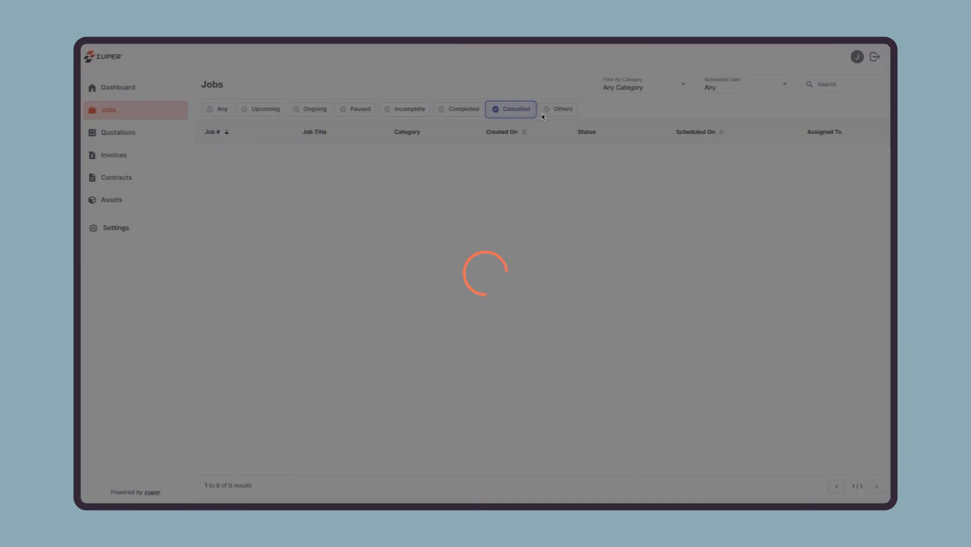
pyautogui.click(560, 110)
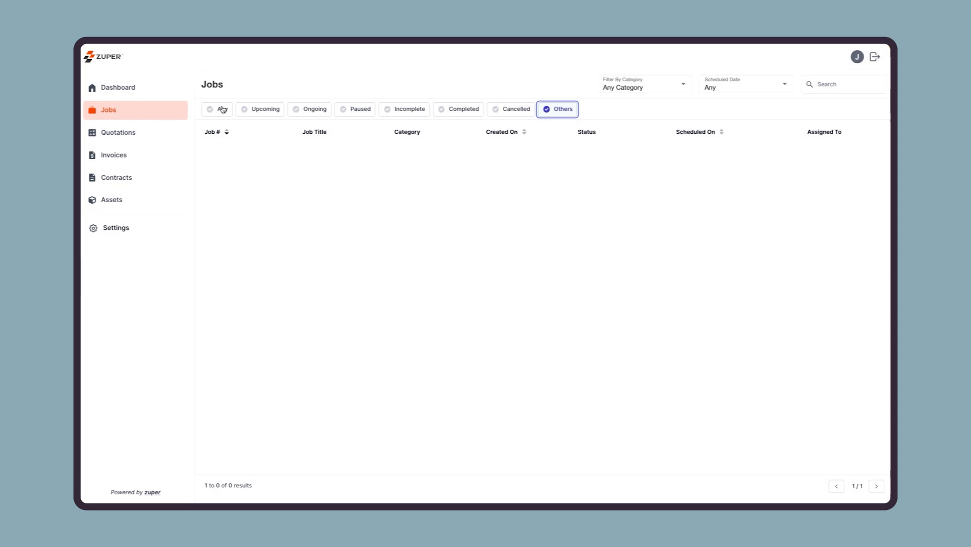
pyautogui.click(216, 109)
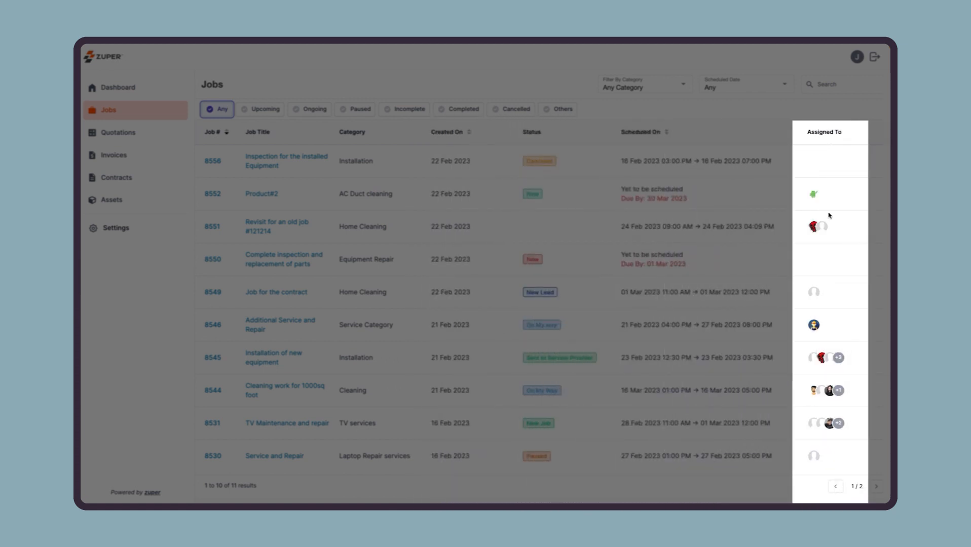
# - Review page 2 of the jobs, return to page 1 and open job 8545
pyautogui.click(875, 487)
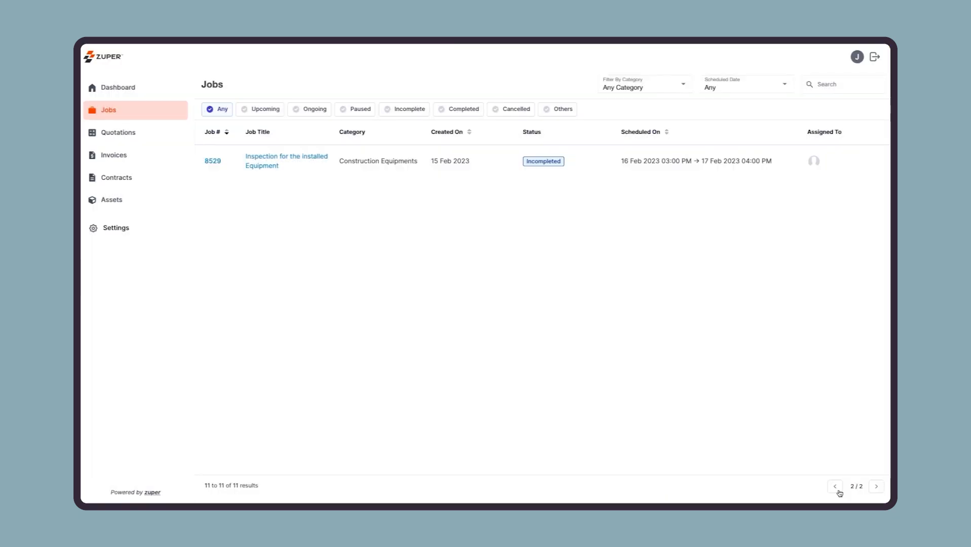
pyautogui.click(834, 487)
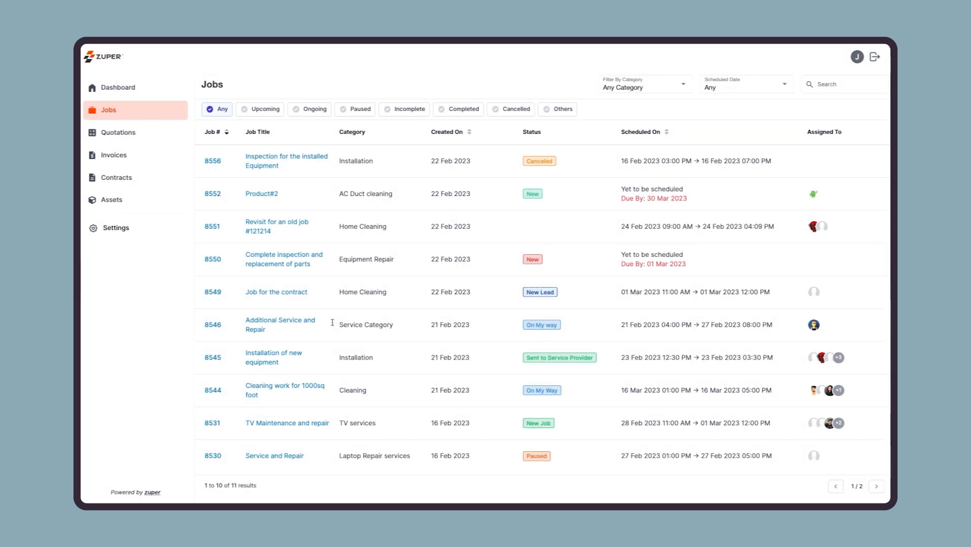
pyautogui.click(273, 357)
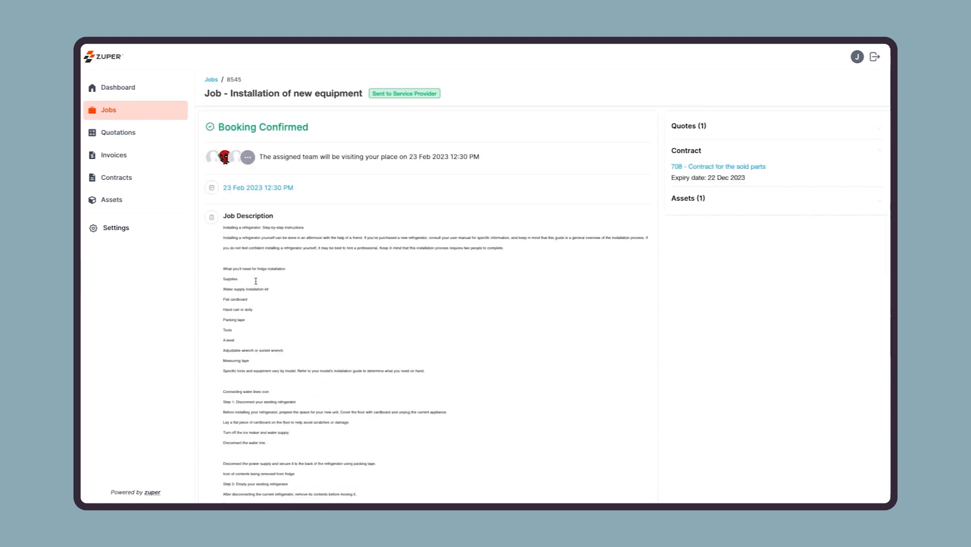
# - Review the job's linked quote, asset and assigned employees, then go to quote QUO-3030
pyautogui.click(688, 126)
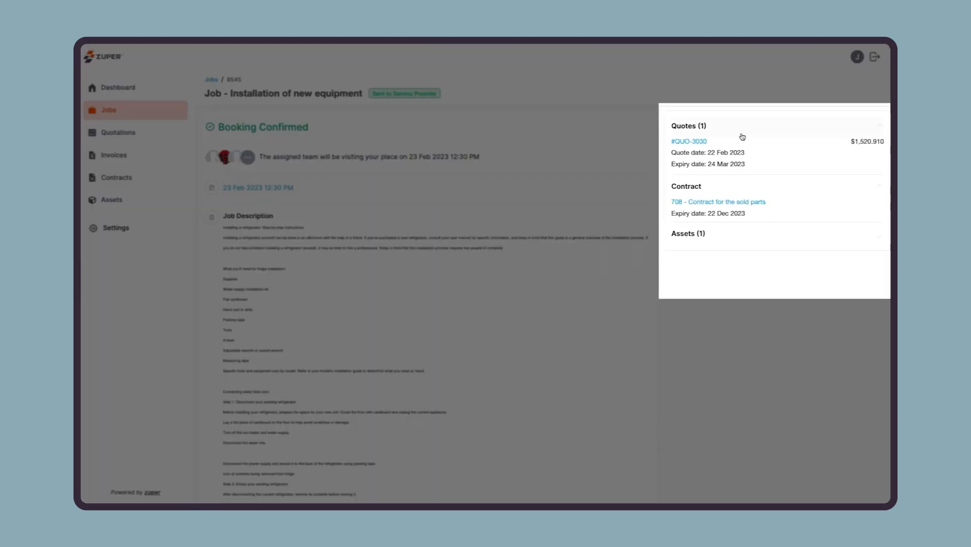
pyautogui.click(688, 233)
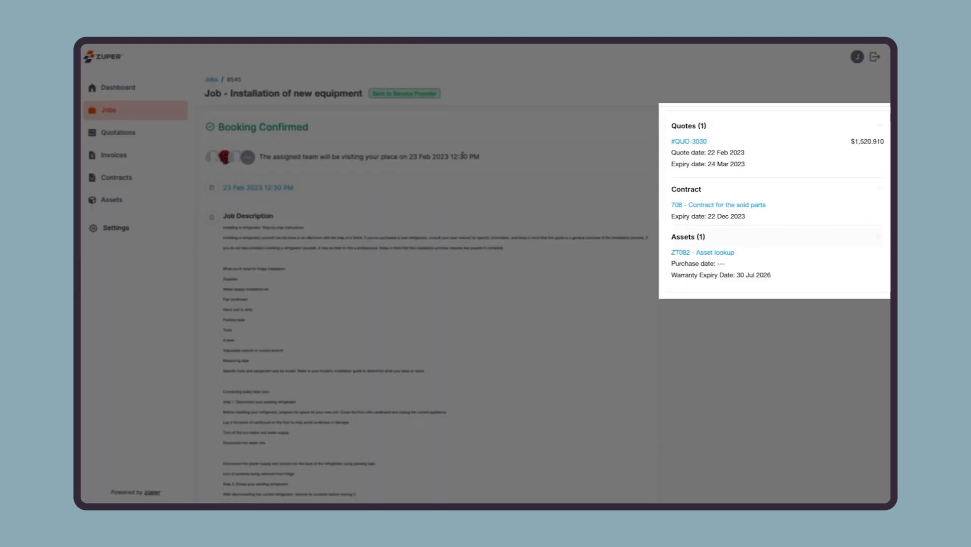
pyautogui.click(247, 157)
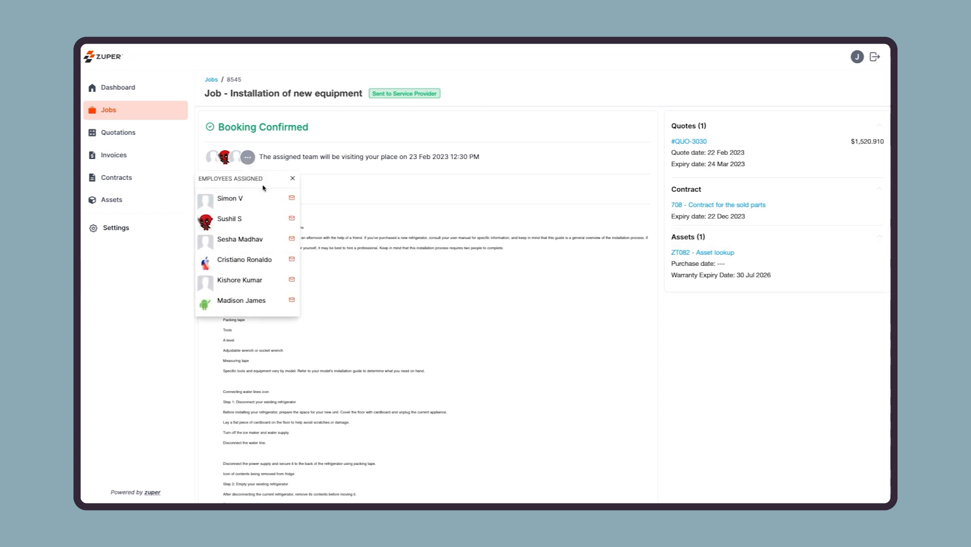
pyautogui.moveTo(290, 242)
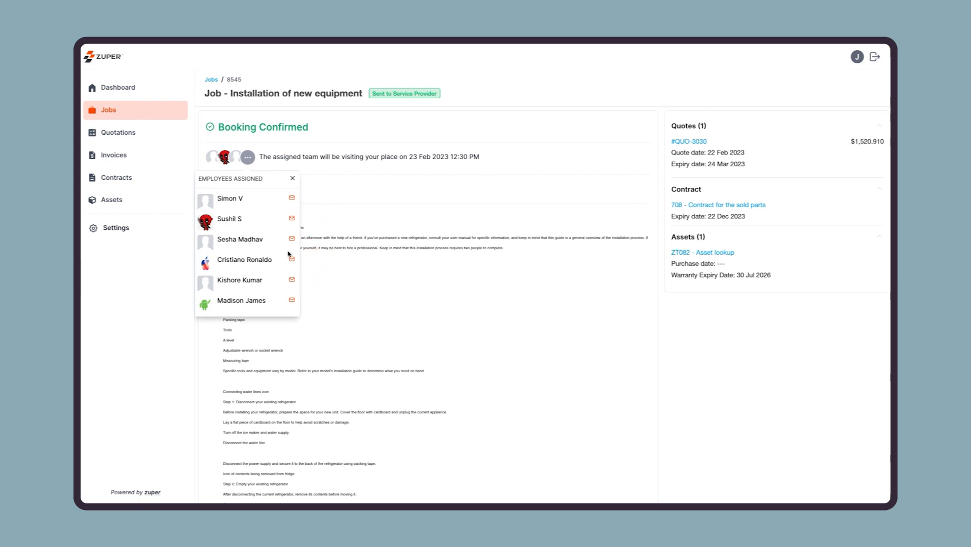
pyautogui.moveTo(313, 243)
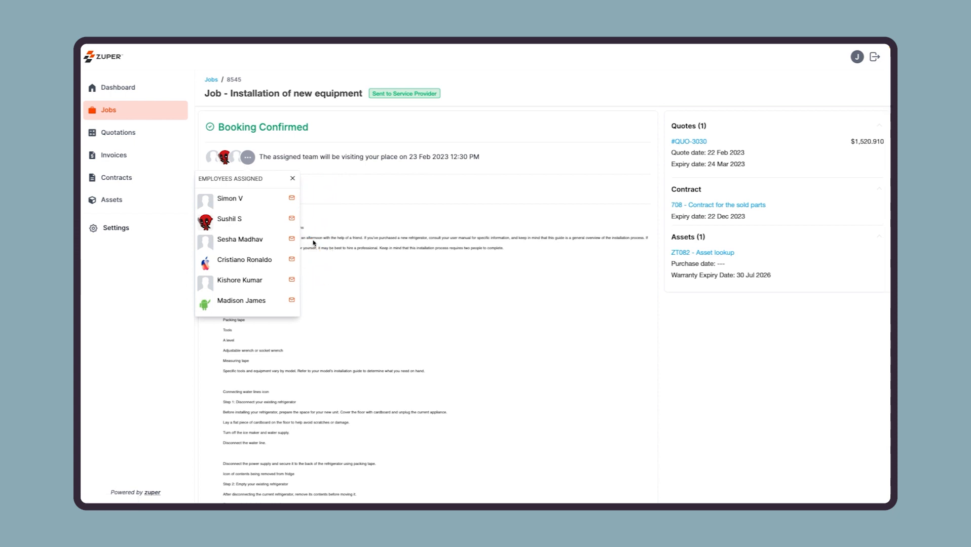
pyautogui.moveTo(375, 218)
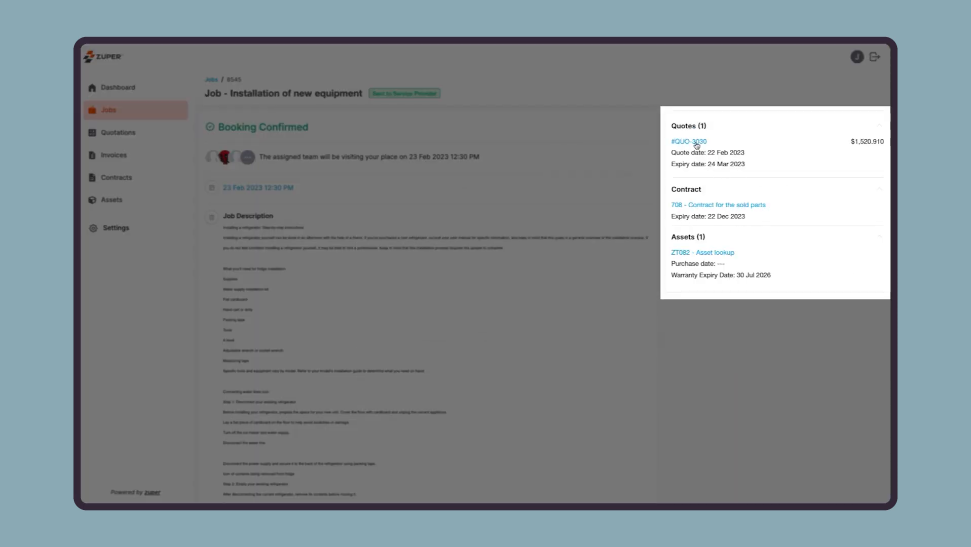
pyautogui.click(688, 141)
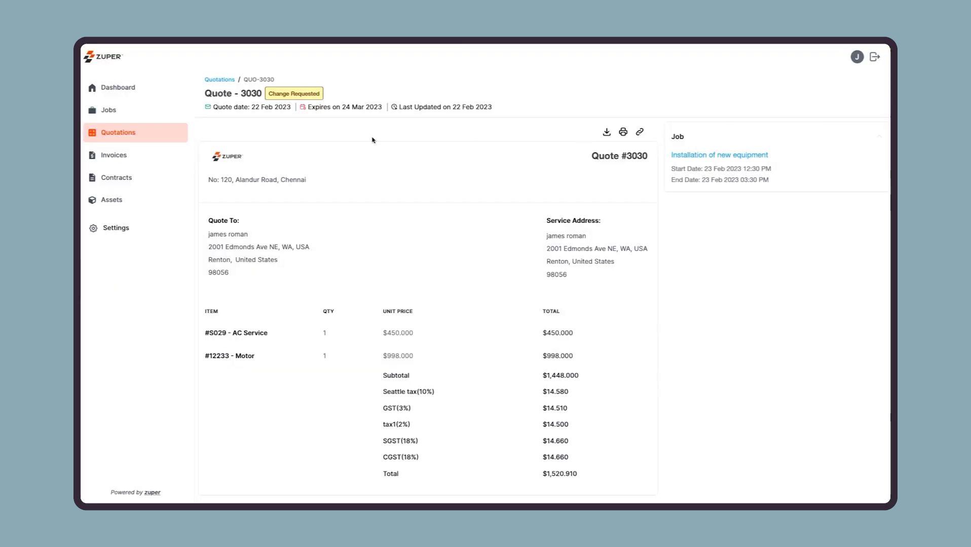
# - Return to Jobs, then switch to the Quotations list of six quotes
pyautogui.click(107, 109)
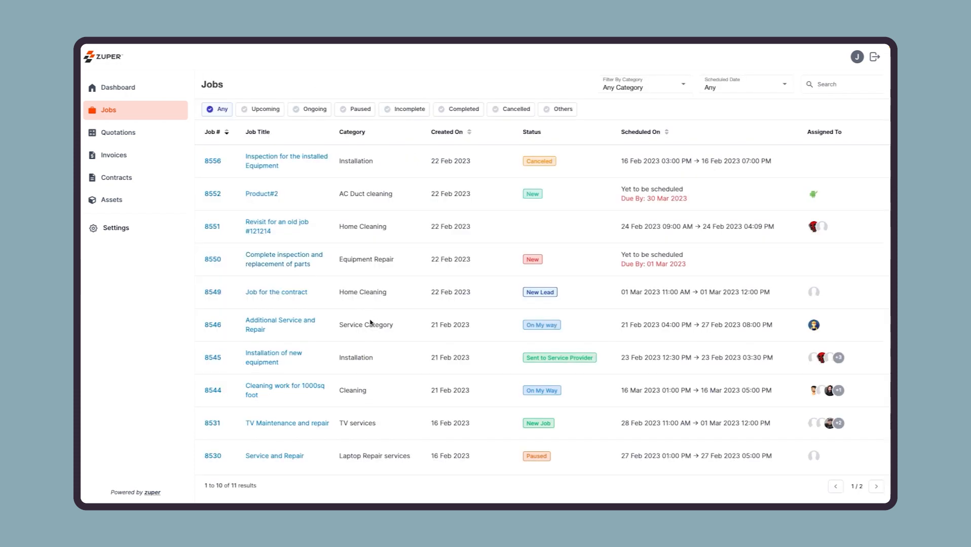
pyautogui.click(117, 132)
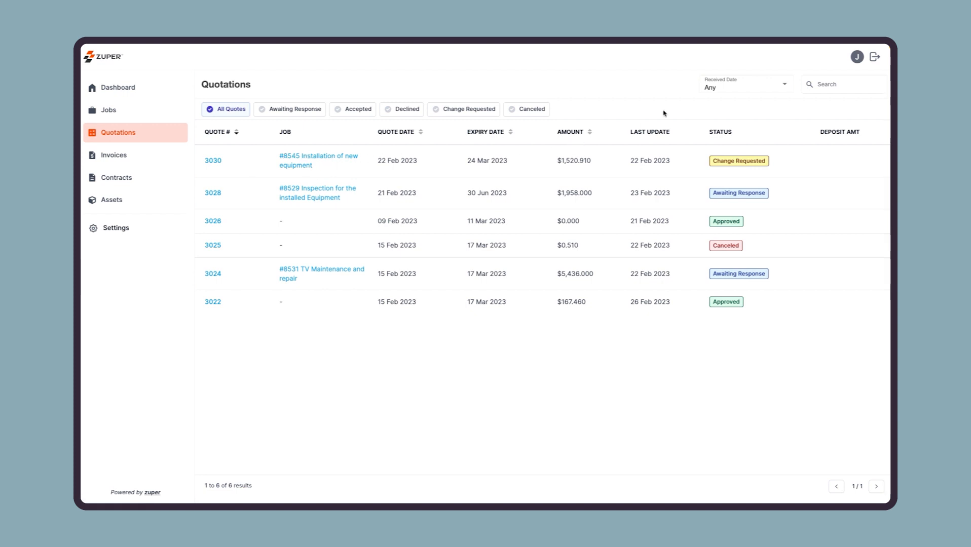
pyautogui.click(747, 86)
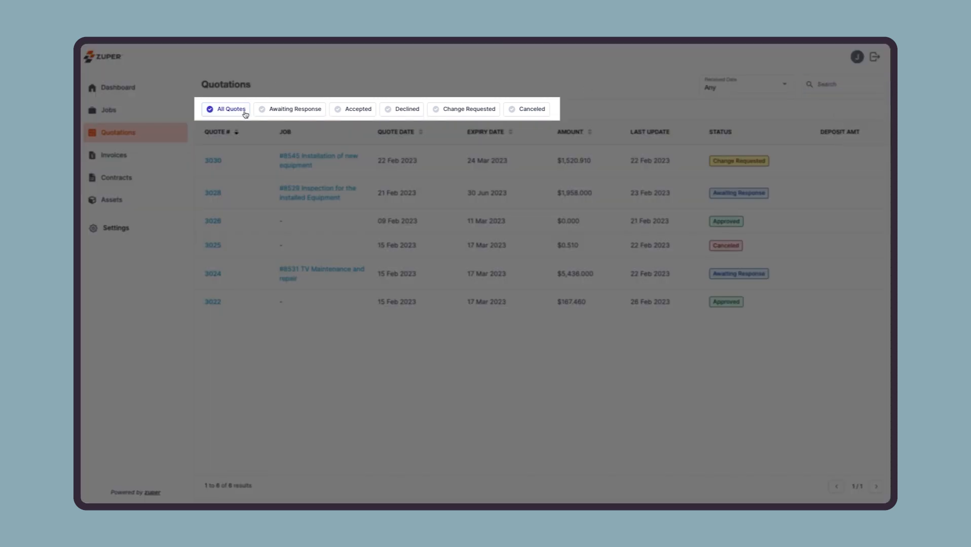
pyautogui.click(294, 110)
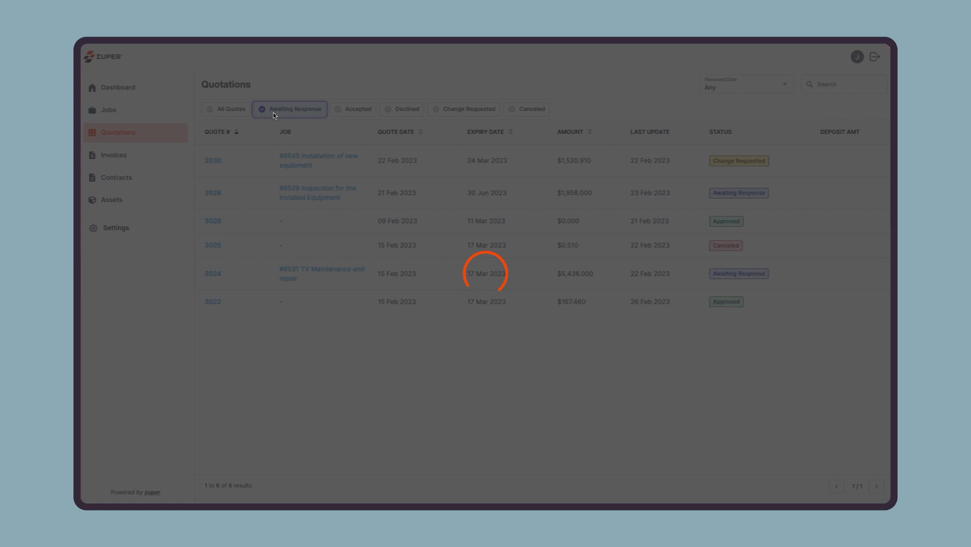
pyautogui.click(353, 109)
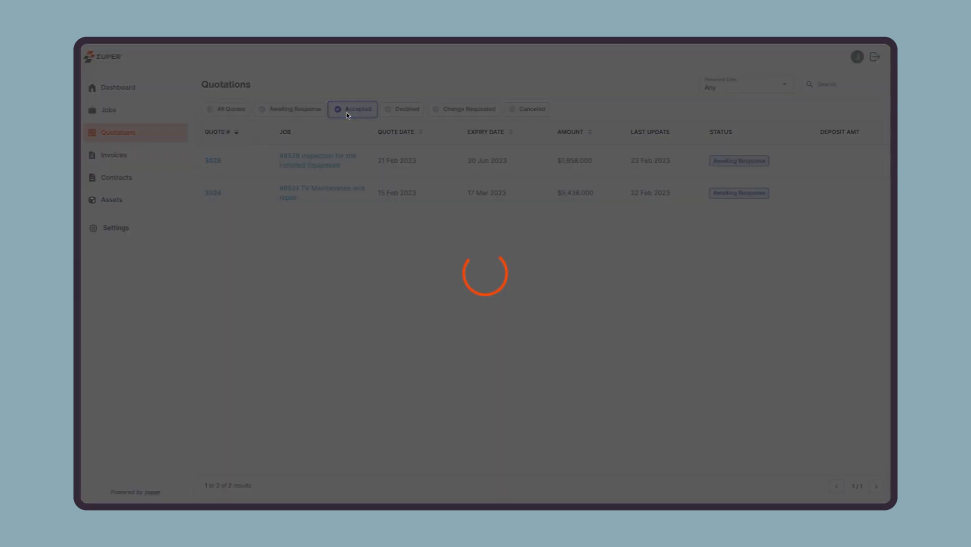
pyautogui.click(405, 109)
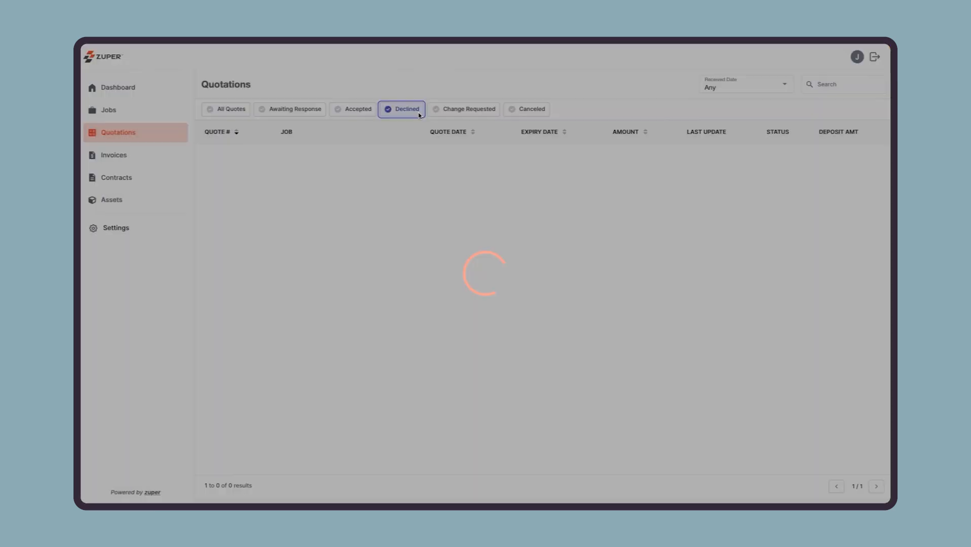
pyautogui.click(468, 109)
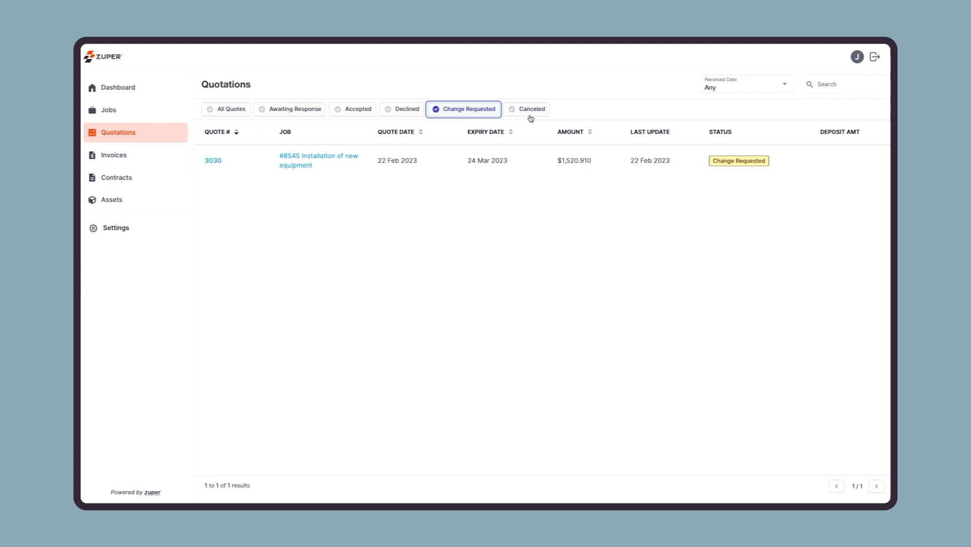
pyautogui.click(532, 110)
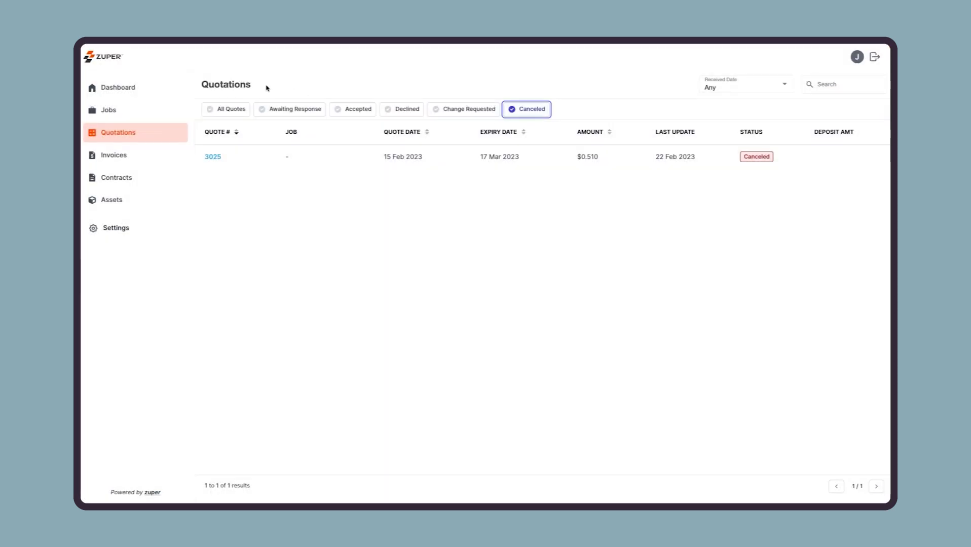
pyautogui.click(294, 110)
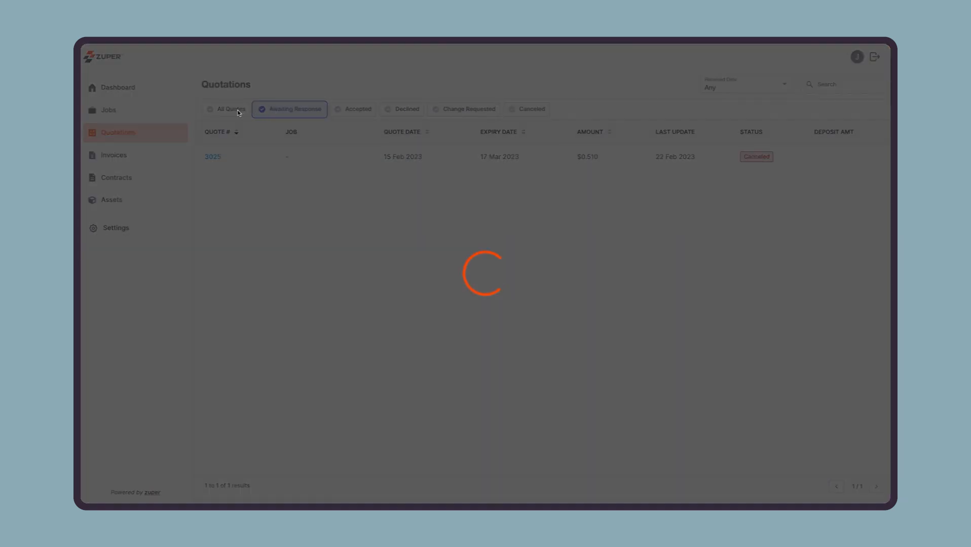
pyautogui.click(230, 110)
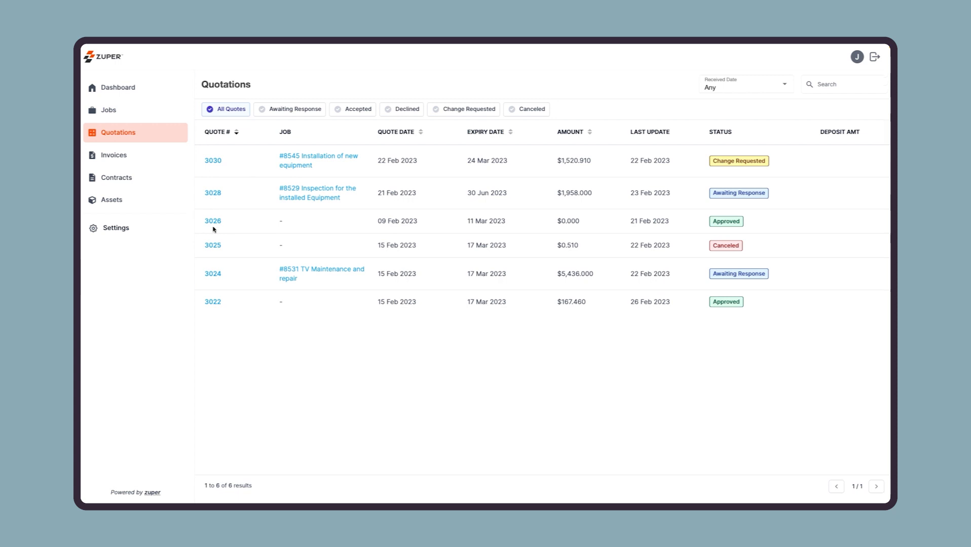
# - Open quote 3024 and view its shareable link without sharing
pyautogui.click(213, 274)
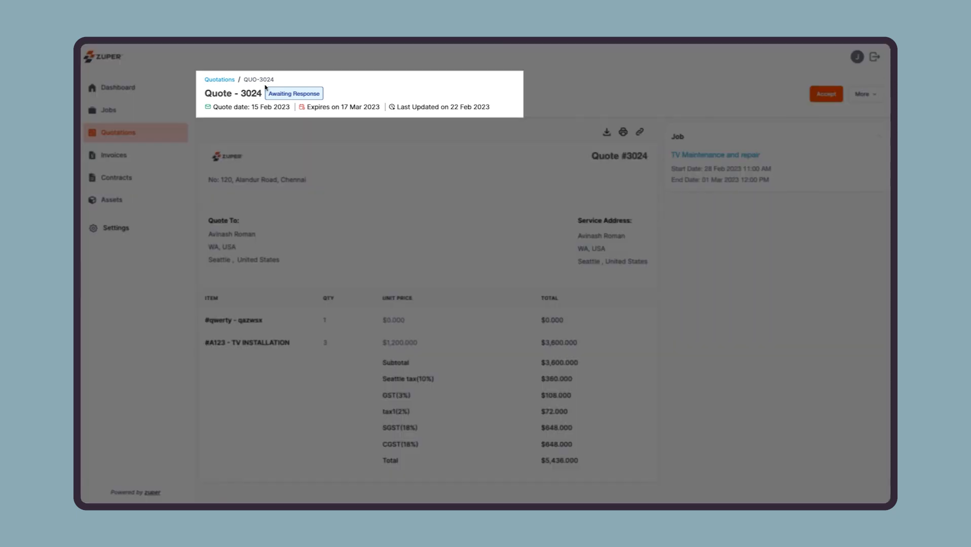
pyautogui.moveTo(384, 123)
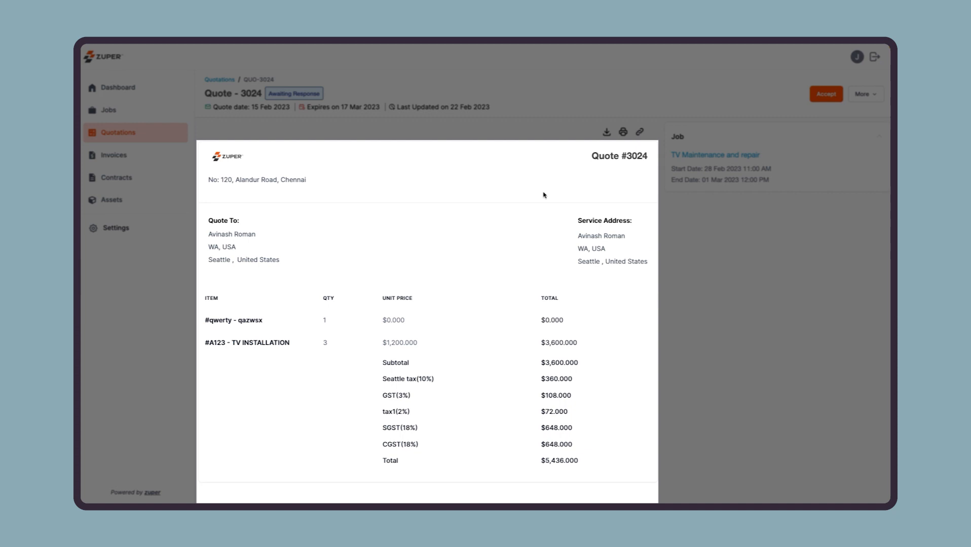
pyautogui.moveTo(515, 453)
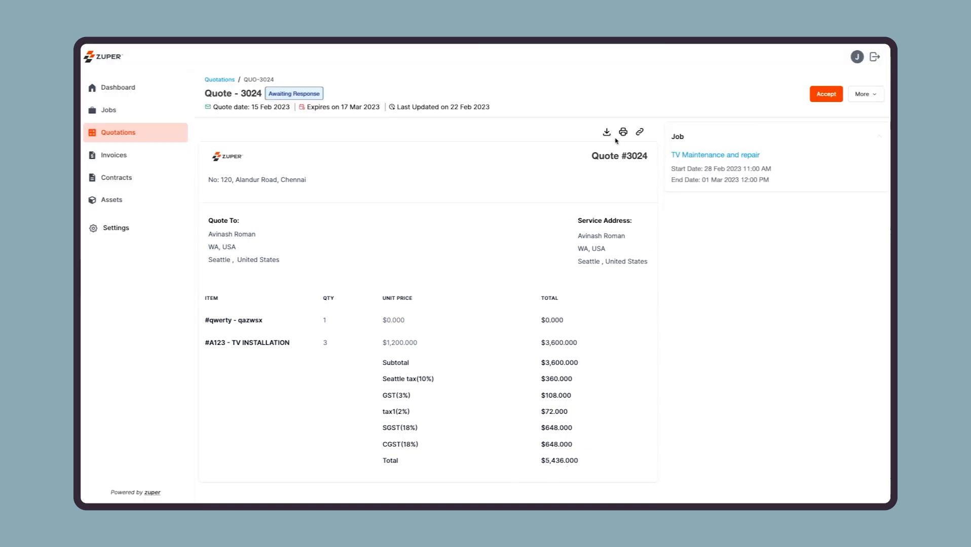
pyautogui.moveTo(624, 135)
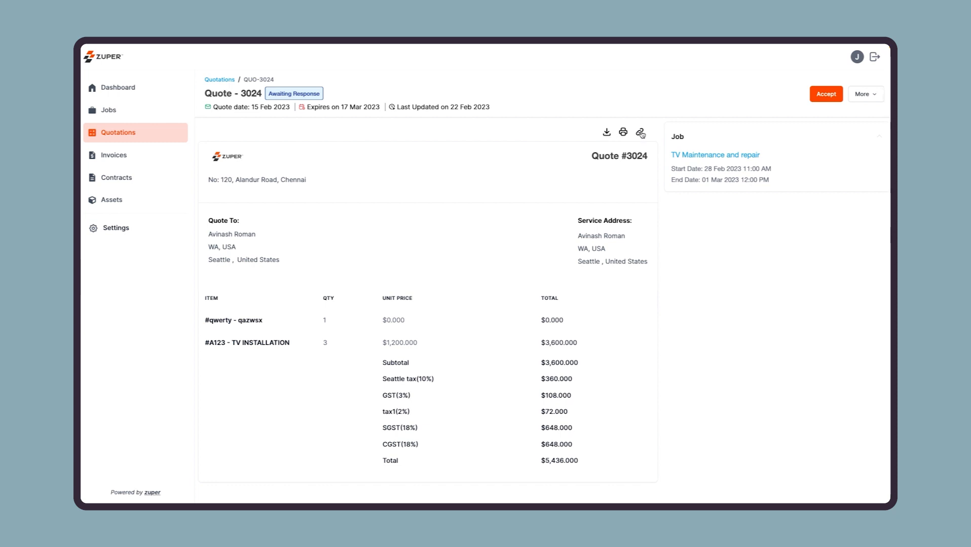
pyautogui.click(641, 132)
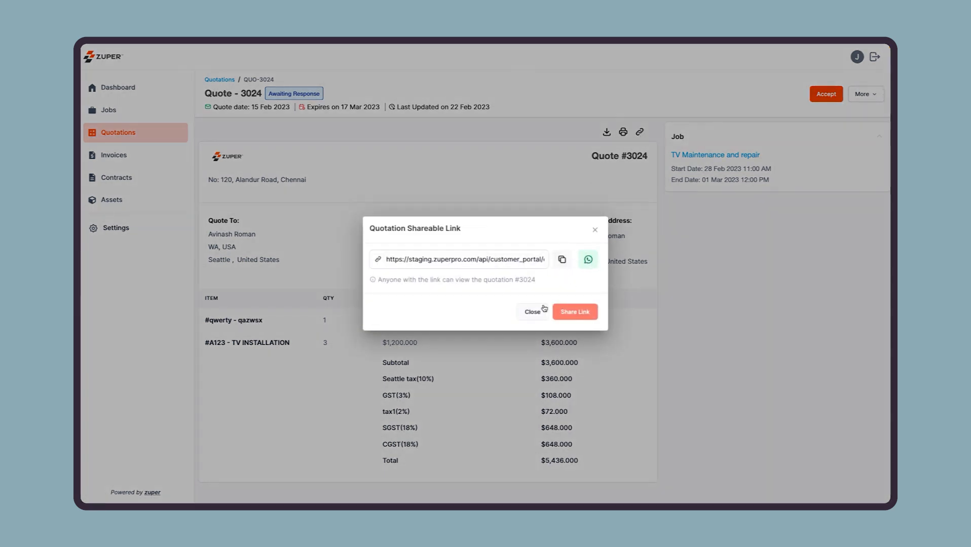
pyautogui.click(531, 312)
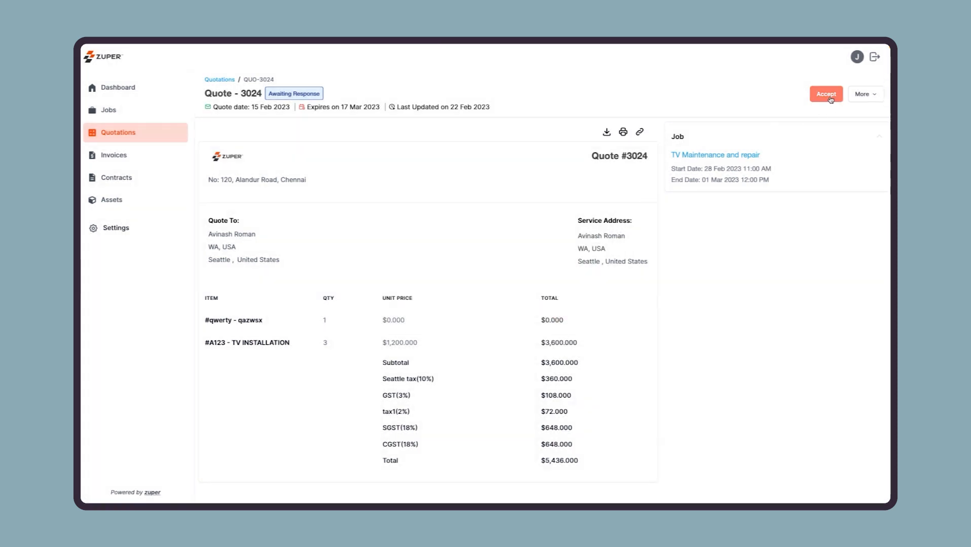
# - Start accepting quote 3024 with only TV Installation kept and comment 'approved'
pyautogui.click(825, 94)
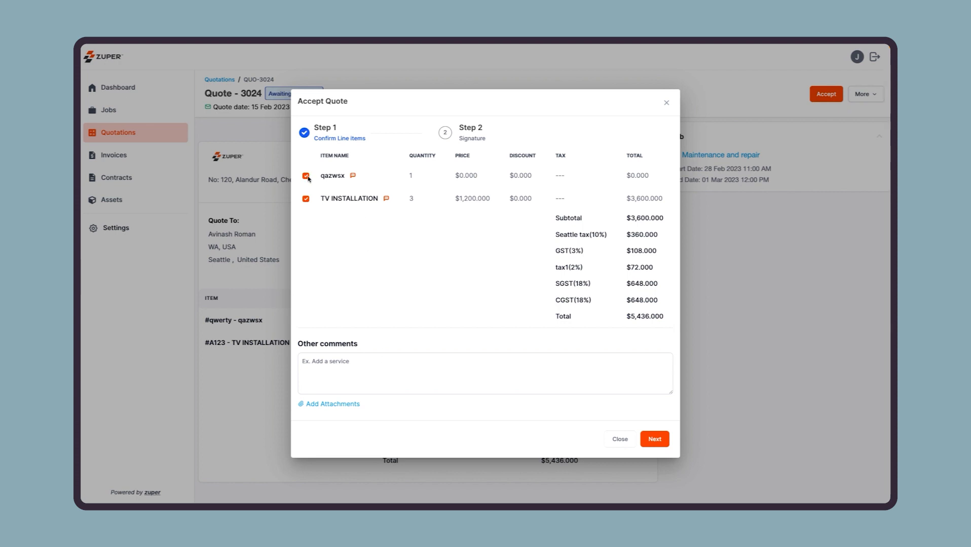
pyautogui.click(305, 175)
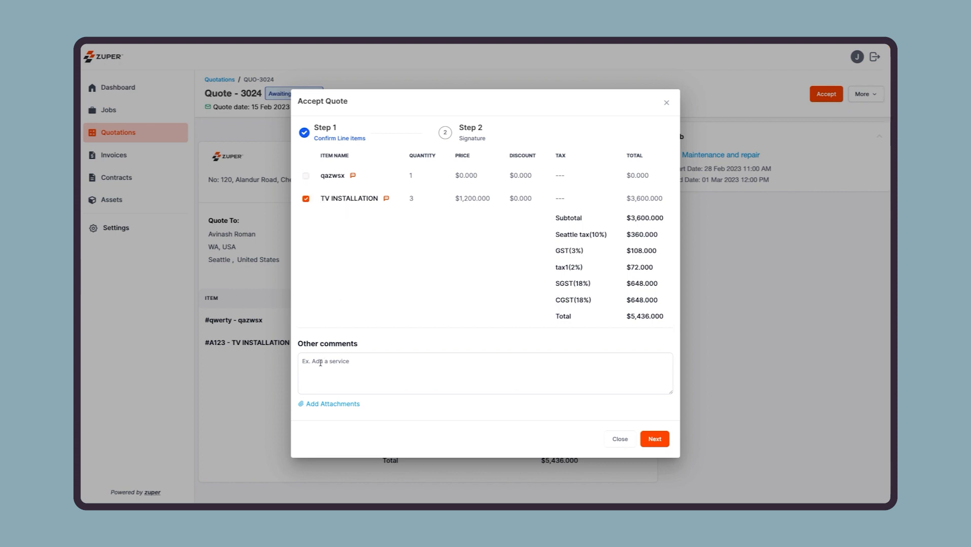
pyautogui.write('appro')
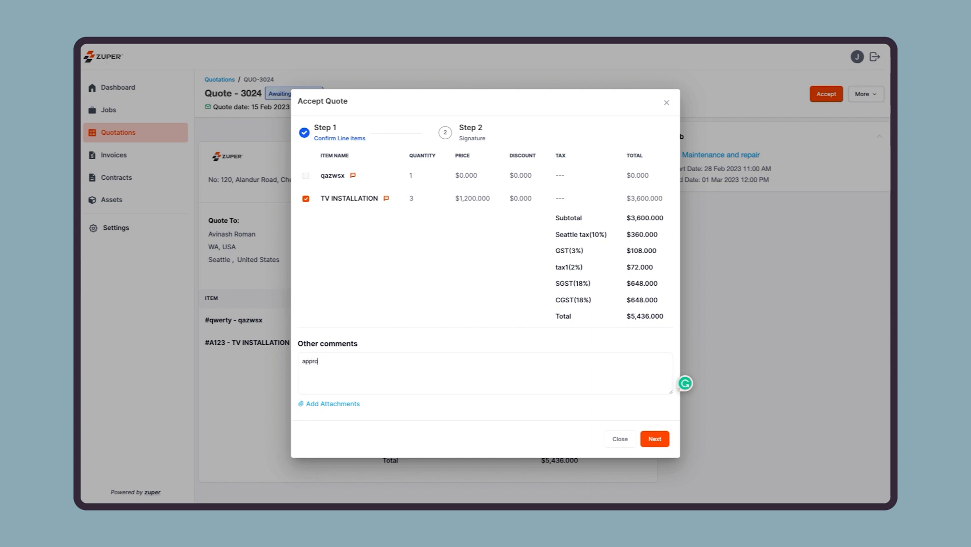
pyautogui.write('ved')
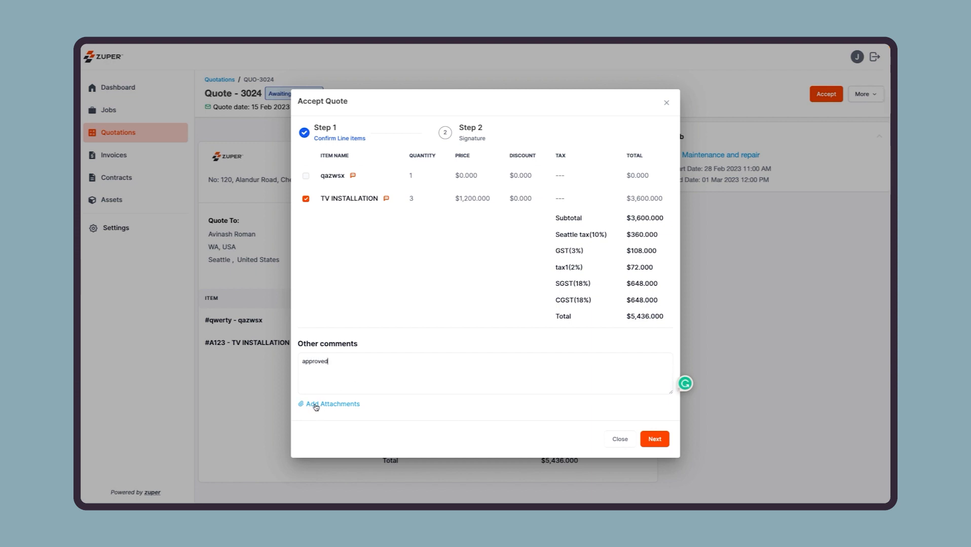
pyautogui.click(654, 439)
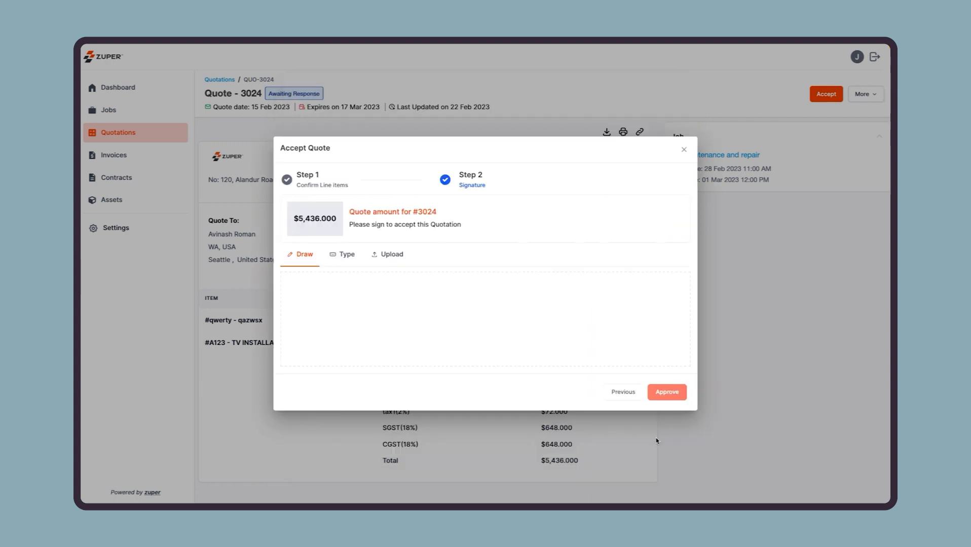
pyautogui.moveTo(370, 306)
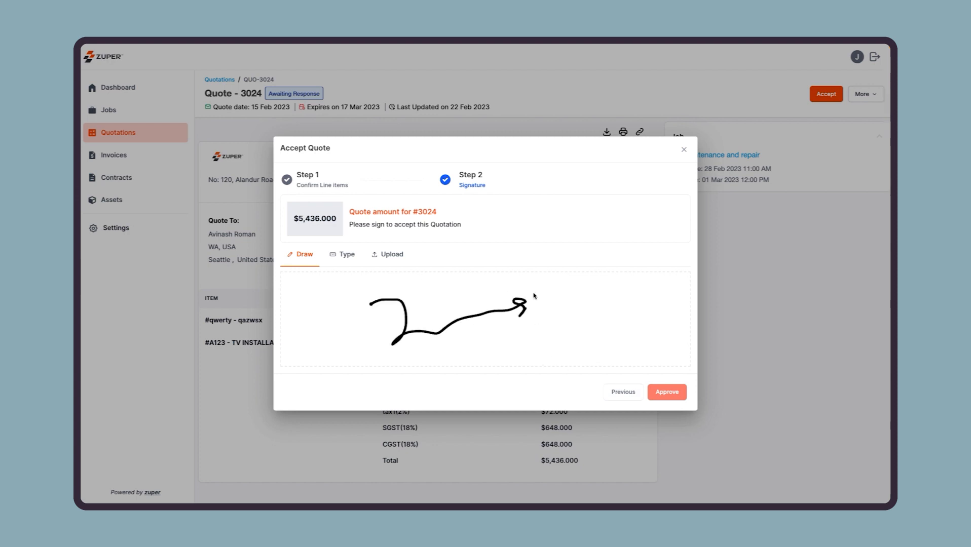
pyautogui.click(347, 254)
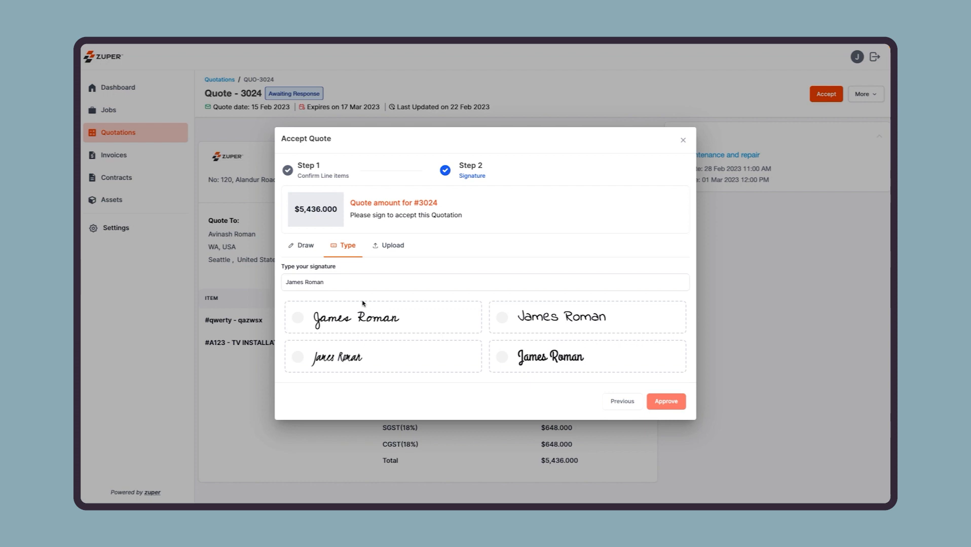
pyautogui.click(297, 318)
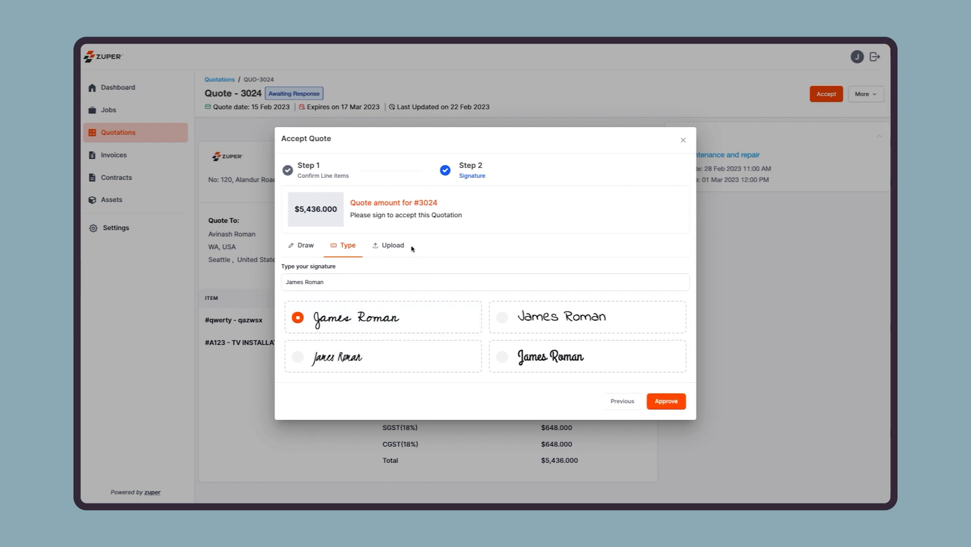
pyautogui.click(391, 245)
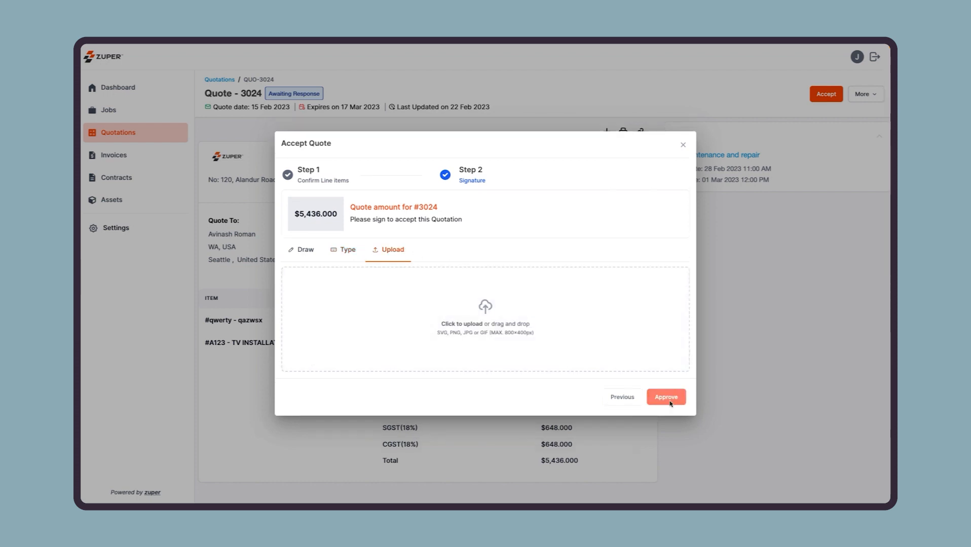
pyautogui.moveTo(334, 238)
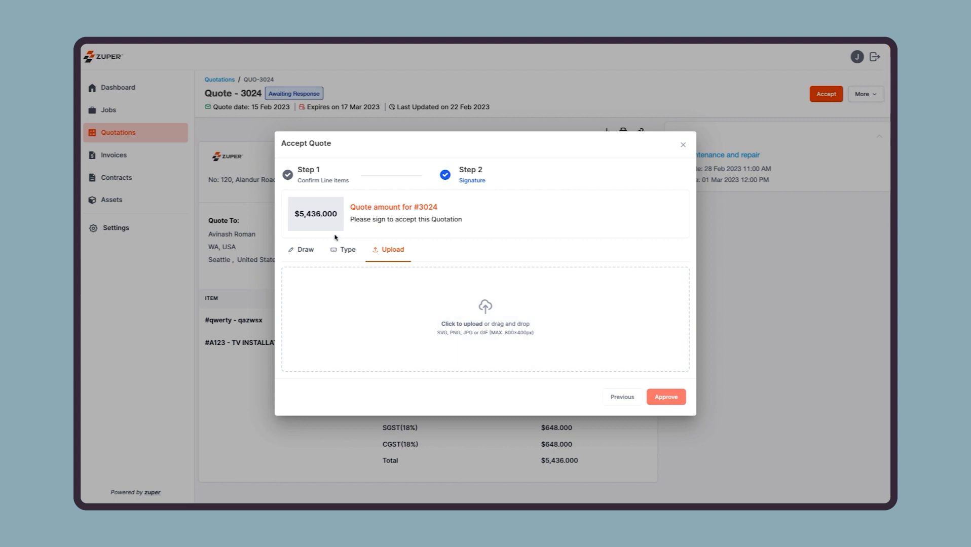
pyautogui.click(348, 249)
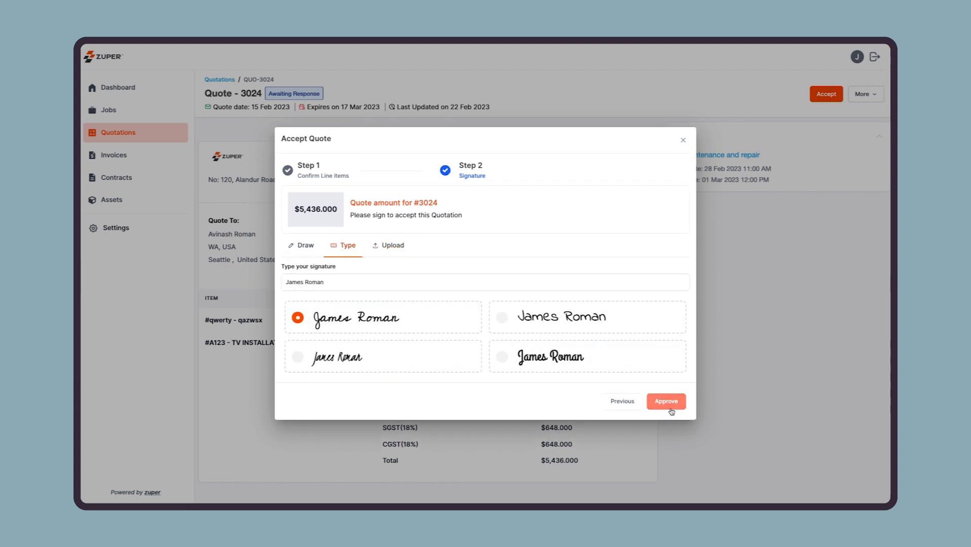
pyautogui.click(665, 401)
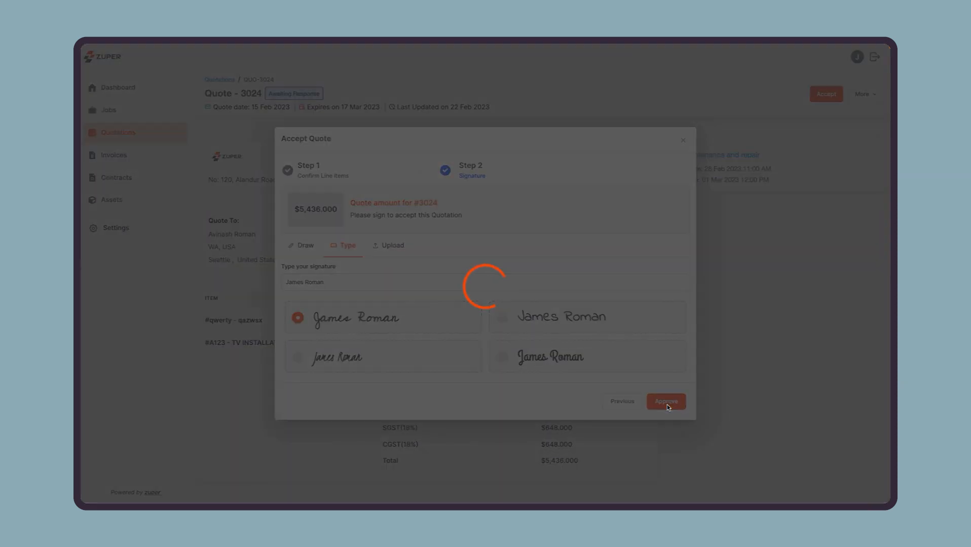
pyautogui.click(665, 402)
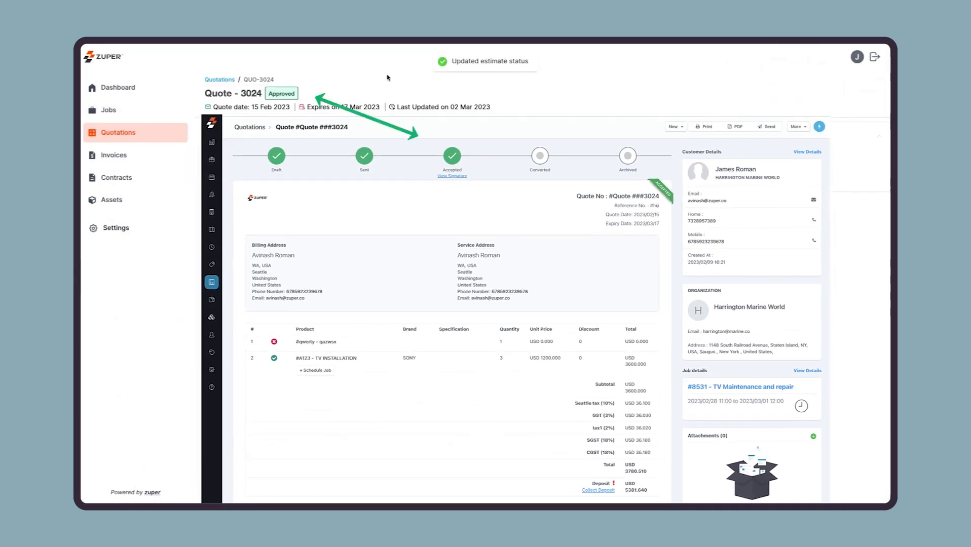
pyautogui.click(219, 79)
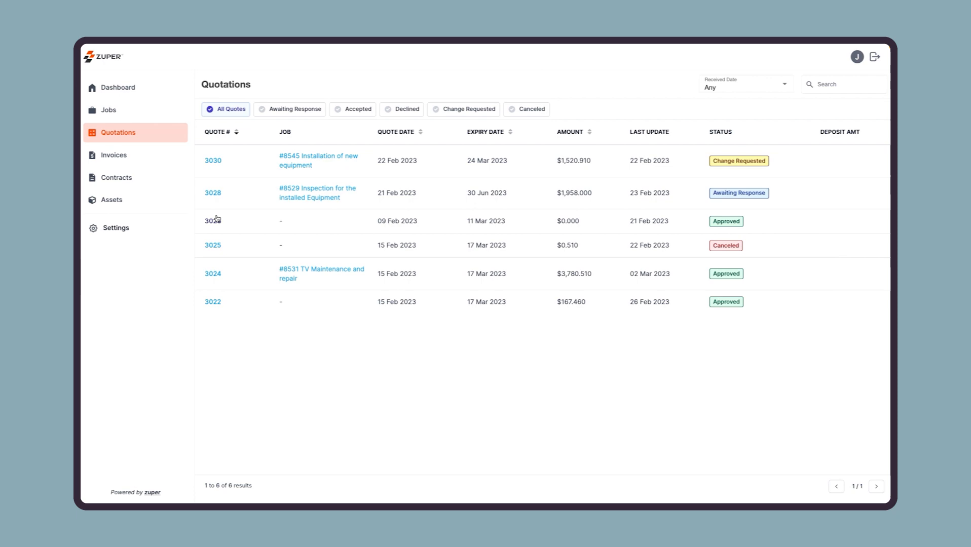
pyautogui.click(213, 193)
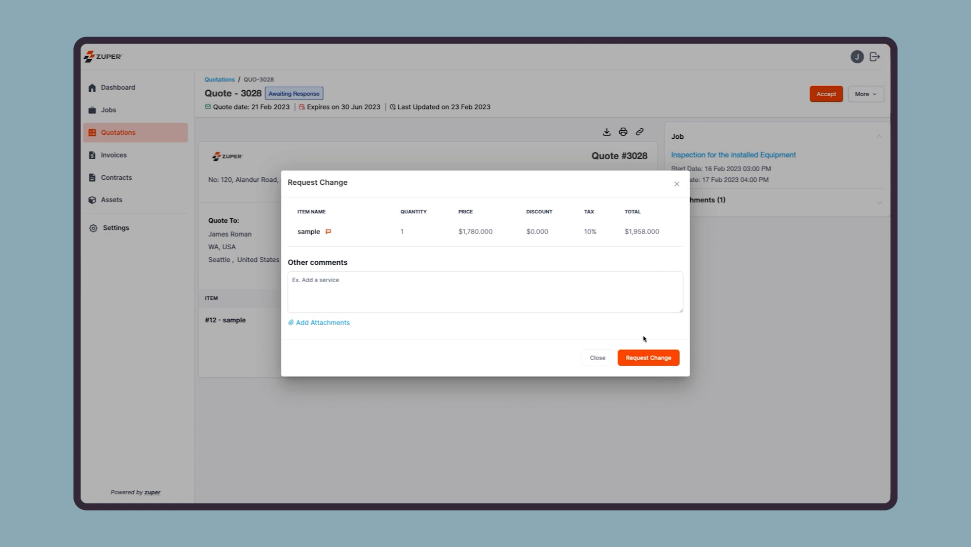
pyautogui.click(596, 358)
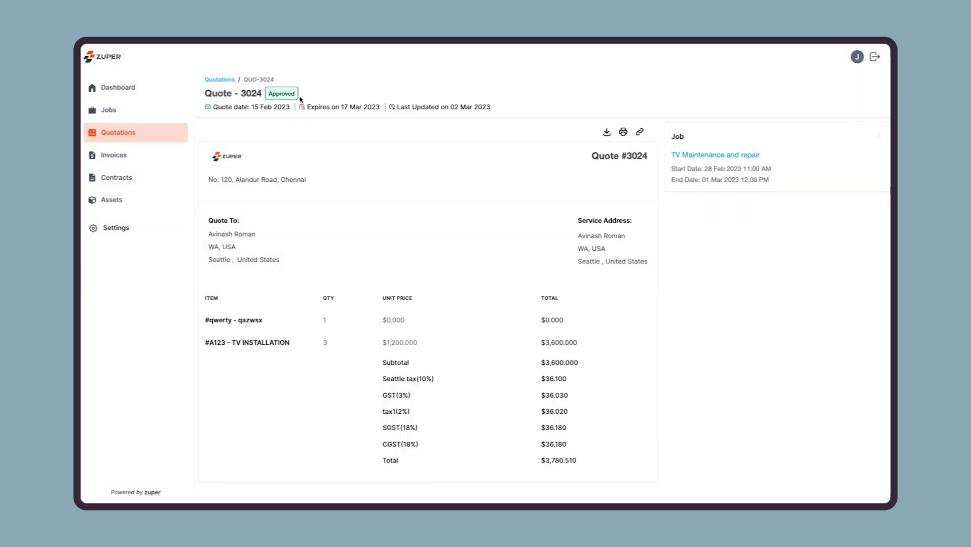
pyautogui.moveTo(113, 155)
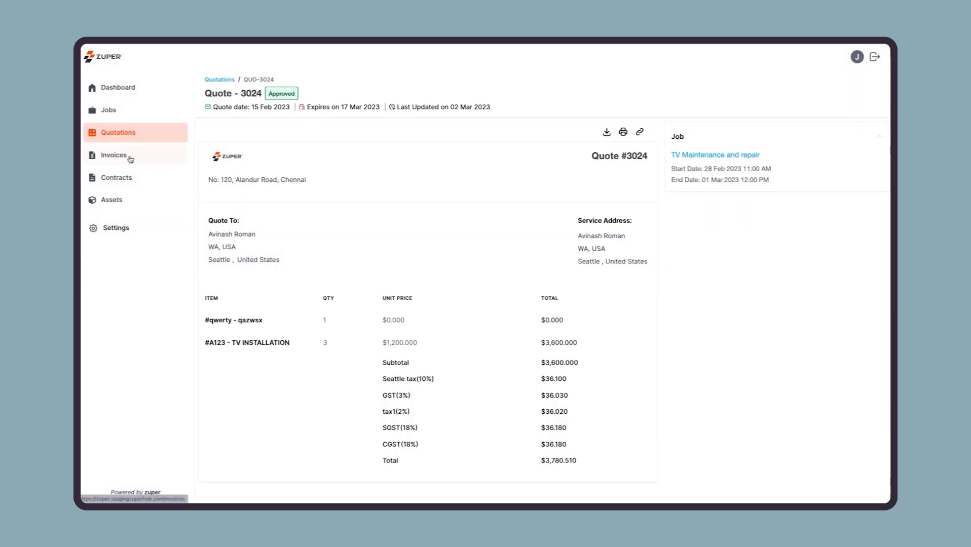
# - Browse the Invoices list through Awaiting Payment, Paid and Partially Paid filters, then back to all five invoices
pyautogui.click(113, 156)
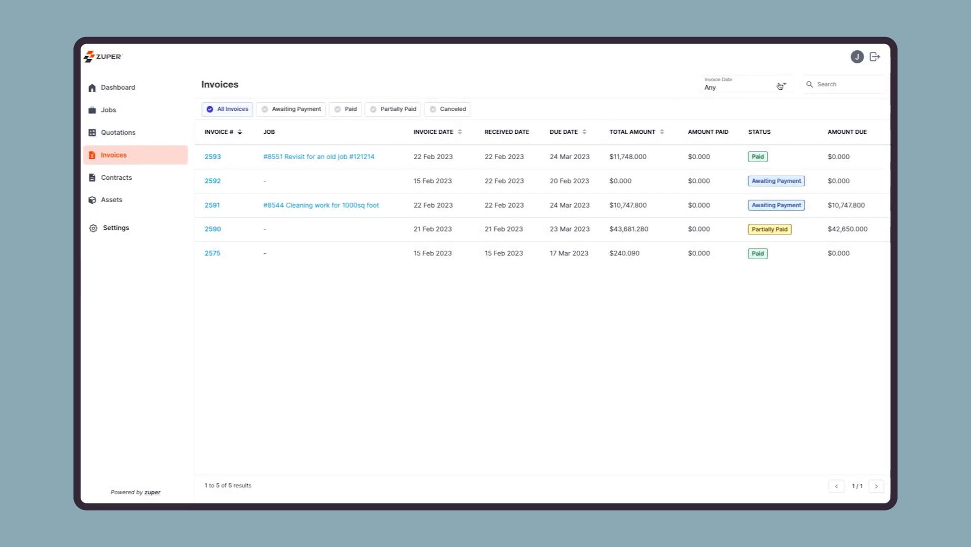
pyautogui.click(839, 83)
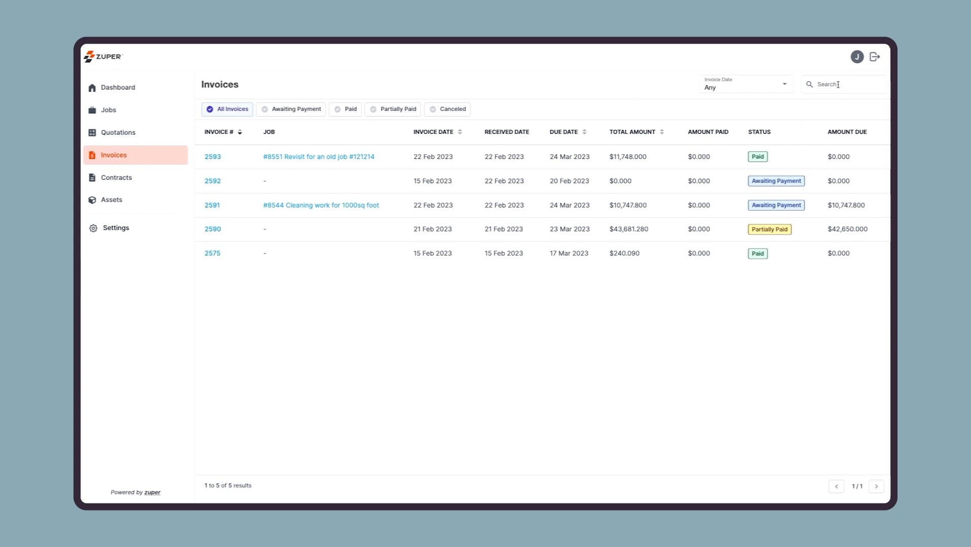
pyautogui.moveTo(521, 82)
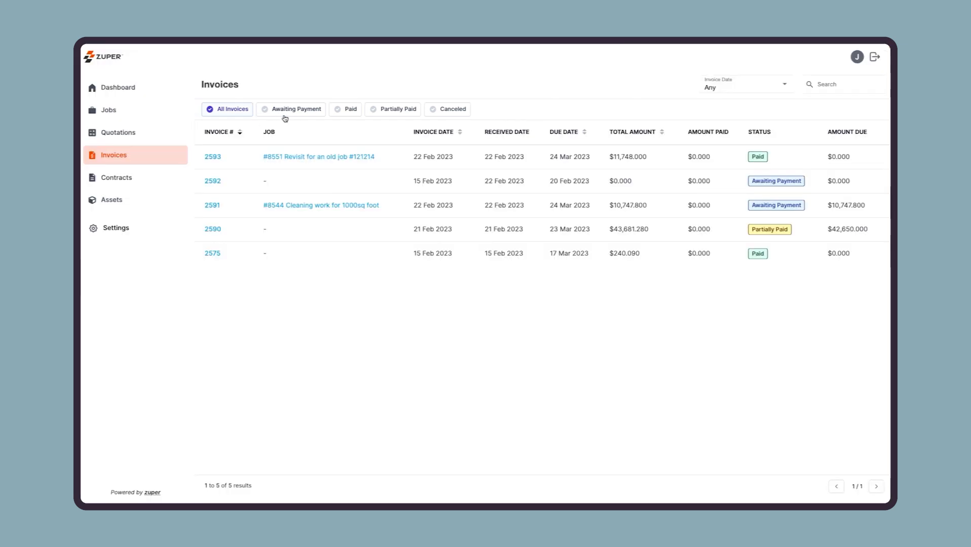
pyautogui.click(295, 109)
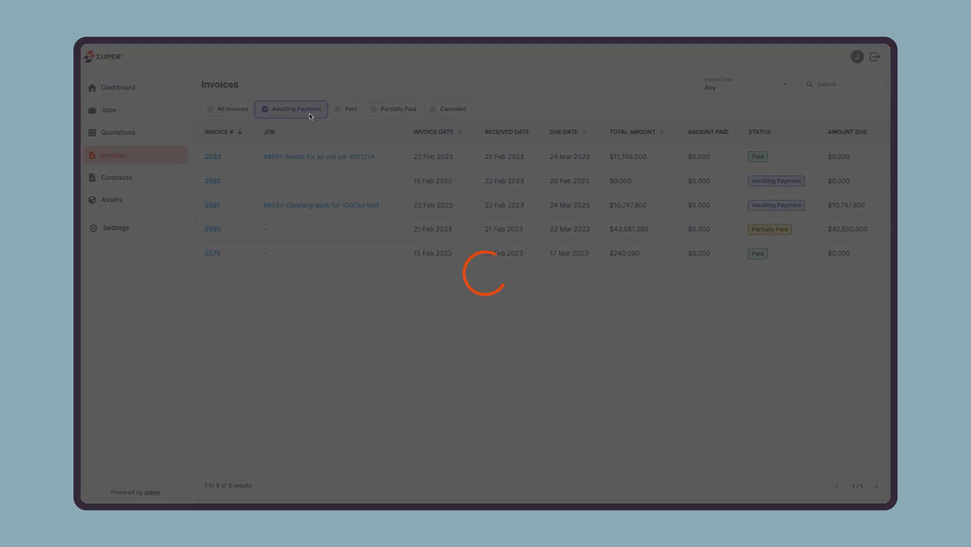
pyautogui.click(346, 109)
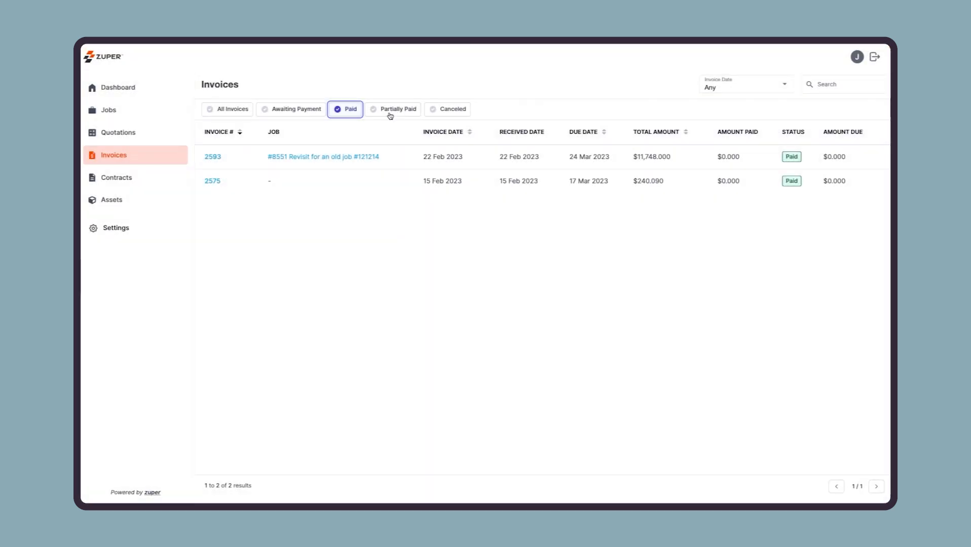
pyautogui.click(451, 110)
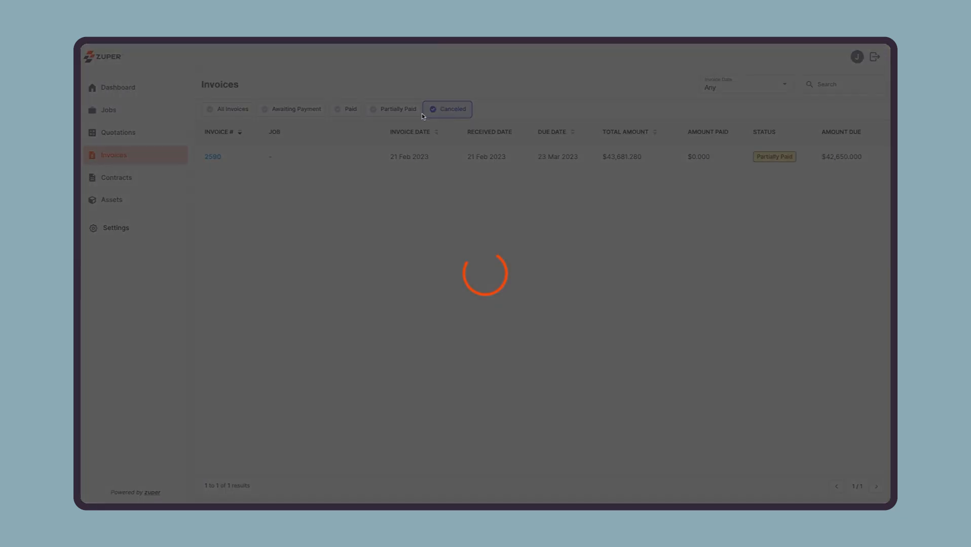
pyautogui.click(231, 109)
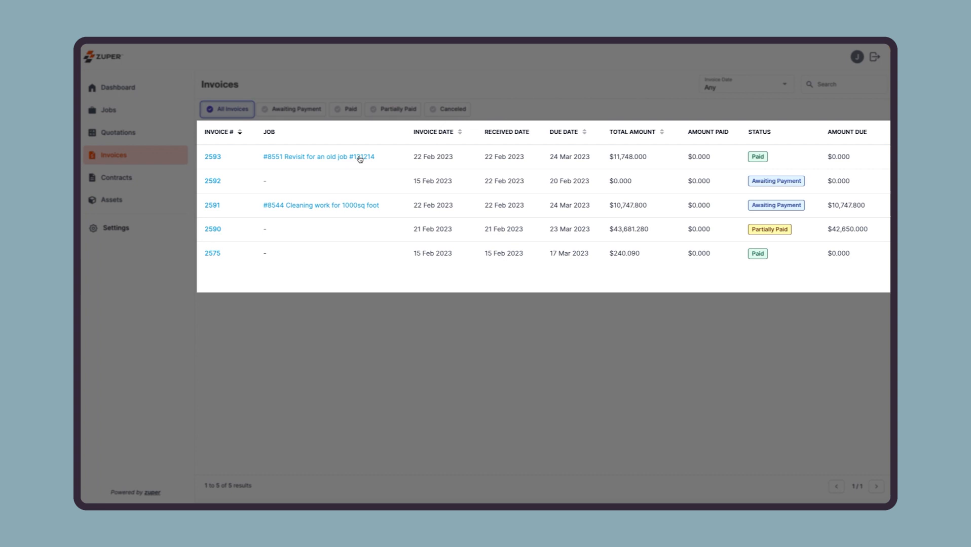
pyautogui.moveTo(225, 145)
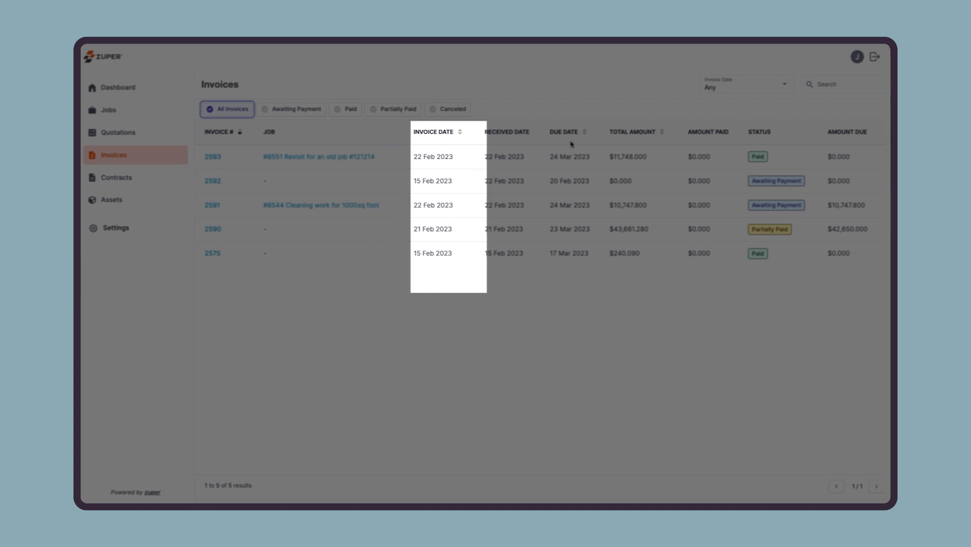
pyautogui.moveTo(567, 131)
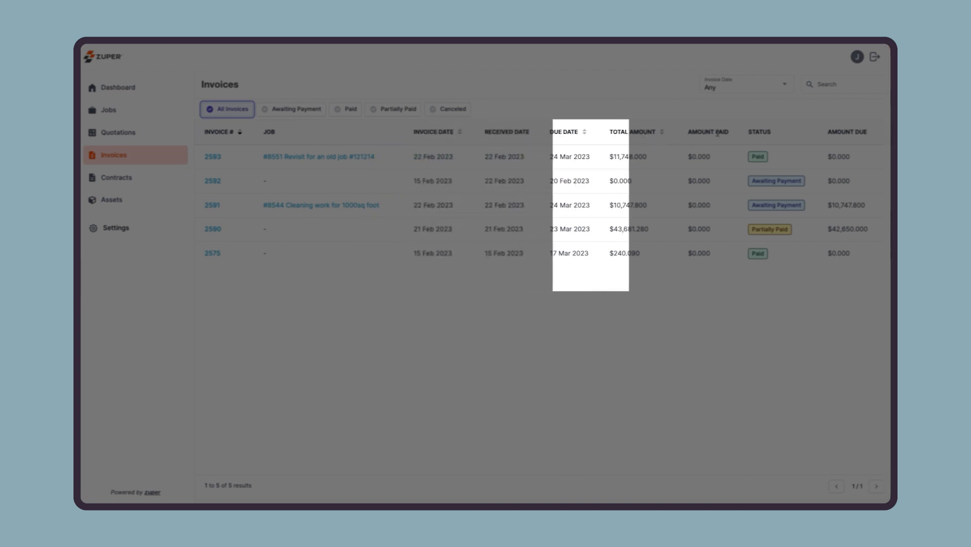
pyautogui.moveTo(833, 139)
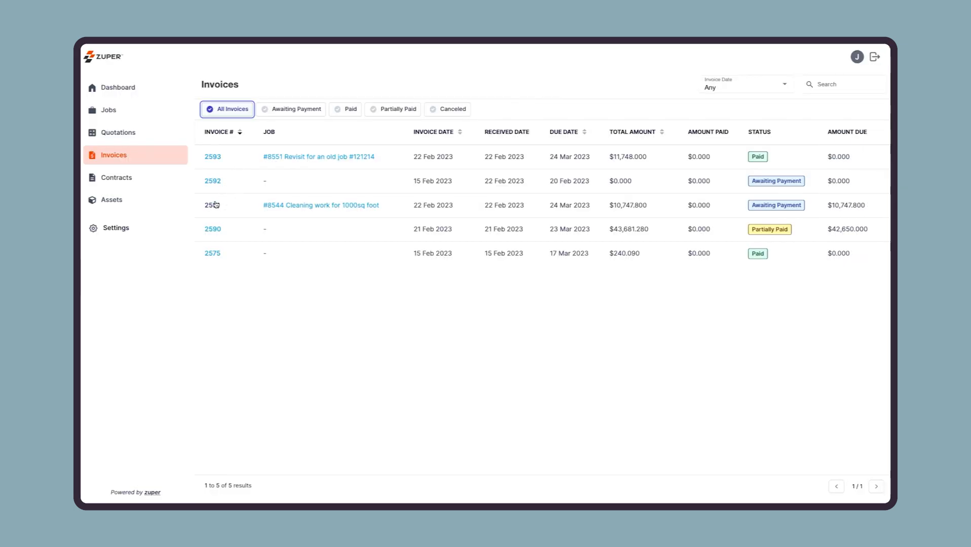
pyautogui.click(213, 204)
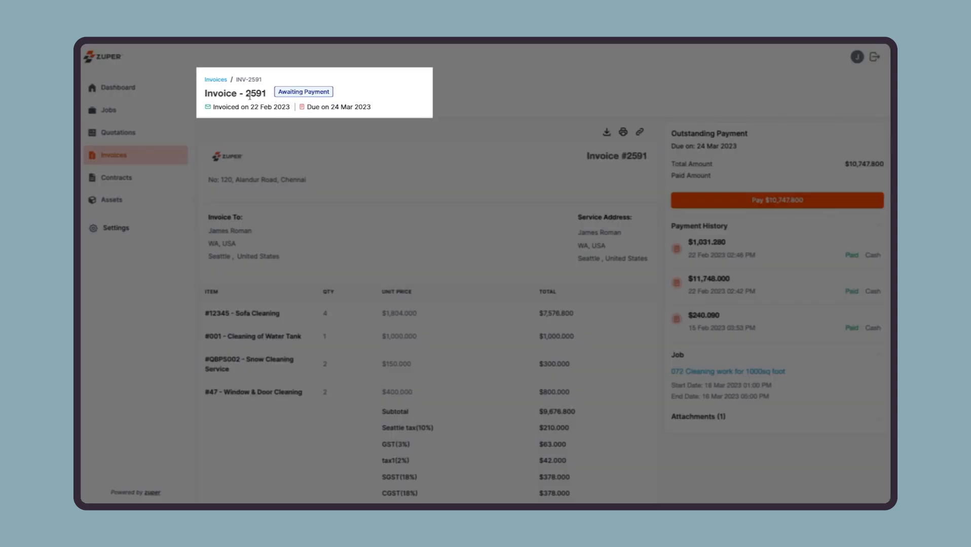
pyautogui.moveTo(283, 117)
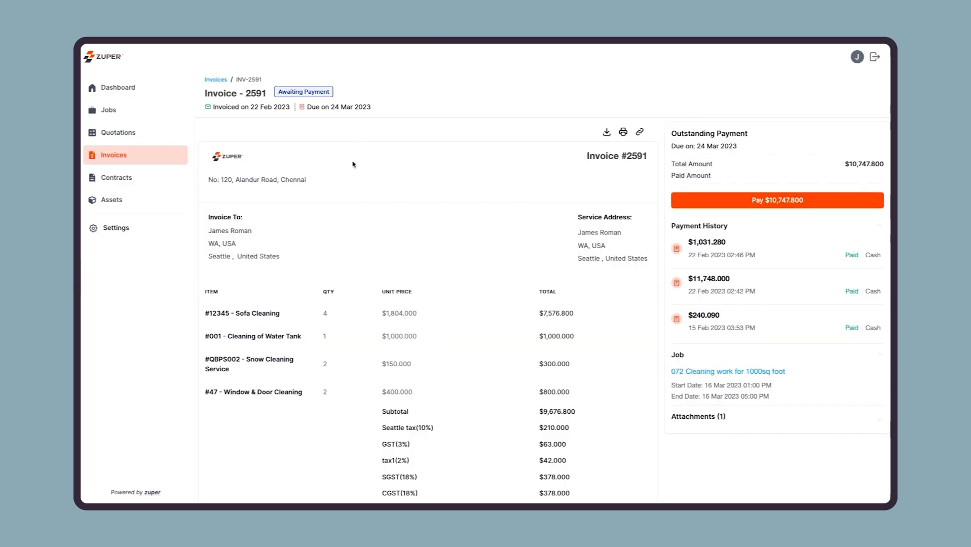
pyautogui.scroll(-3)
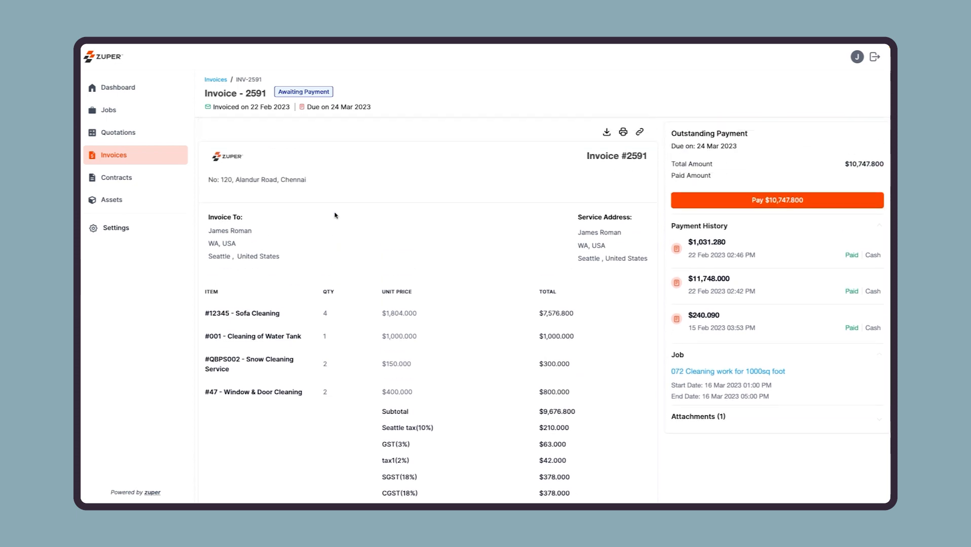
# - Download invoice-2591.pdf, try printing, and view then dismiss the invoice's shareable link
pyautogui.click(606, 132)
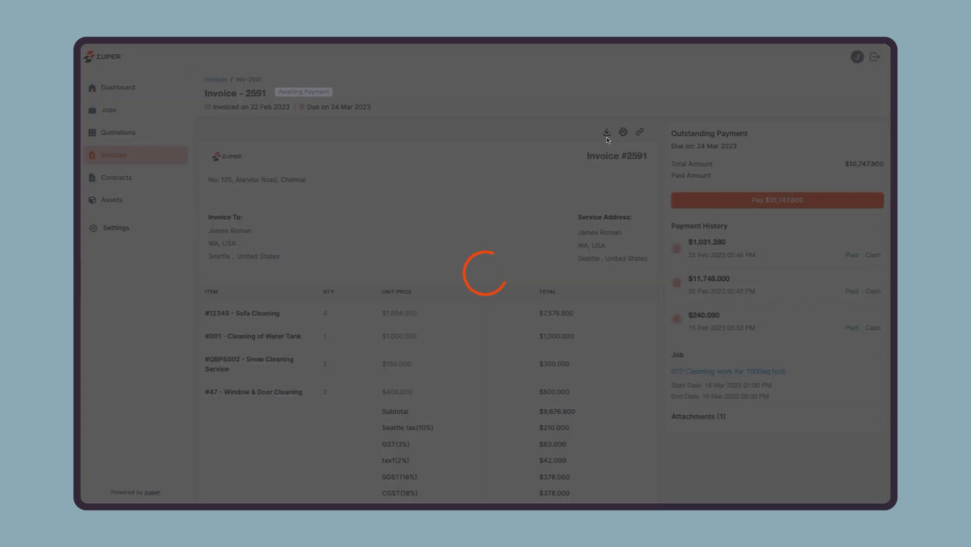
pyautogui.click(606, 131)
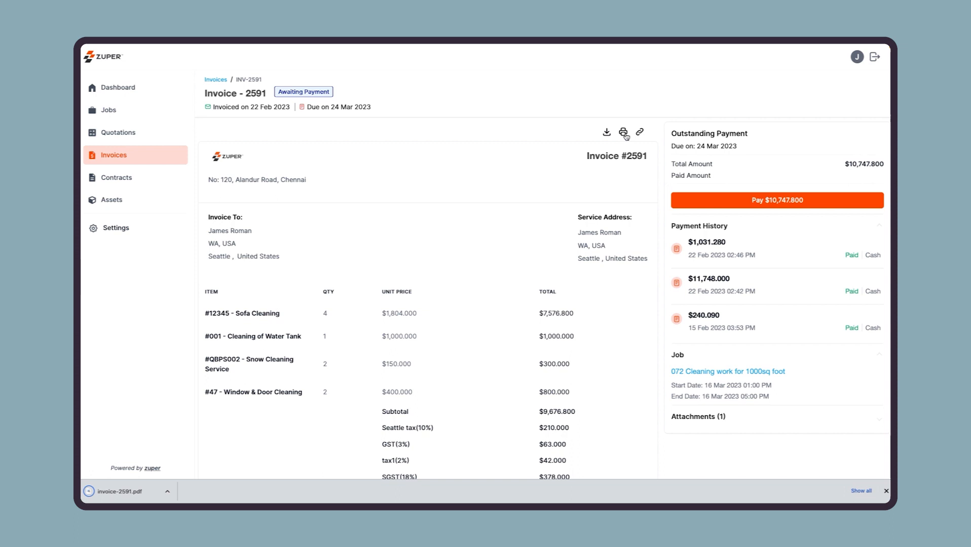
pyautogui.click(641, 132)
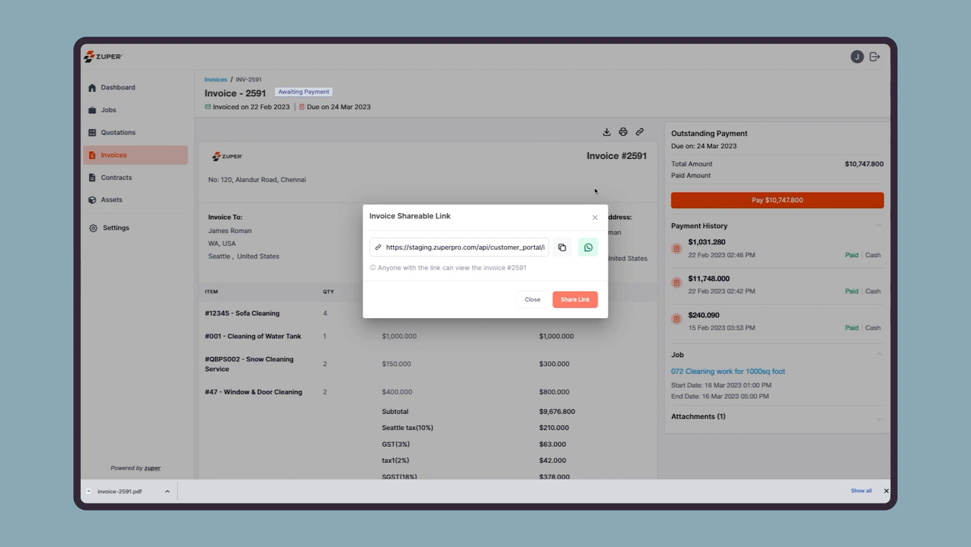
pyautogui.click(531, 300)
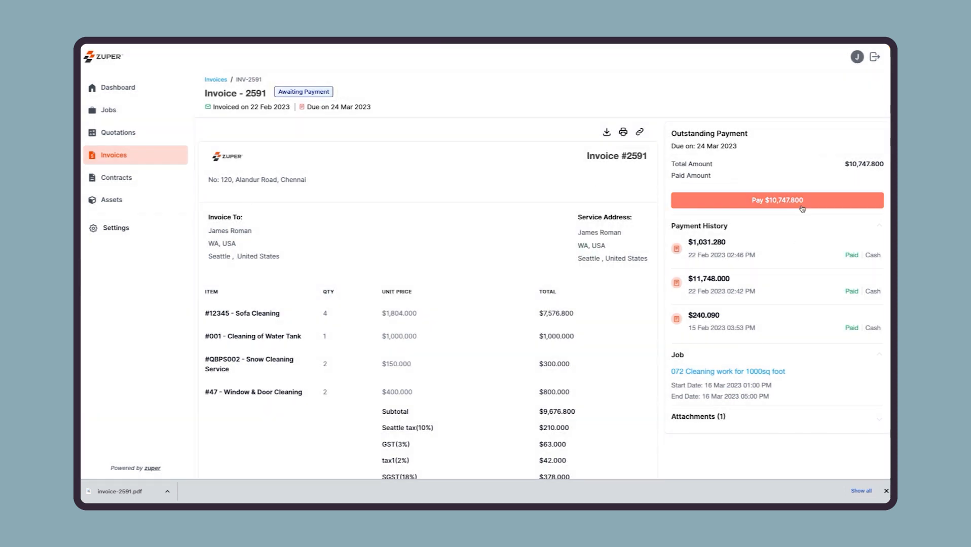
pyautogui.moveTo(795, 284)
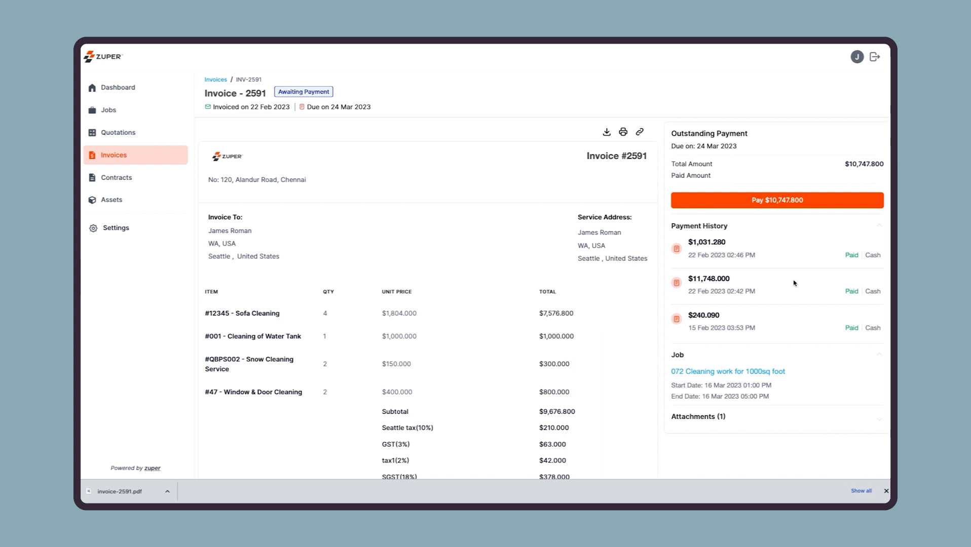
pyautogui.moveTo(790, 327)
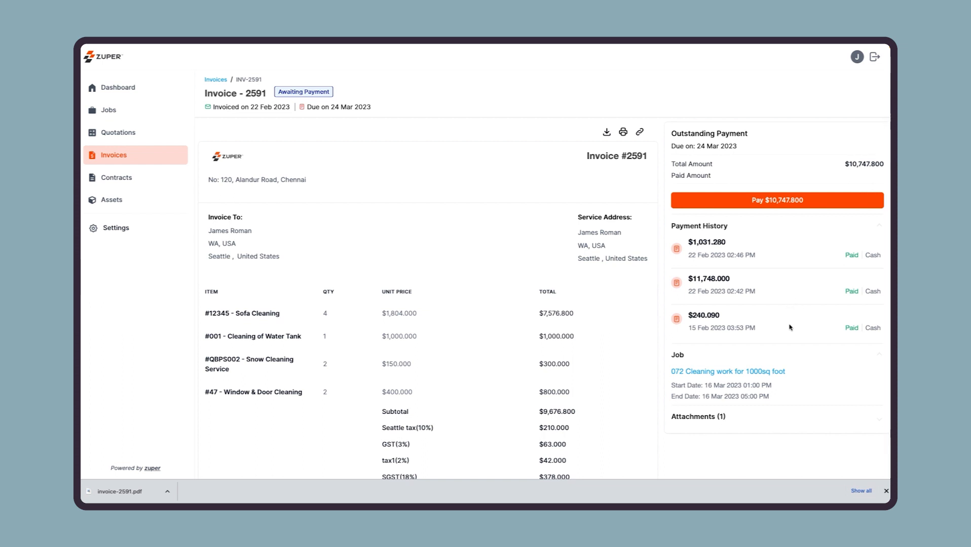
# - Expand the invoice's Attachments section to reveal its one Invoice file
pyautogui.click(886, 490)
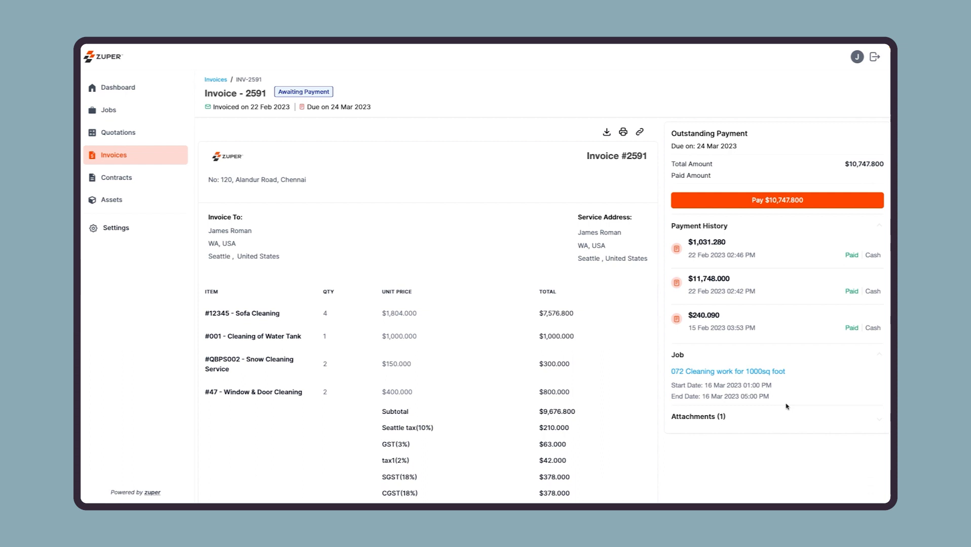
pyautogui.click(698, 417)
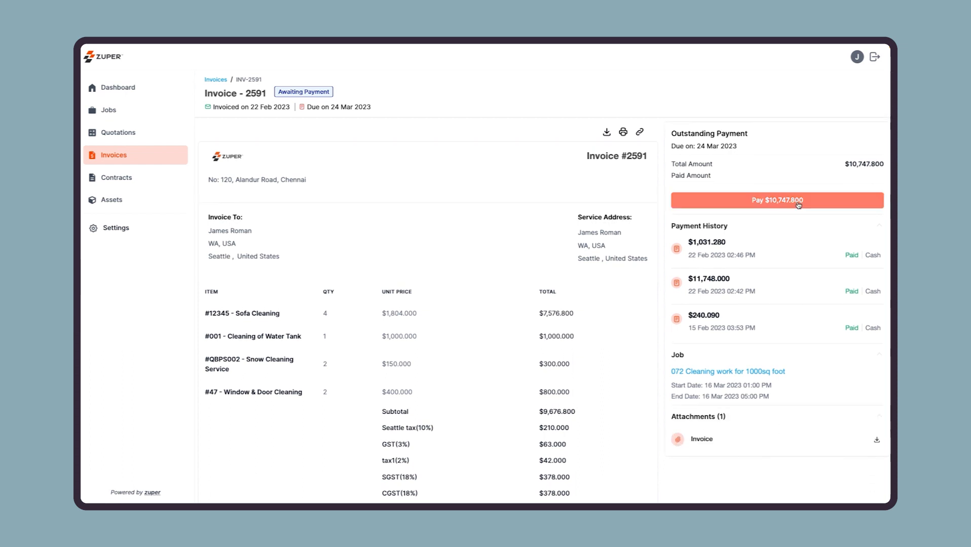
pyautogui.click(640, 132)
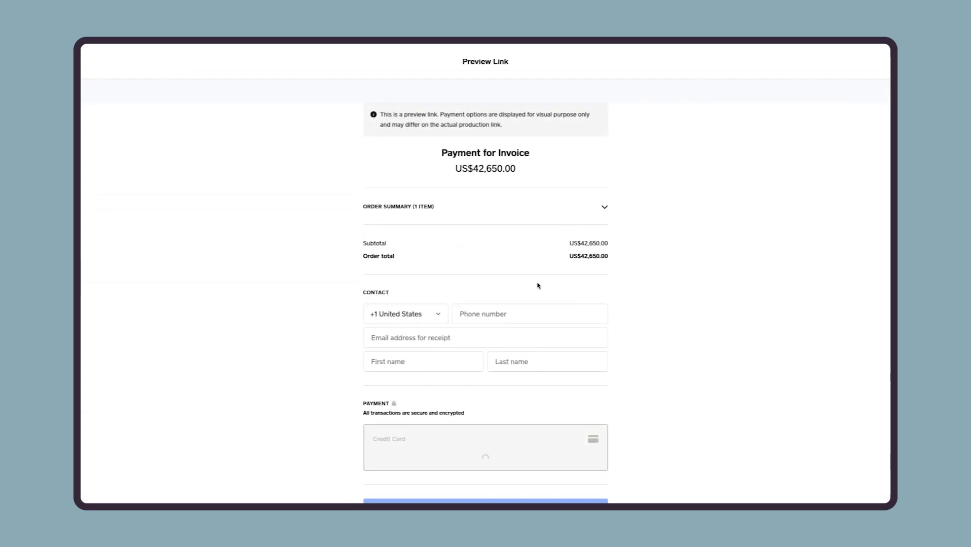
pyautogui.scroll(3)
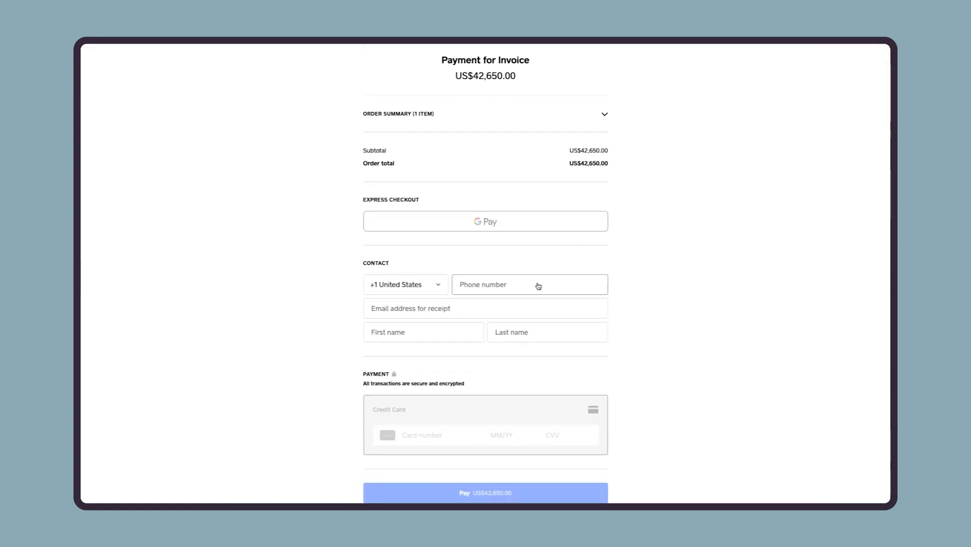
pyautogui.scroll(3)
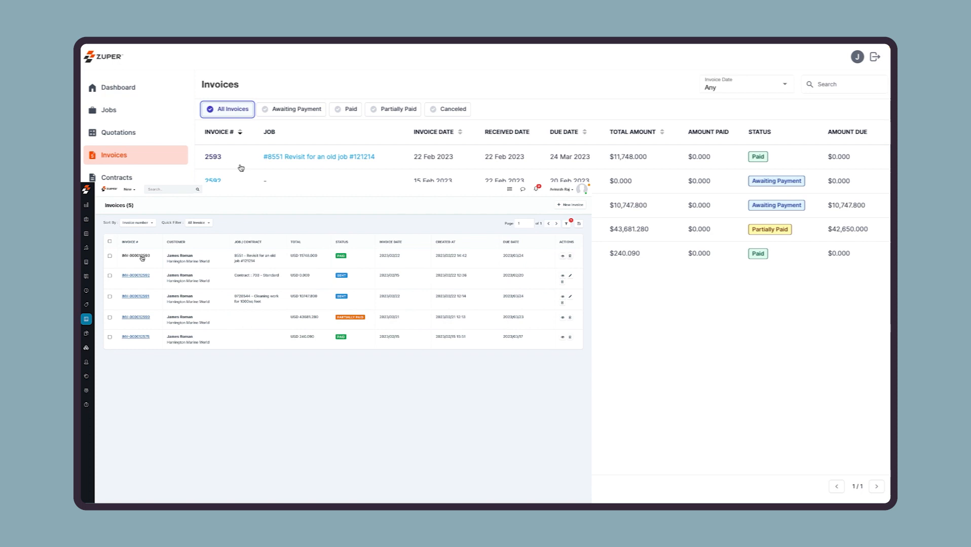
pyautogui.click(136, 256)
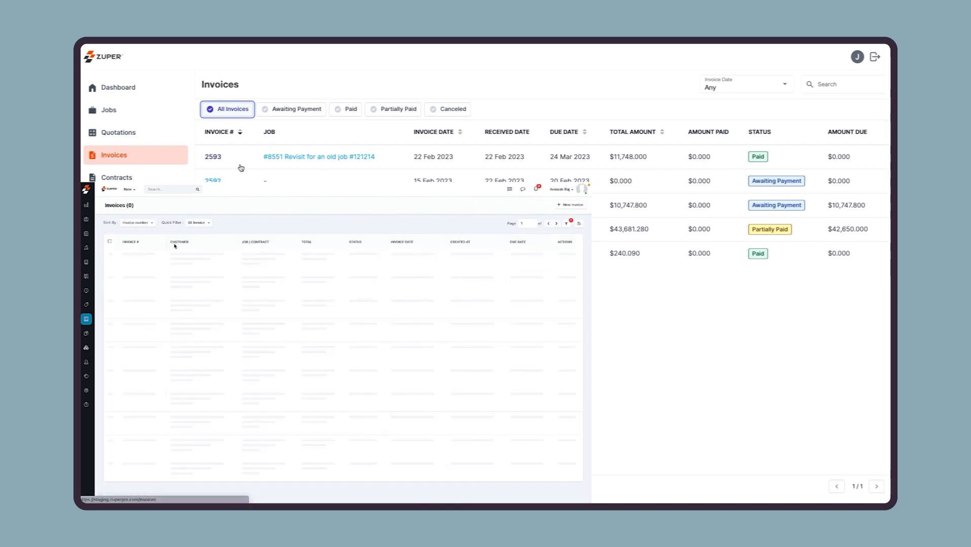
pyautogui.click(212, 180)
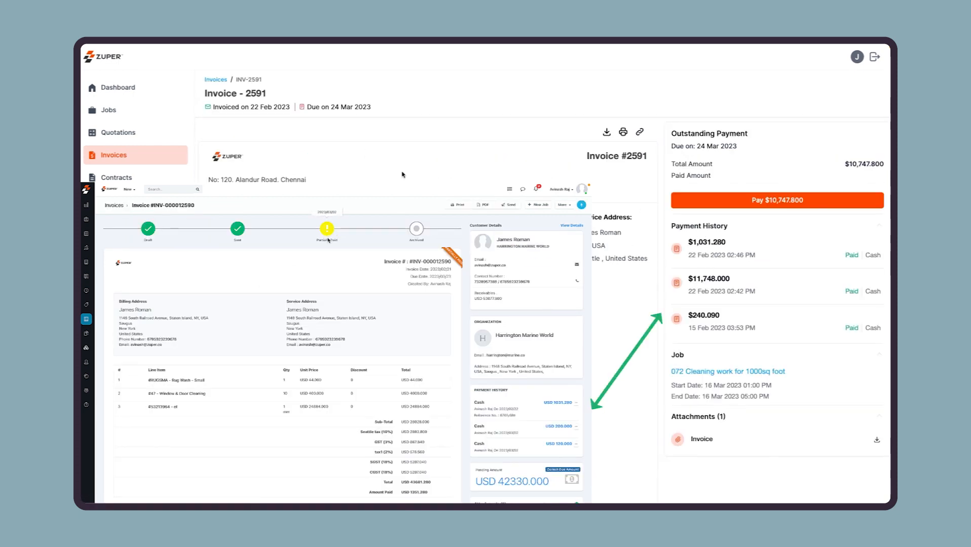
# - Go to the Contracts list and review the Expiry Date filter choices, leaving it at Any
pyautogui.click(116, 177)
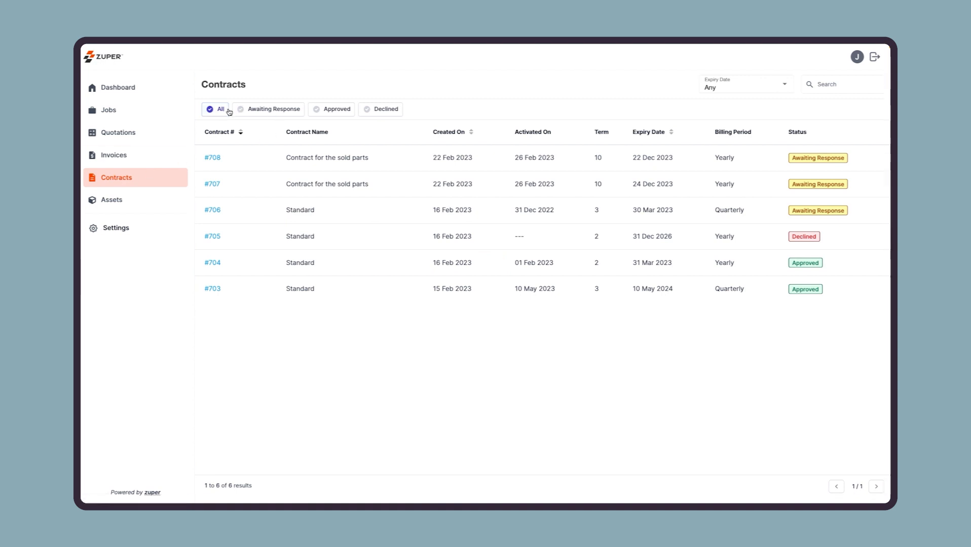
pyautogui.click(745, 84)
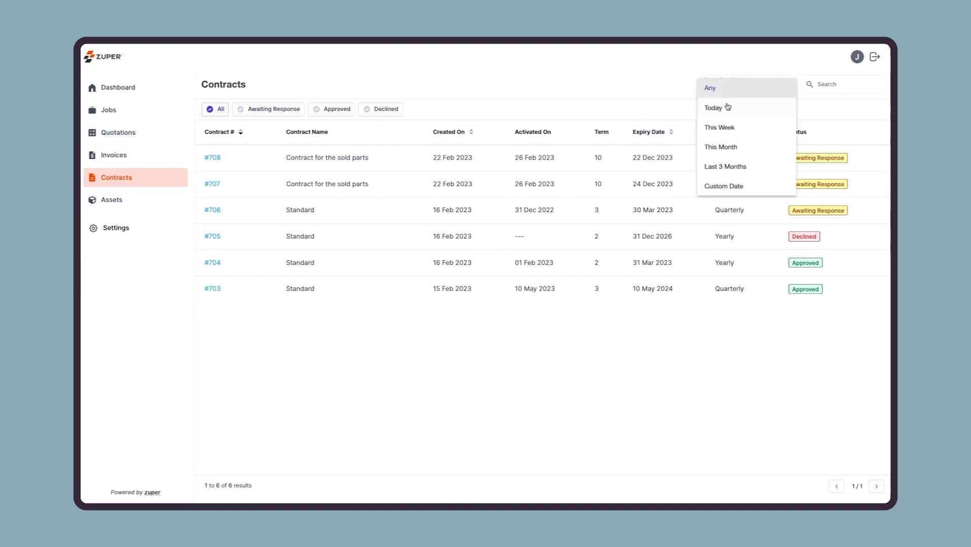
pyautogui.click(843, 83)
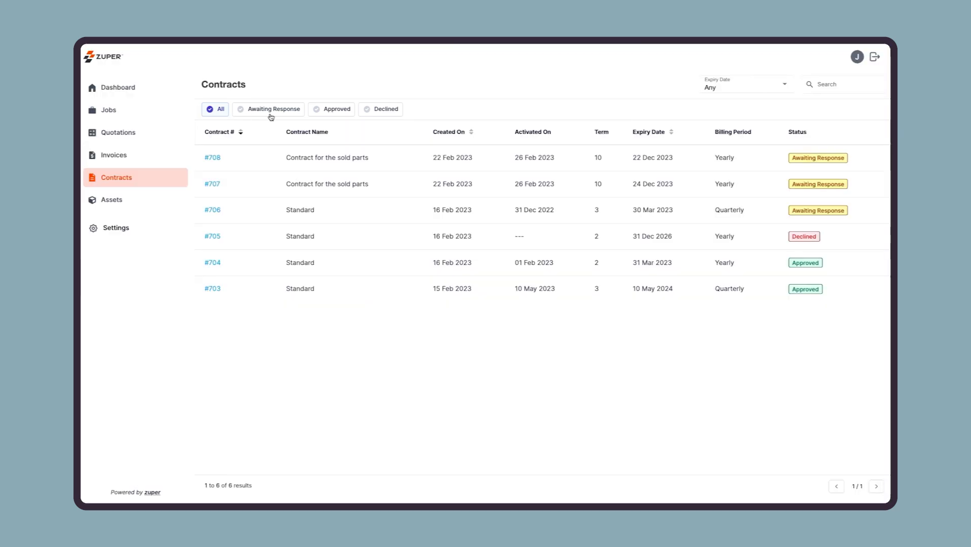
# - Filter contracts by Awaiting Response, Approved and Declined statuses in turn
pyautogui.click(336, 109)
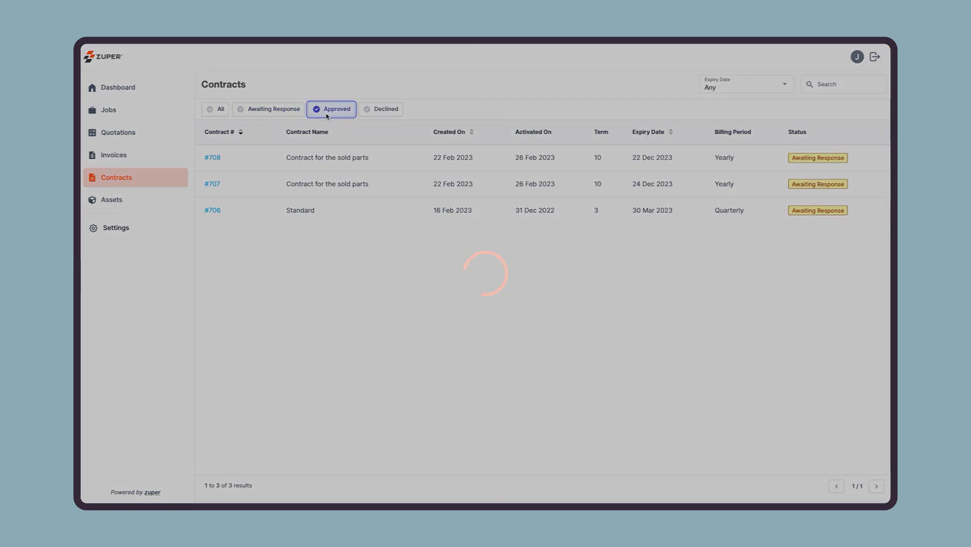
pyautogui.click(385, 109)
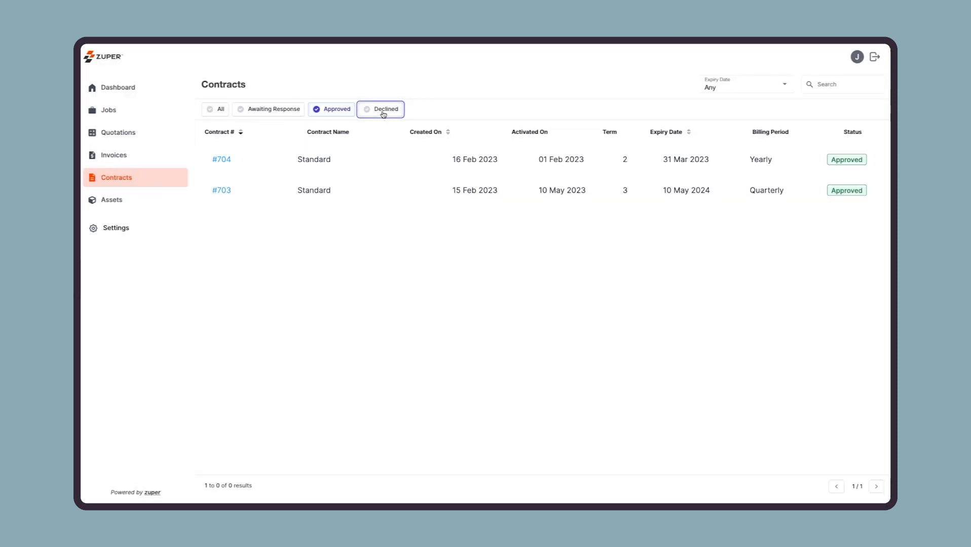
pyautogui.click(216, 110)
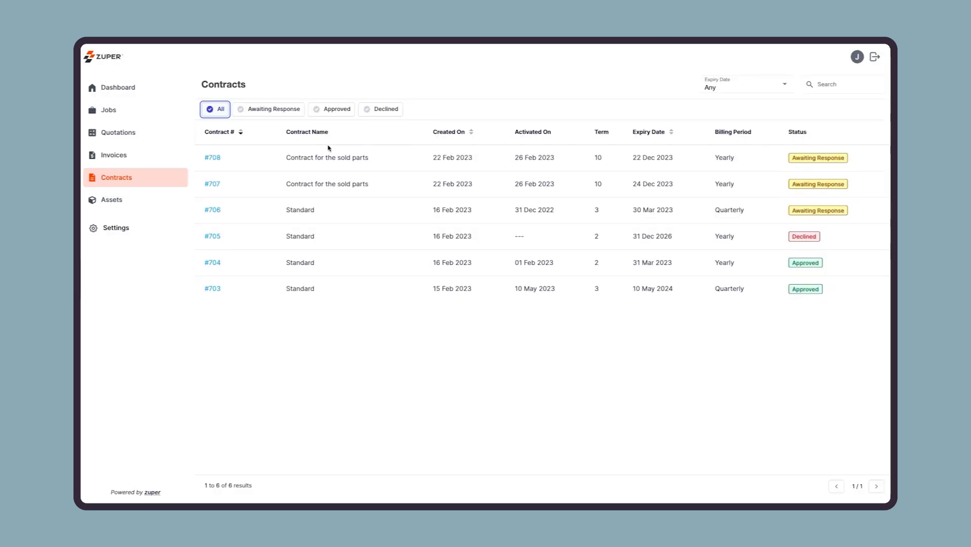
# - View contract #706's details, try its download, print and share-link actions, and accept it
pyautogui.click(213, 157)
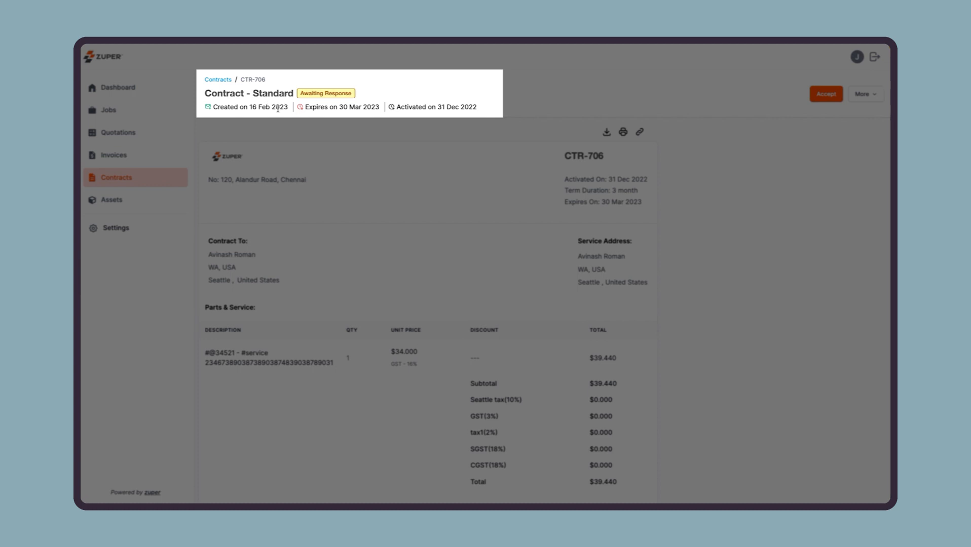
pyautogui.moveTo(434, 121)
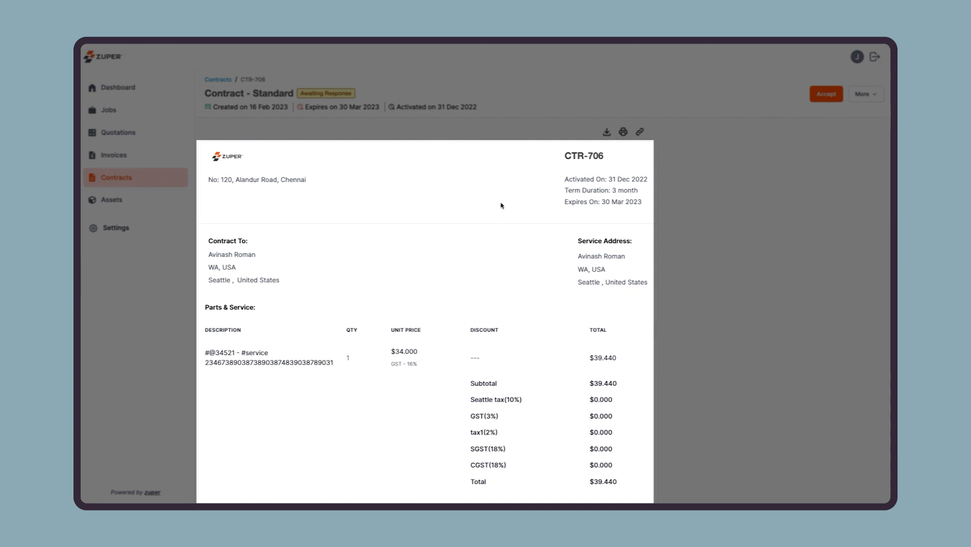
pyautogui.scroll(-3)
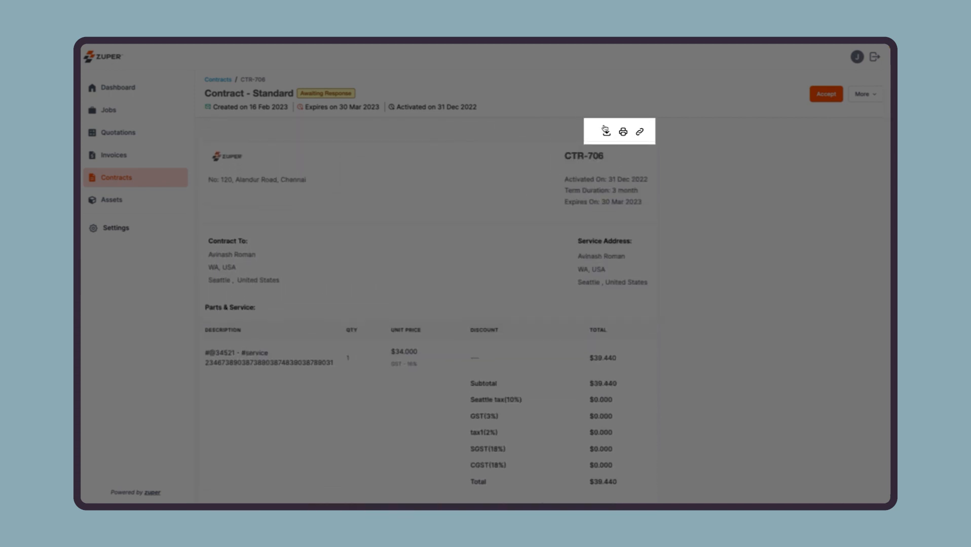
pyautogui.click(605, 131)
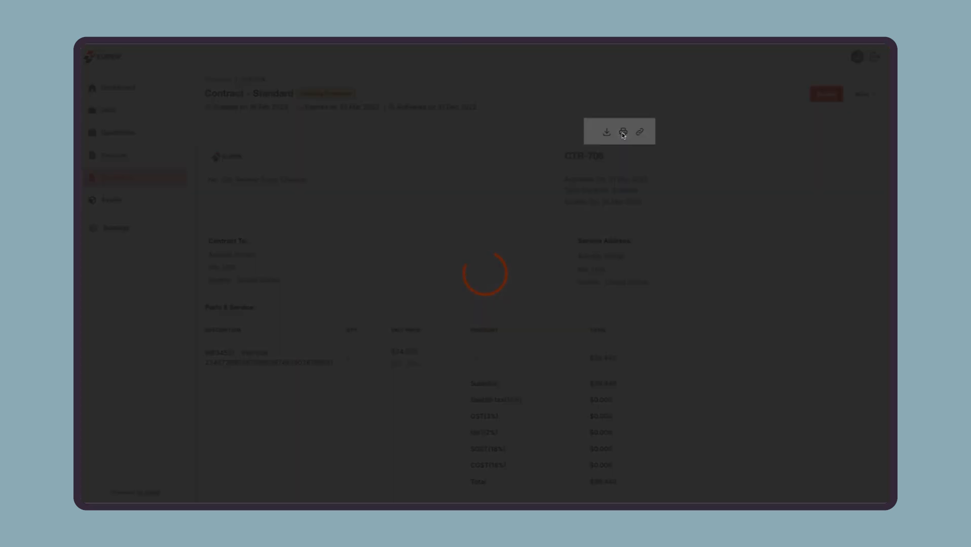
pyautogui.click(622, 131)
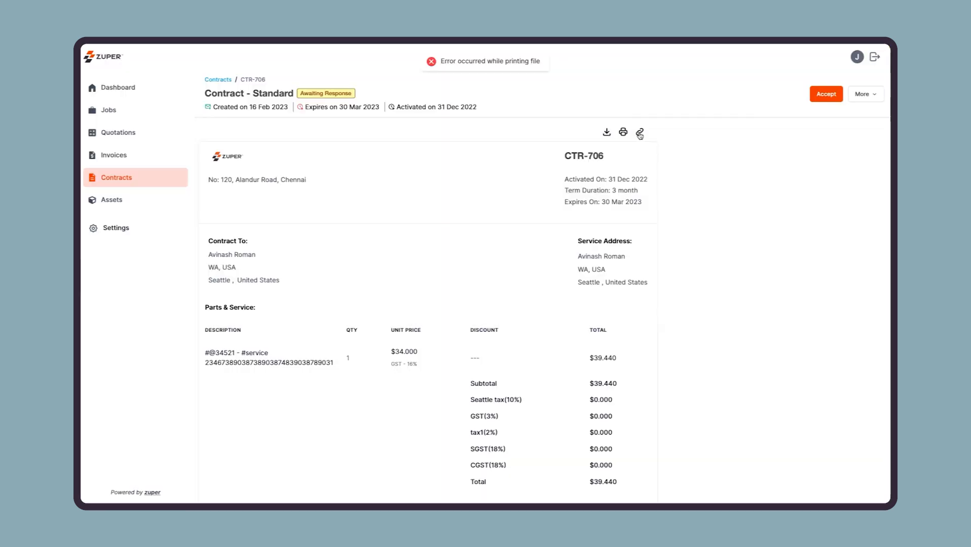
pyautogui.click(640, 132)
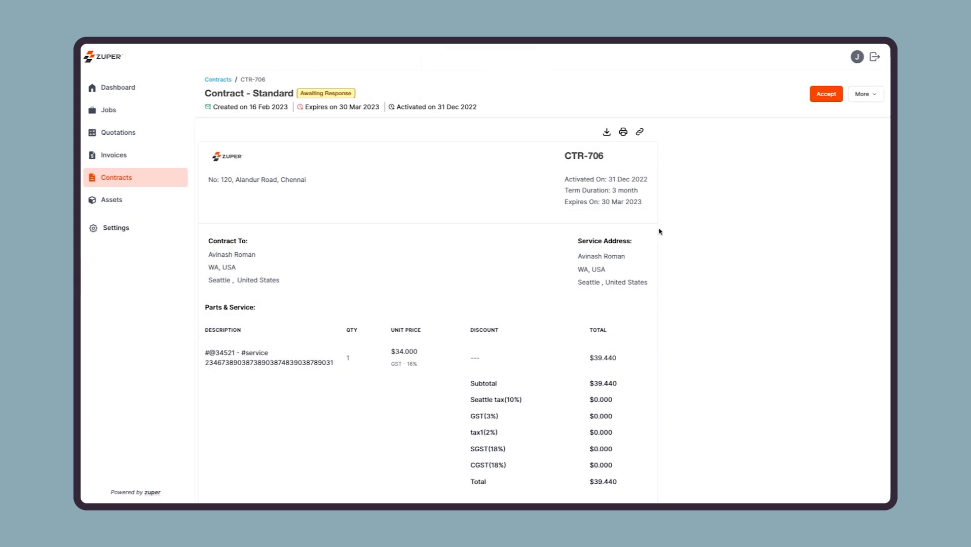
pyautogui.moveTo(826, 95)
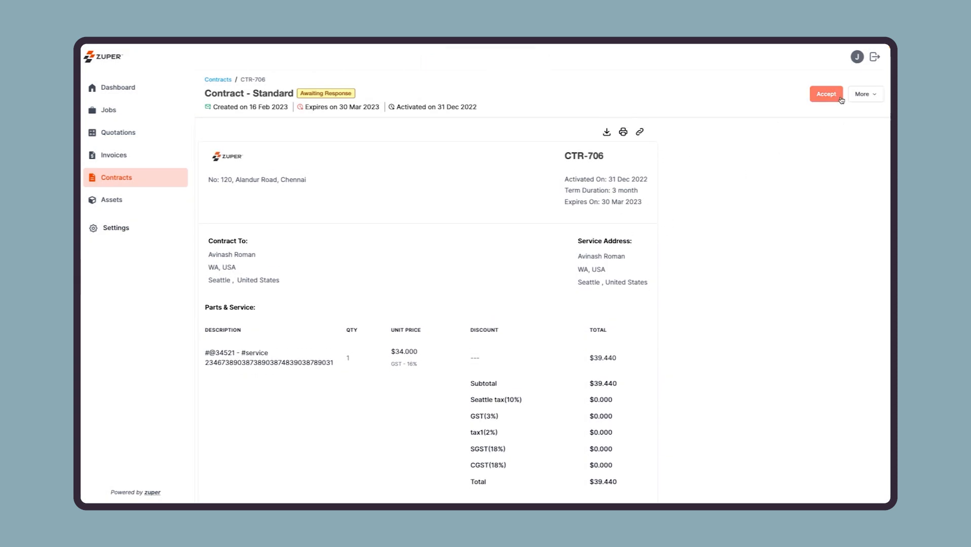
pyautogui.click(864, 93)
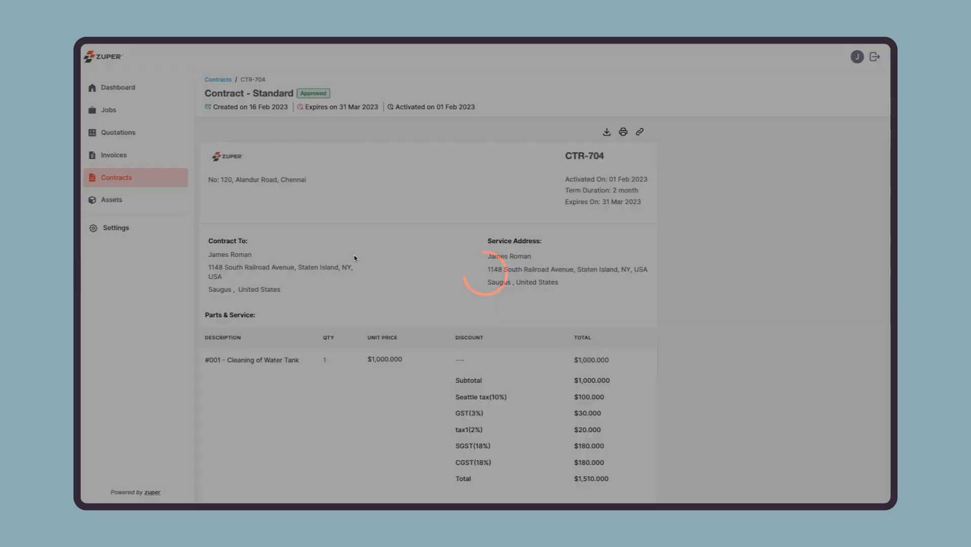
pyautogui.moveTo(111, 200)
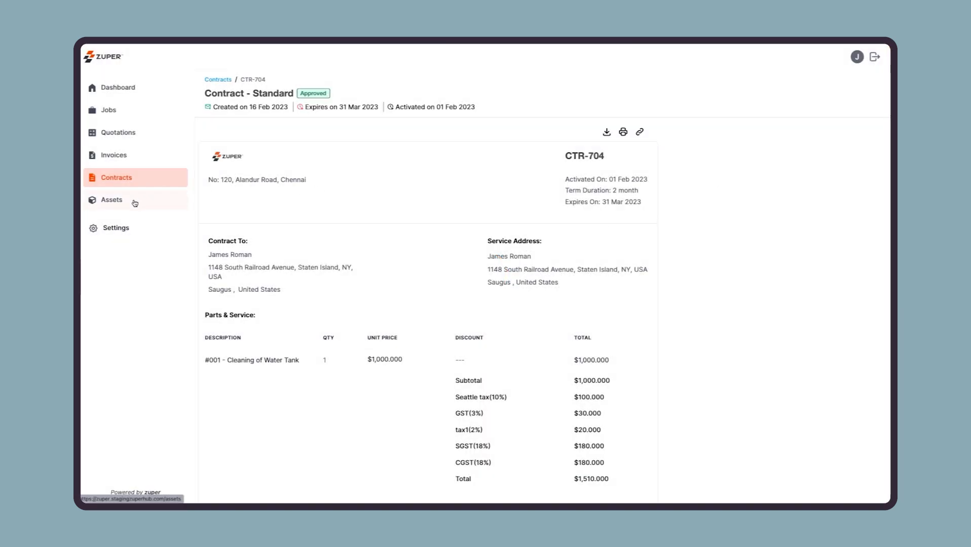
# - Go to the Assets list and review the Next Service Date filter options, leaving them at Any
pyautogui.click(112, 200)
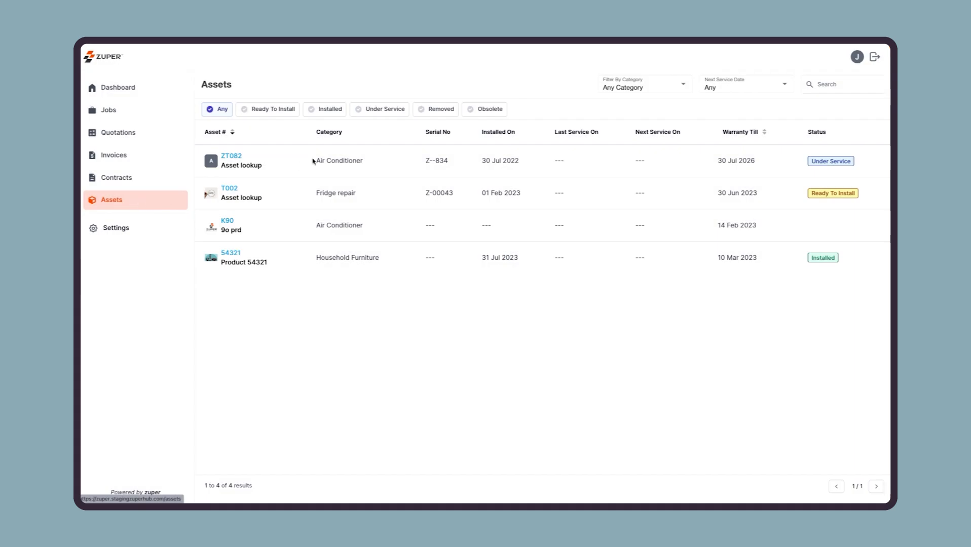
pyautogui.moveTo(665, 87)
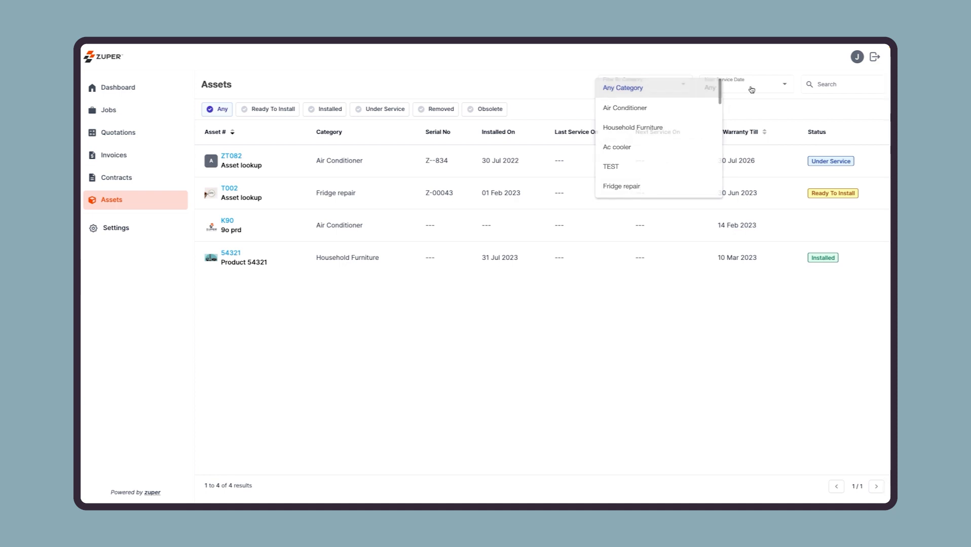
pyautogui.click(743, 84)
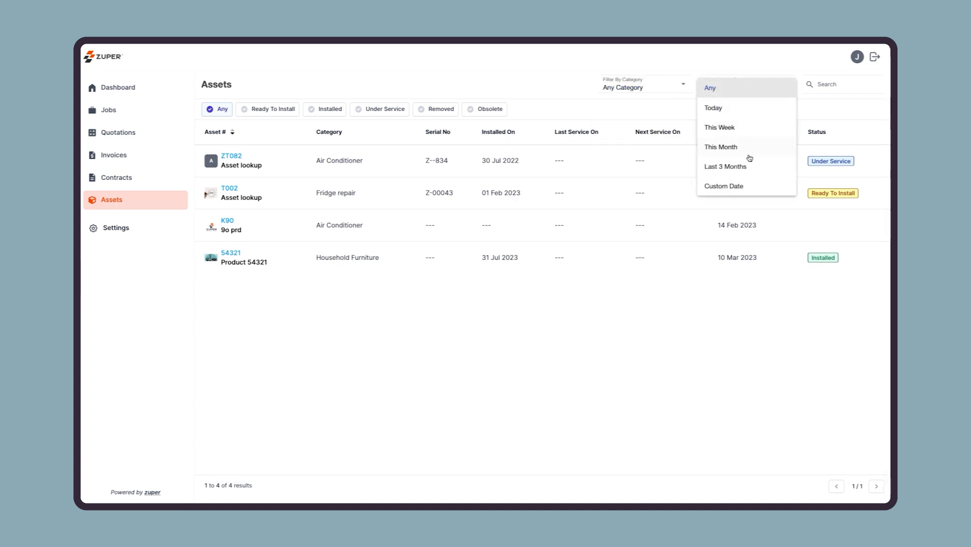
pyautogui.click(710, 87)
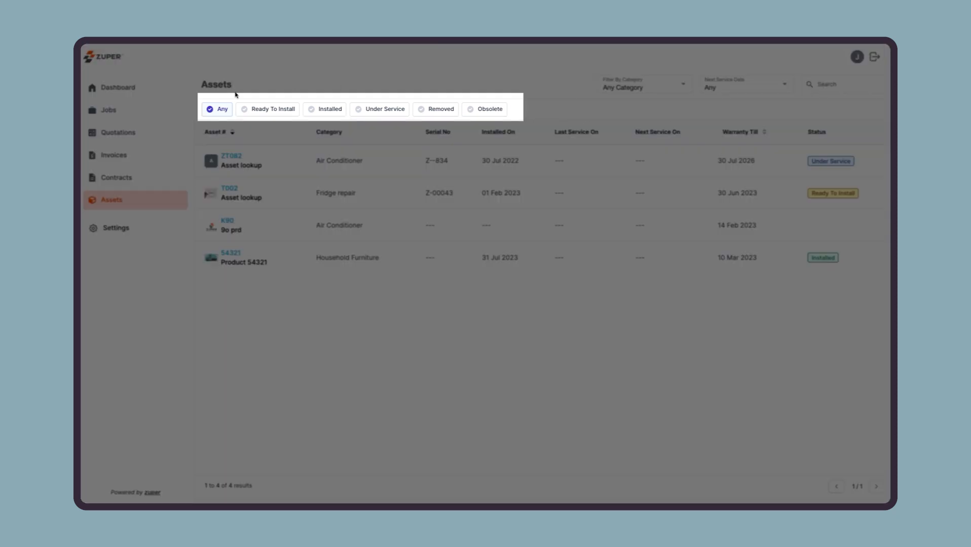
pyautogui.moveTo(258, 116)
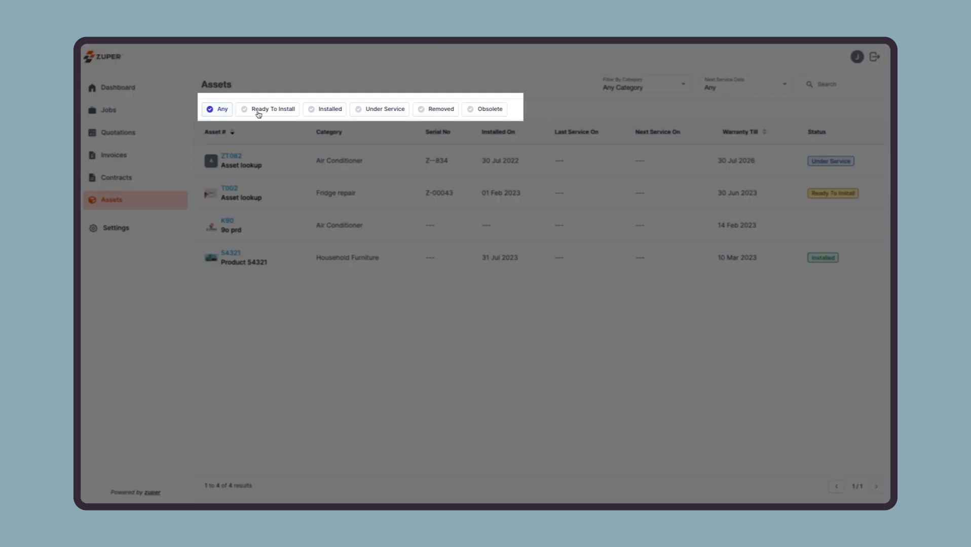
pyautogui.moveTo(443, 120)
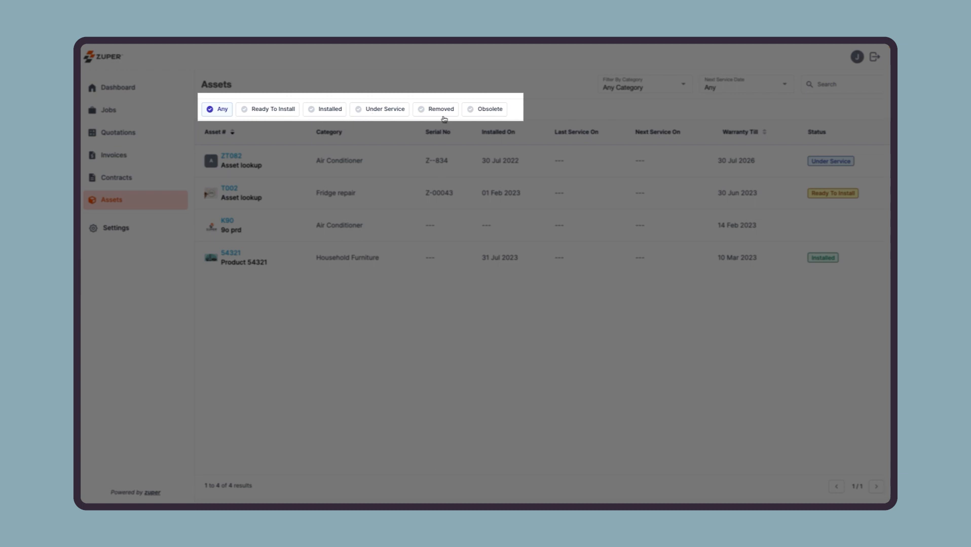
pyautogui.moveTo(472, 118)
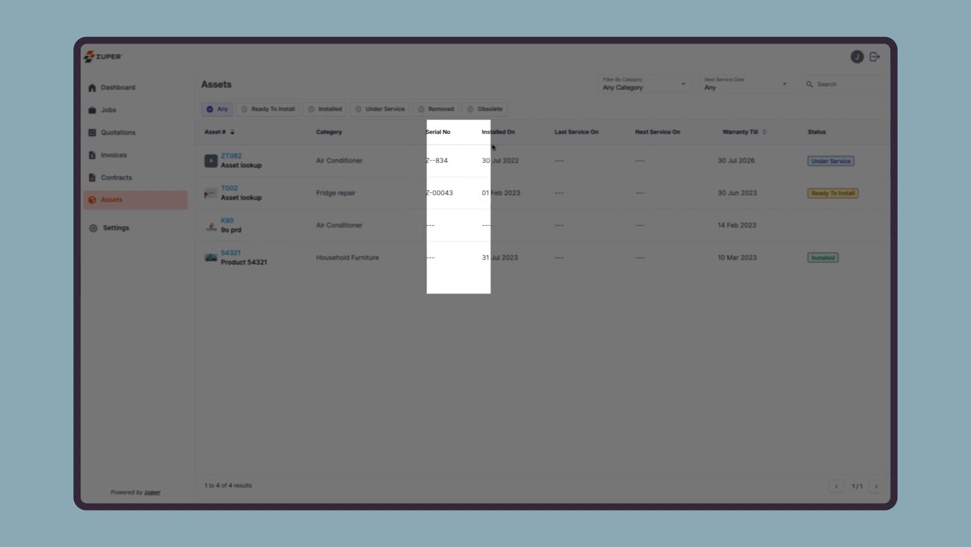
pyautogui.moveTo(666, 140)
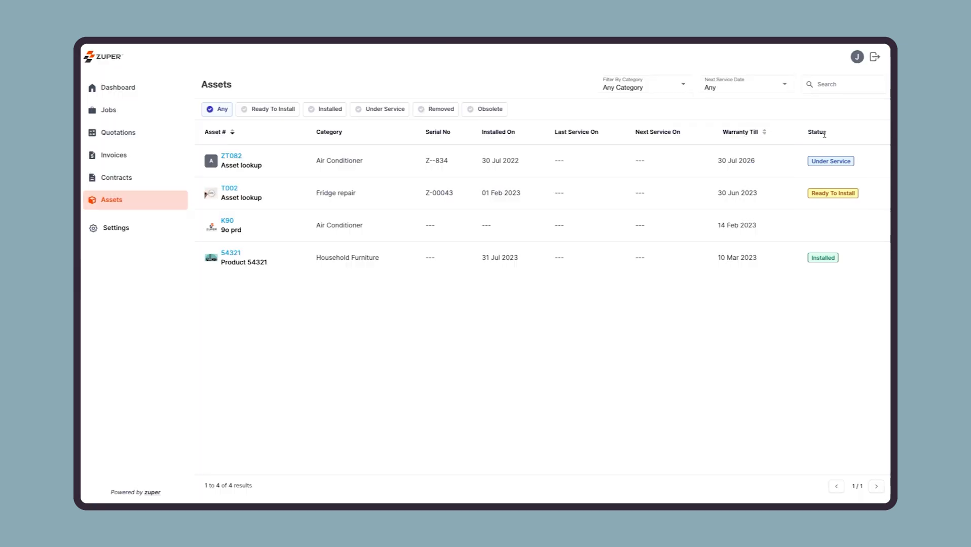
pyautogui.moveTo(234, 216)
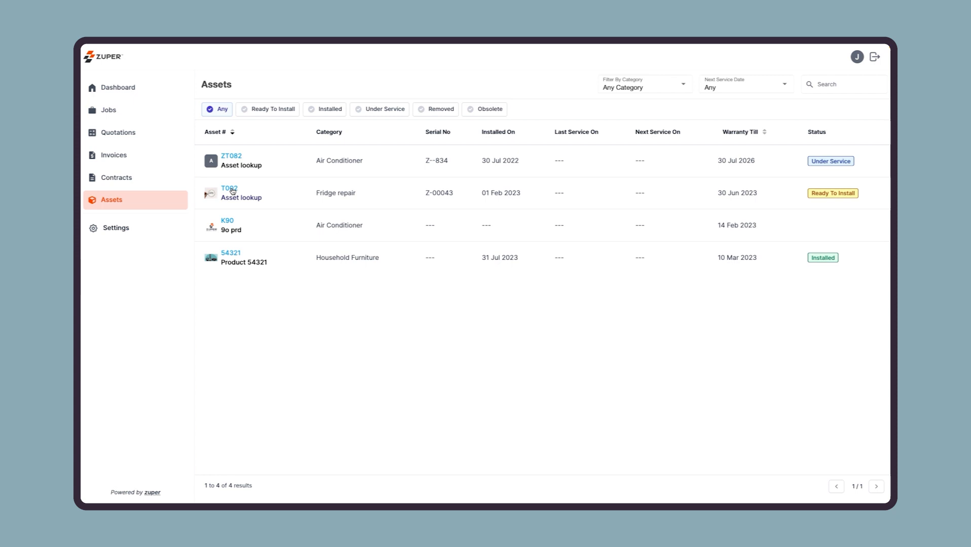
# - View asset T002's details and reveal its one Image attachment
pyautogui.click(229, 189)
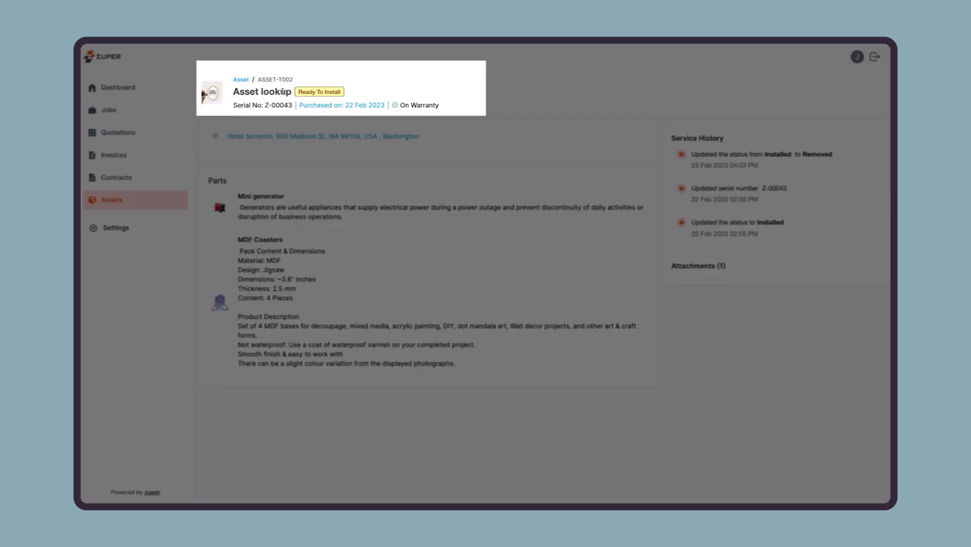
pyautogui.moveTo(386, 114)
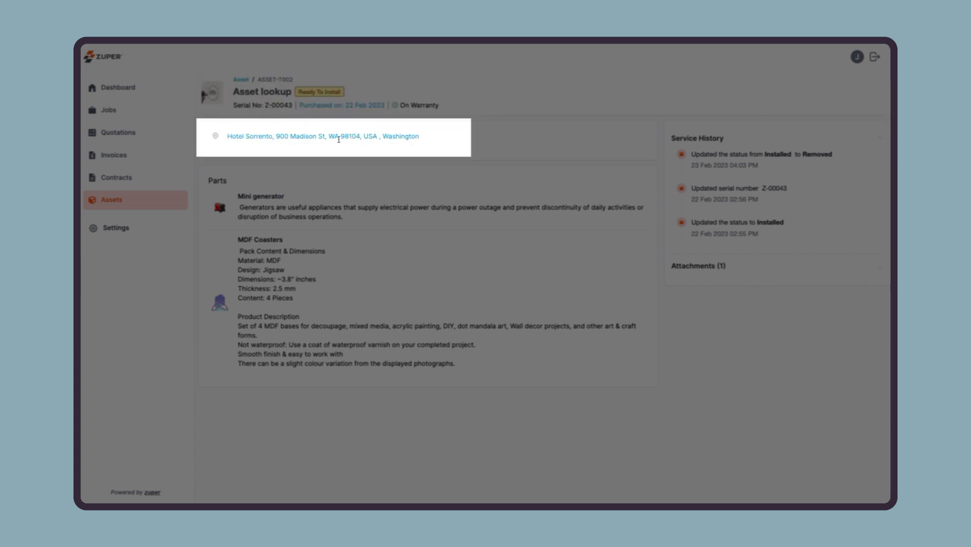
pyautogui.moveTo(334, 153)
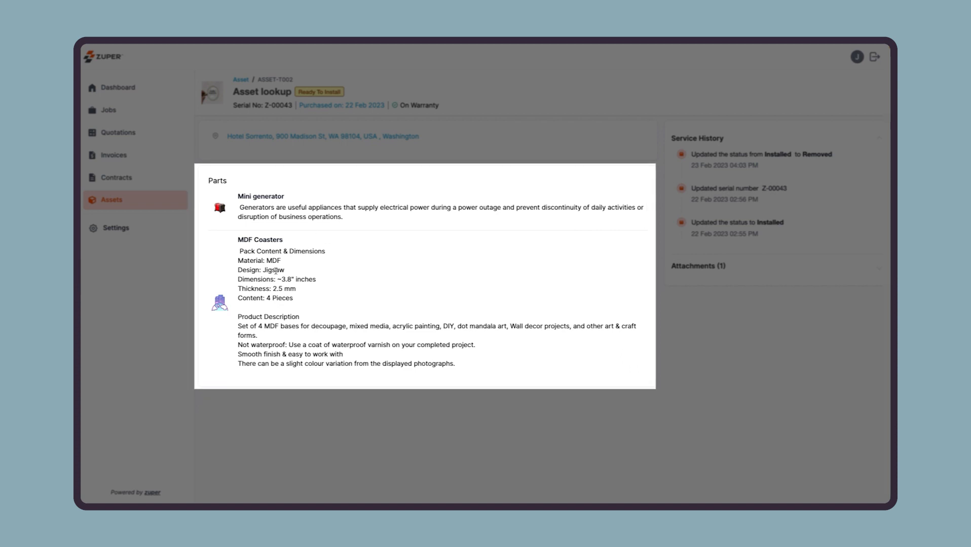
pyautogui.moveTo(370, 304)
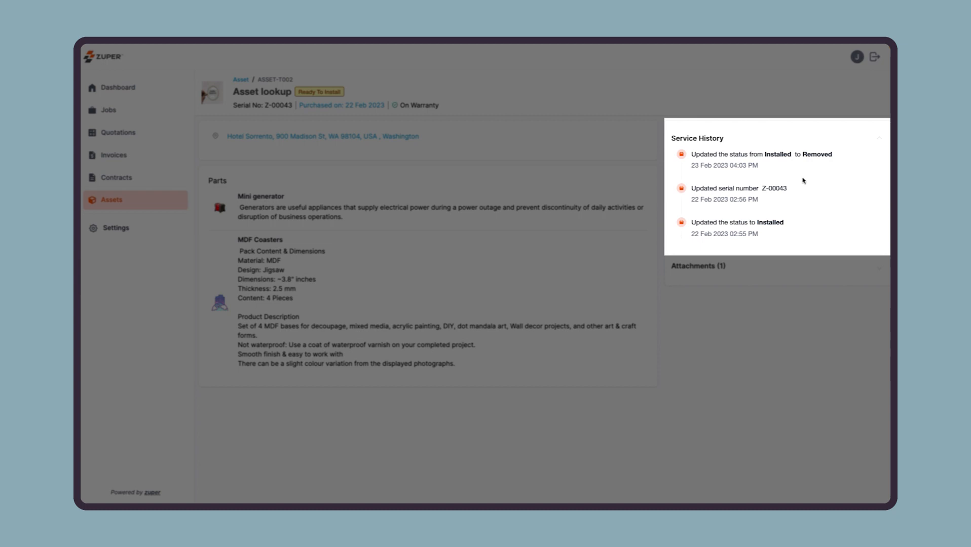
pyautogui.click(698, 265)
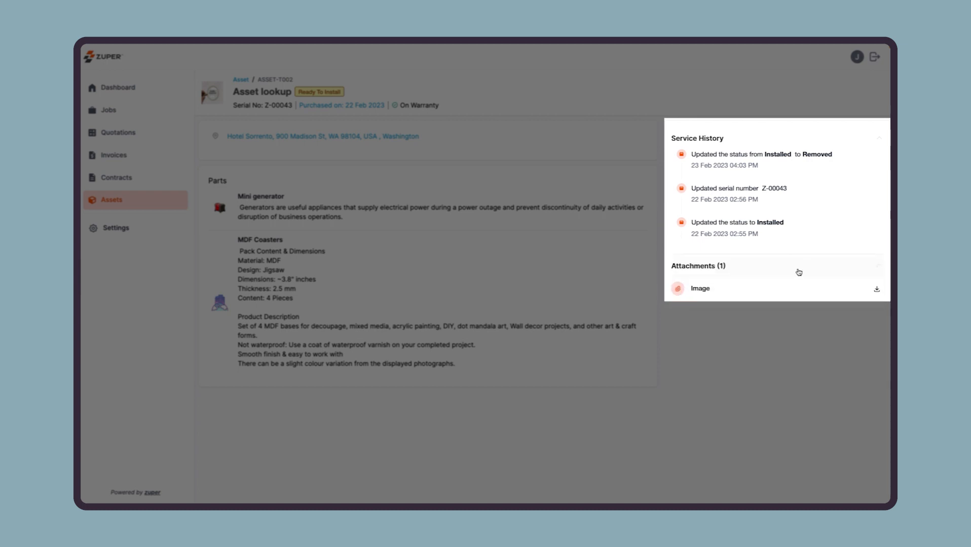
pyautogui.moveTo(766, 291)
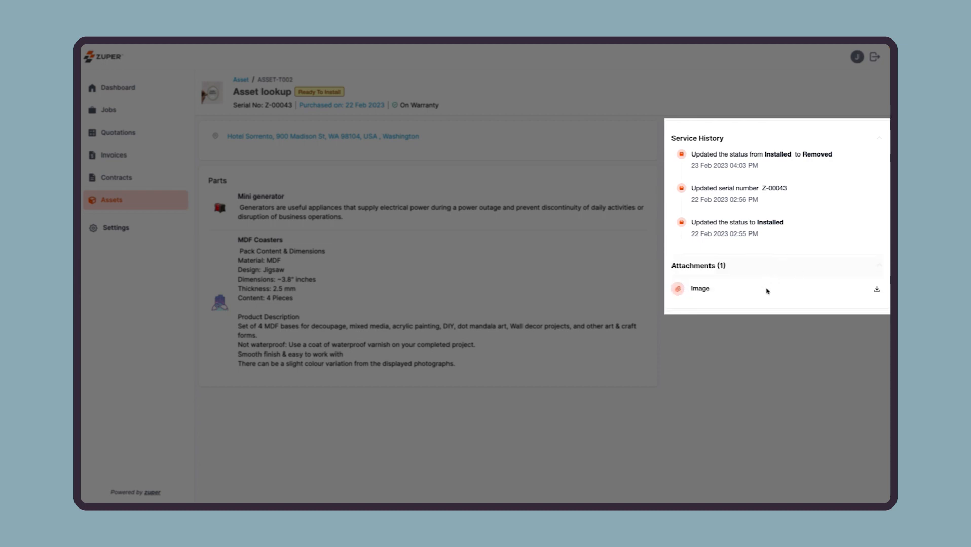
pyautogui.moveTo(784, 301)
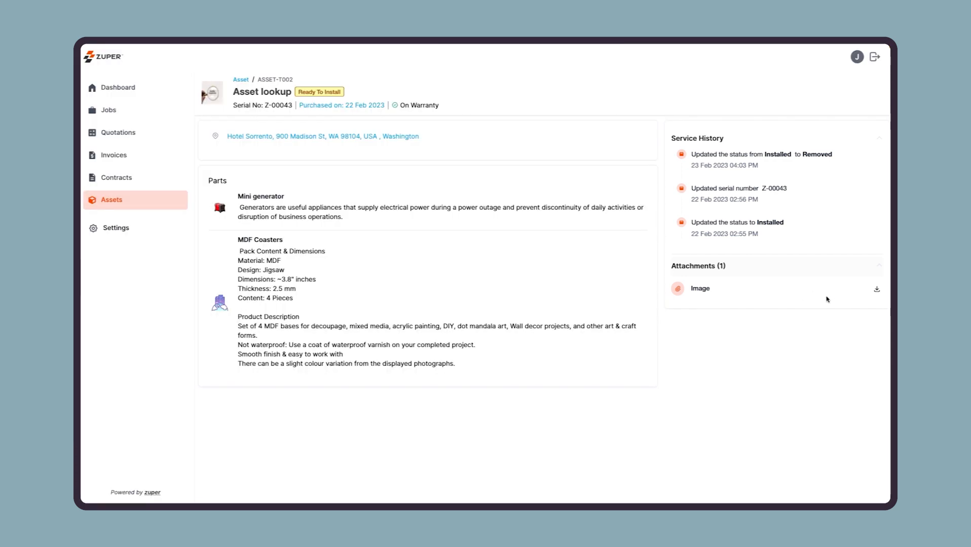
pyautogui.moveTo(115, 227)
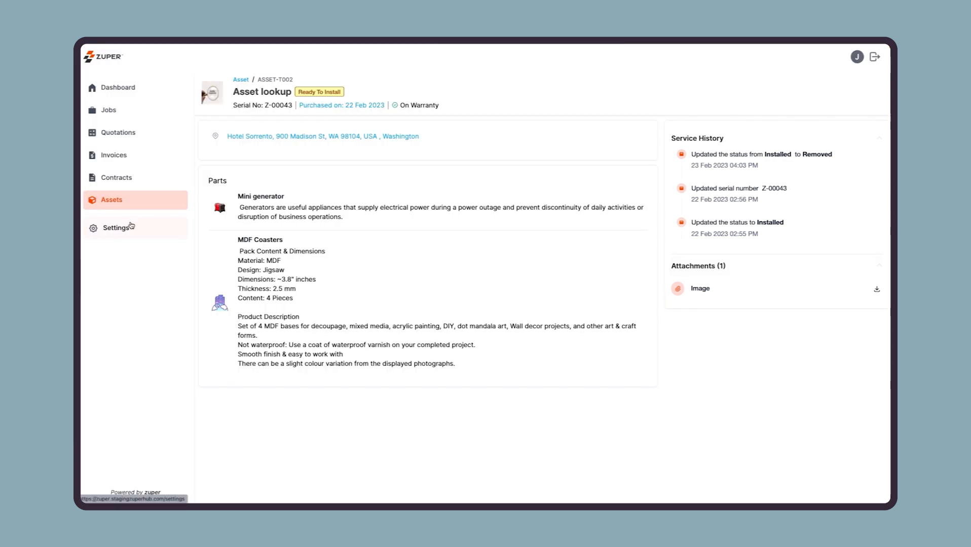
# - Go to the account Settings page and start editing the mobile phone number
pyautogui.click(116, 227)
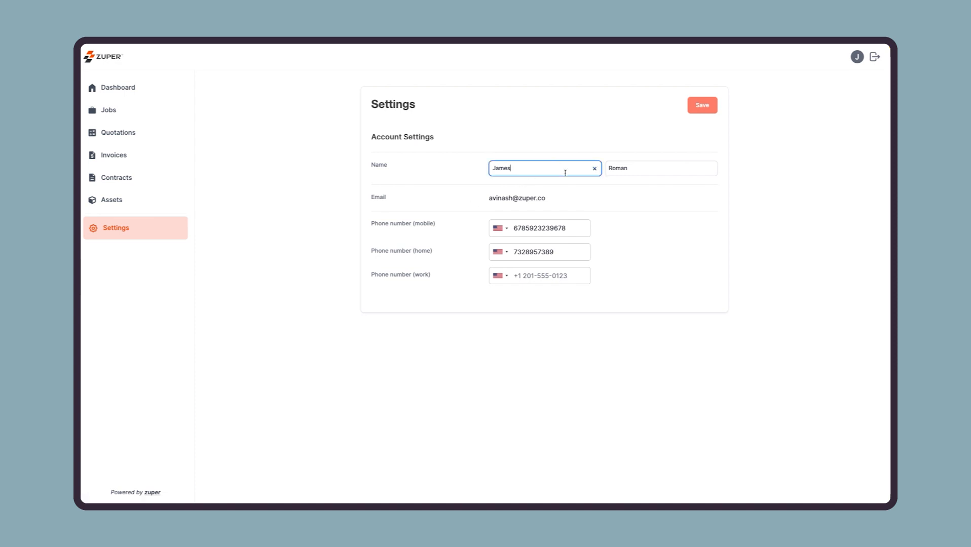
pyautogui.click(540, 228)
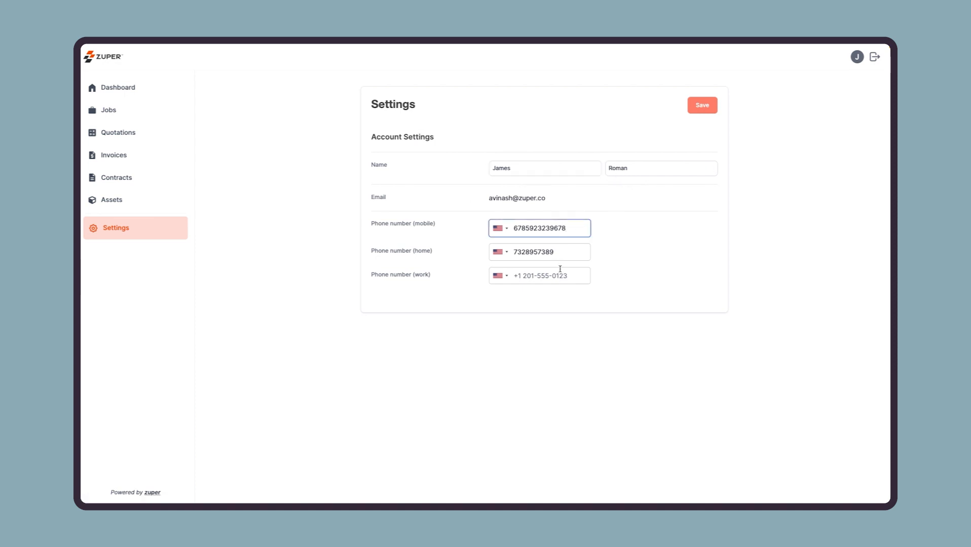
pyautogui.moveTo(679, 103)
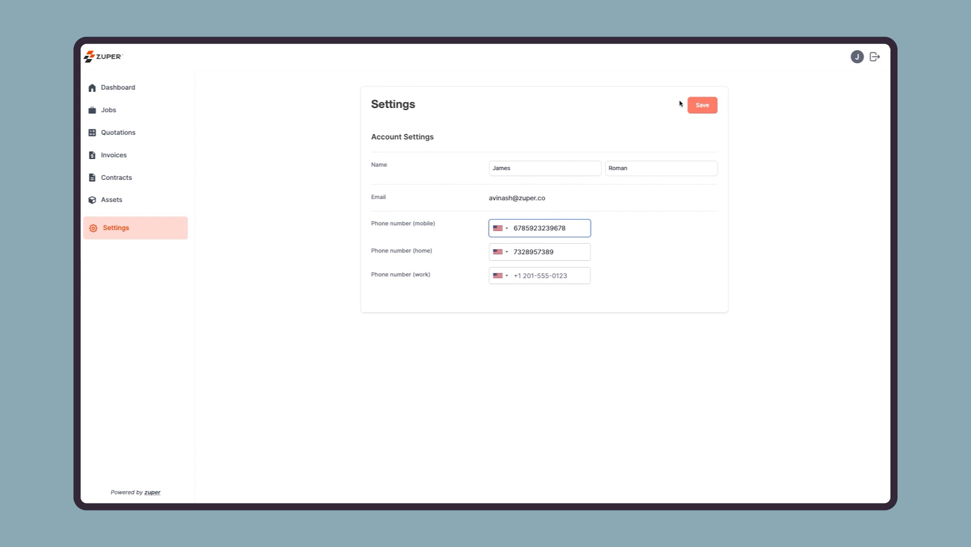